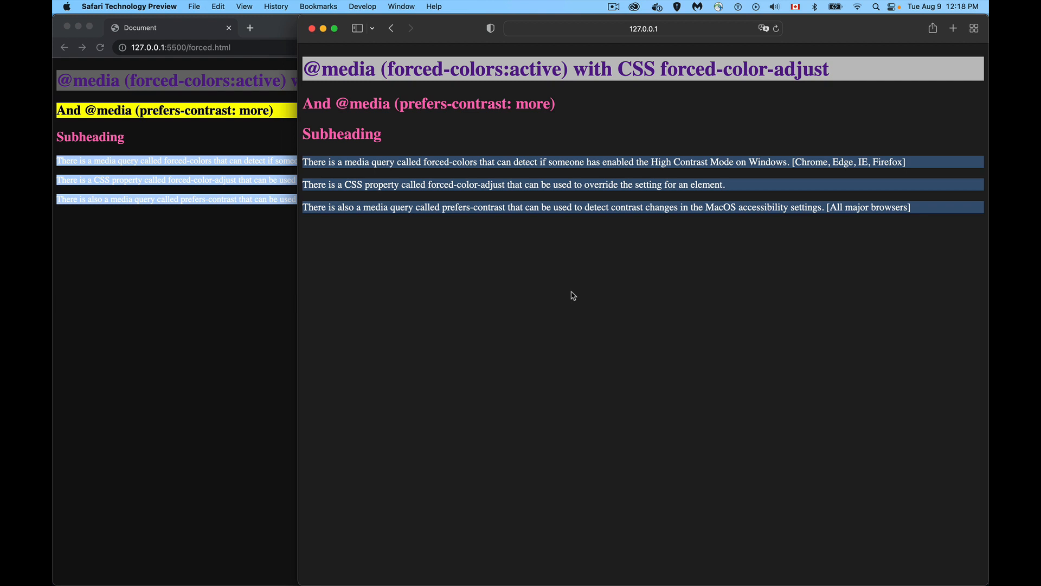
{"action": "mouse_move", "coordinate": [415, 134]}
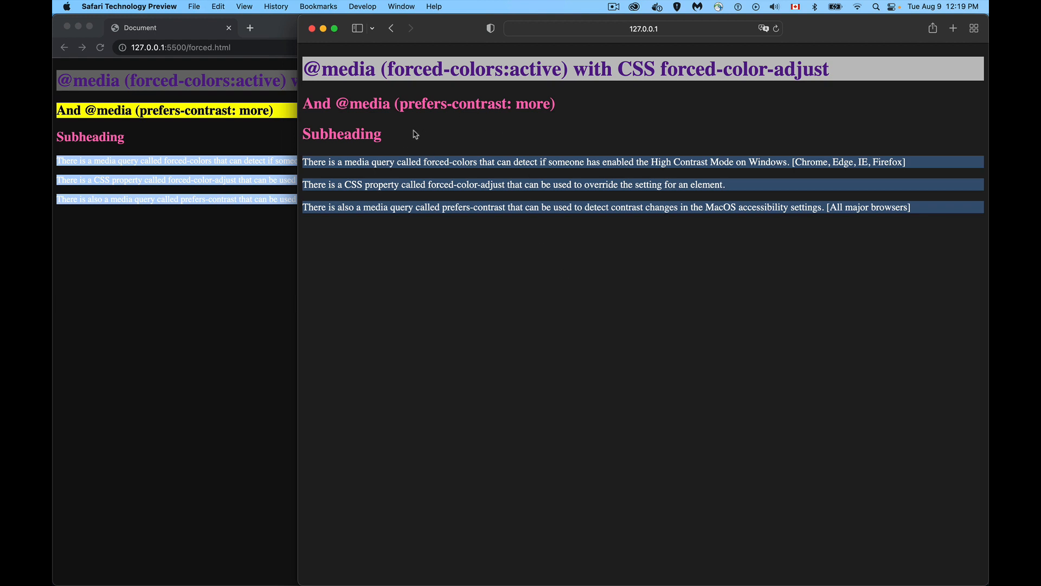
{"action": "mouse_move", "coordinate": [177, 140]}
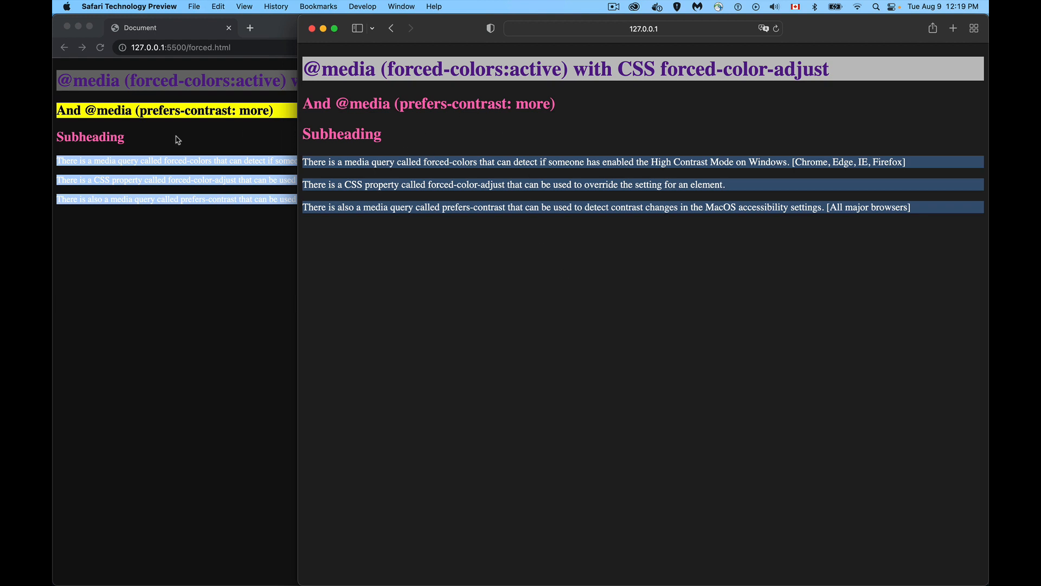
{"action": "mouse_move", "coordinate": [107, 116]}
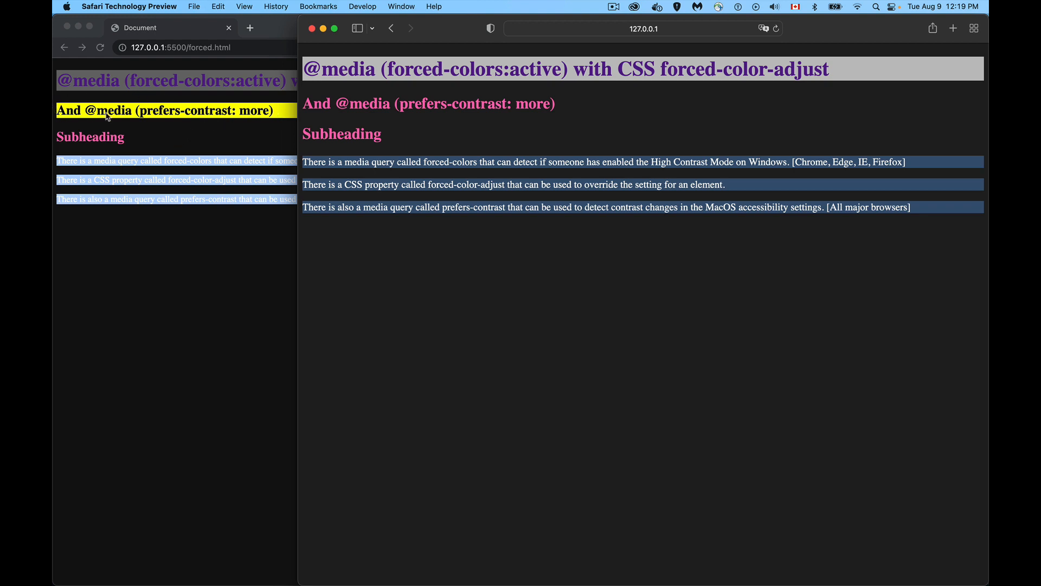
{"action": "mouse_move", "coordinate": [285, 119]}
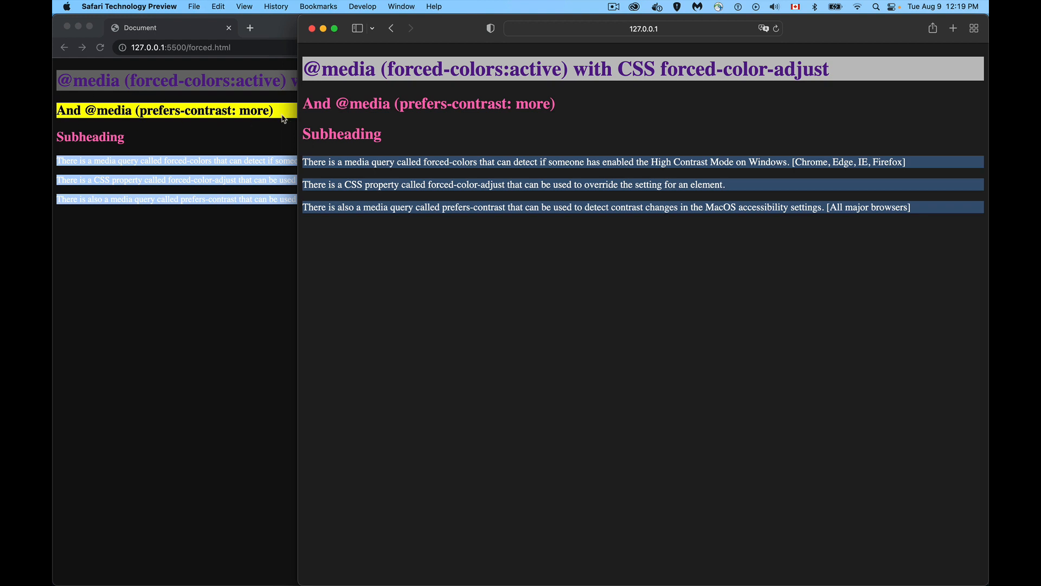
{"action": "mouse_move", "coordinate": [360, 118]}
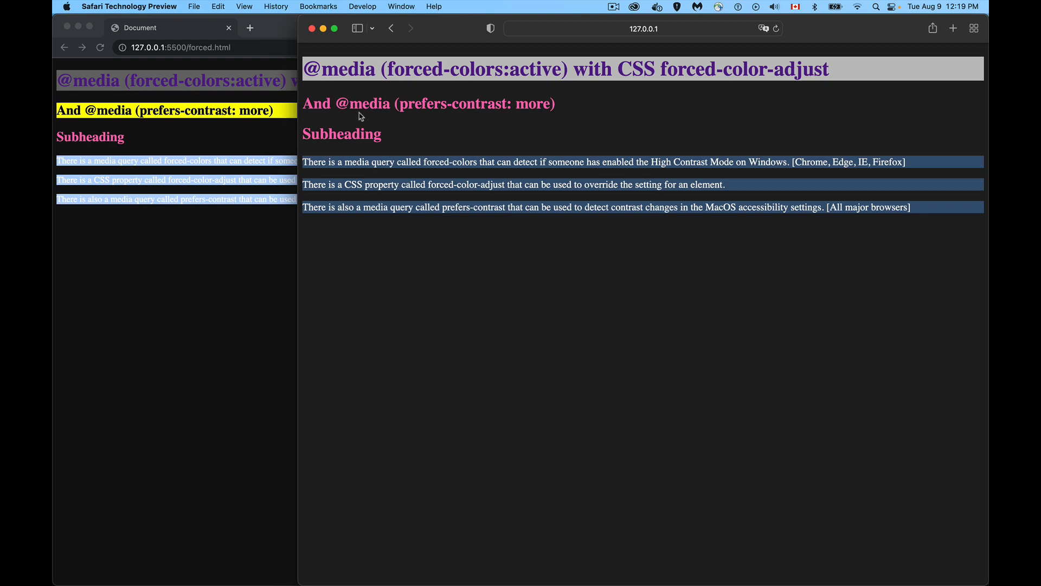
{"action": "mouse_move", "coordinate": [465, 105]}
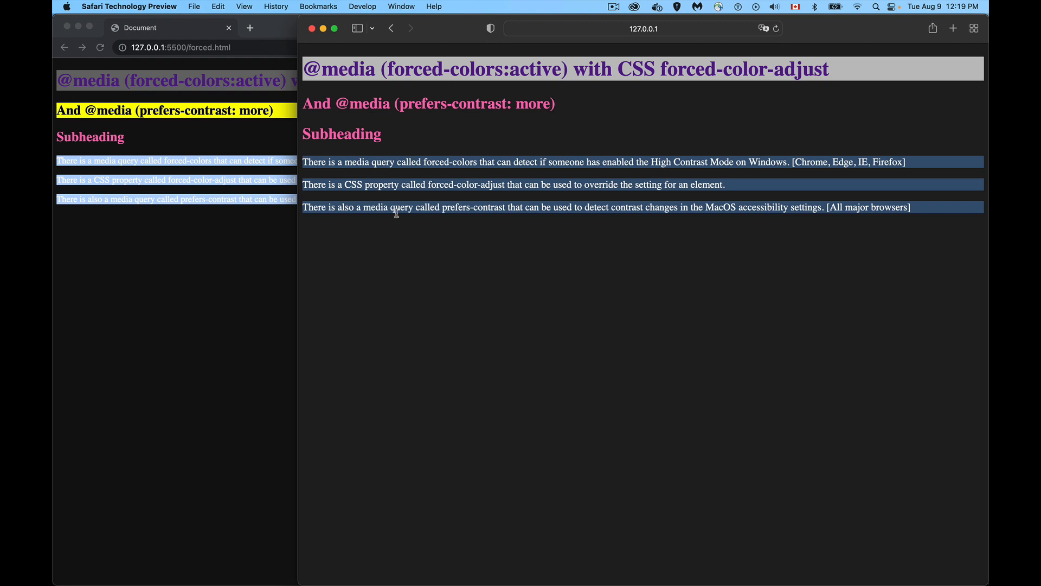
{"action": "mouse_move", "coordinate": [424, 162]}
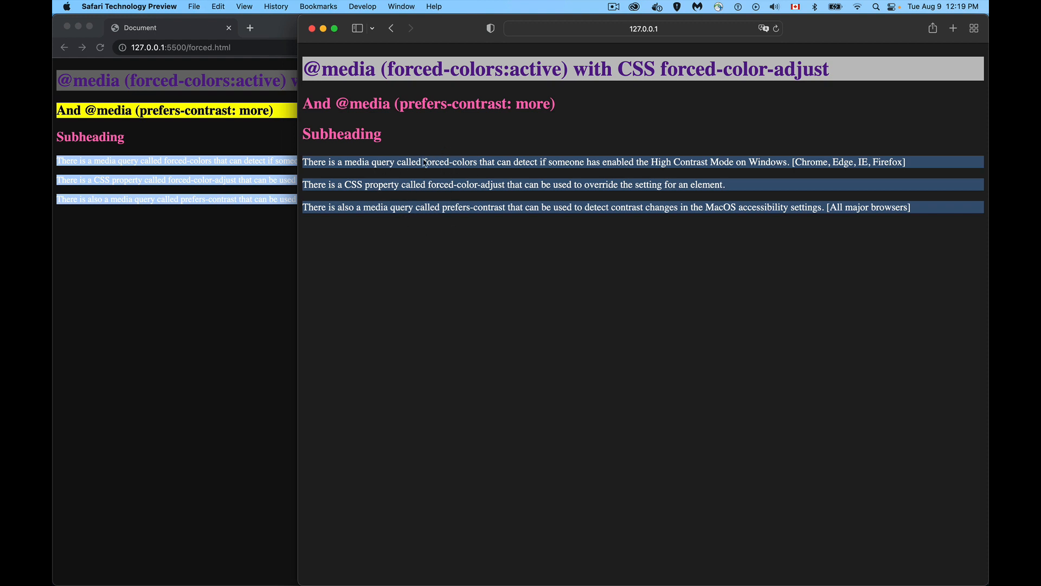
{"action": "mouse_move", "coordinate": [456, 196]}
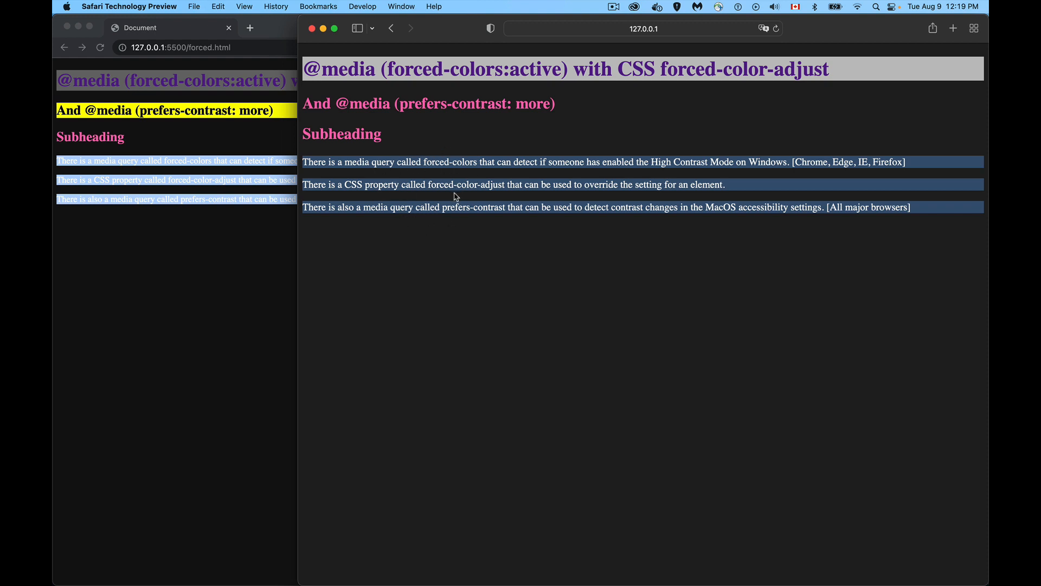
{"action": "mouse_move", "coordinate": [147, 225]}
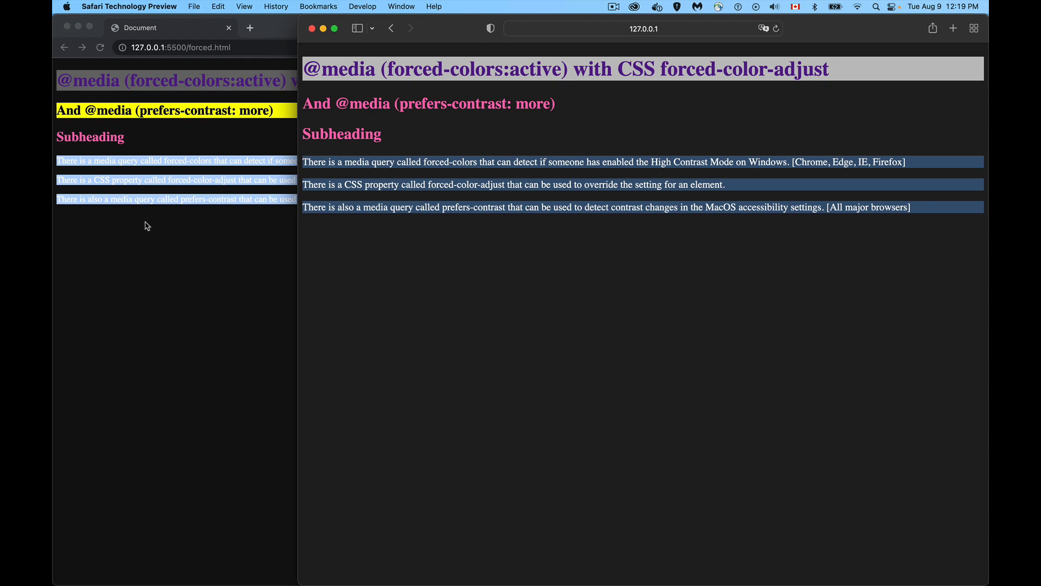
{"action": "mouse_move", "coordinate": [206, 209]}
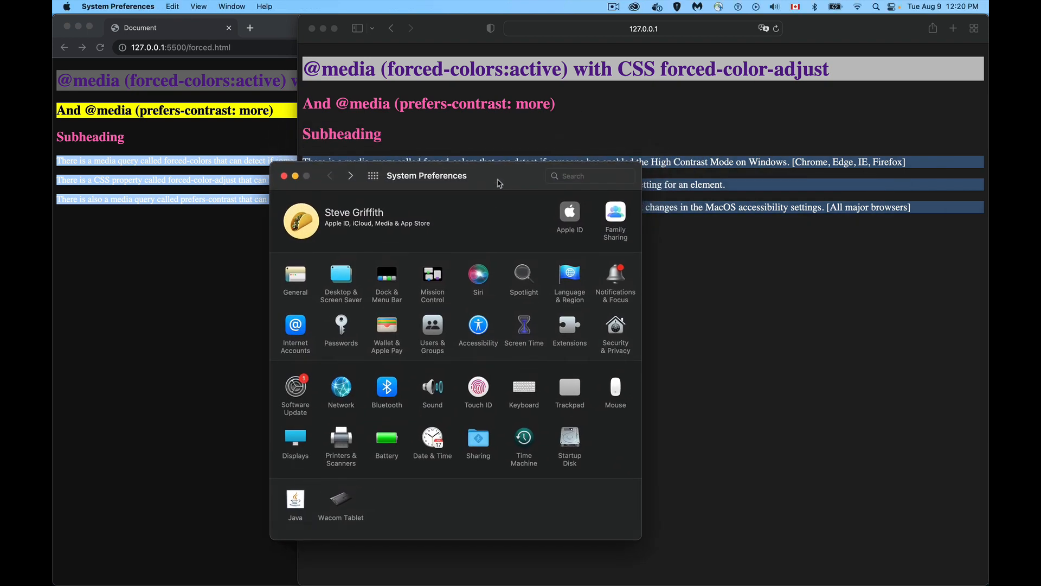
{"action": "left_click", "coordinate": [294, 277]}
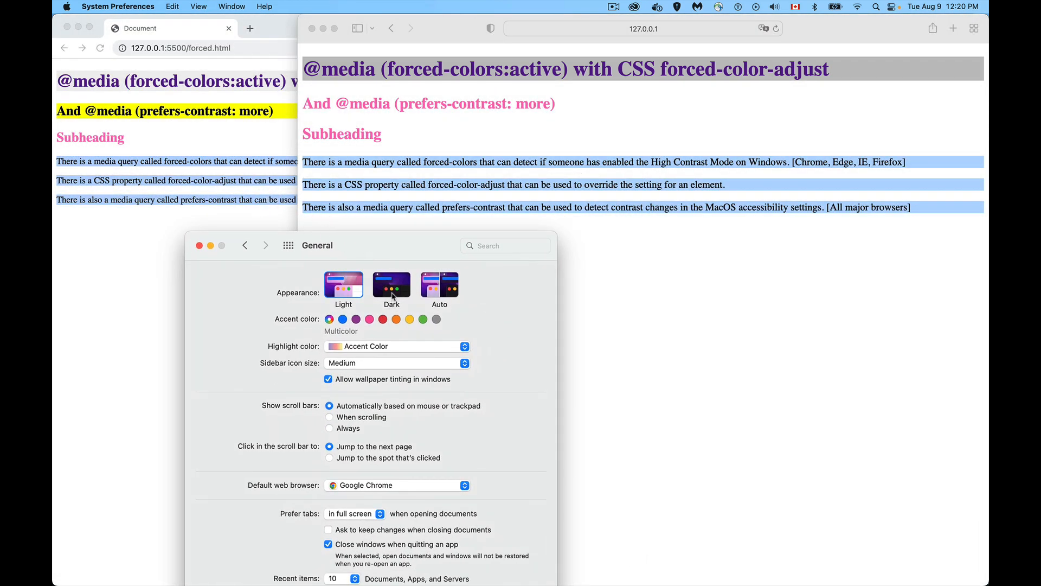
{"action": "left_click", "coordinate": [392, 284]}
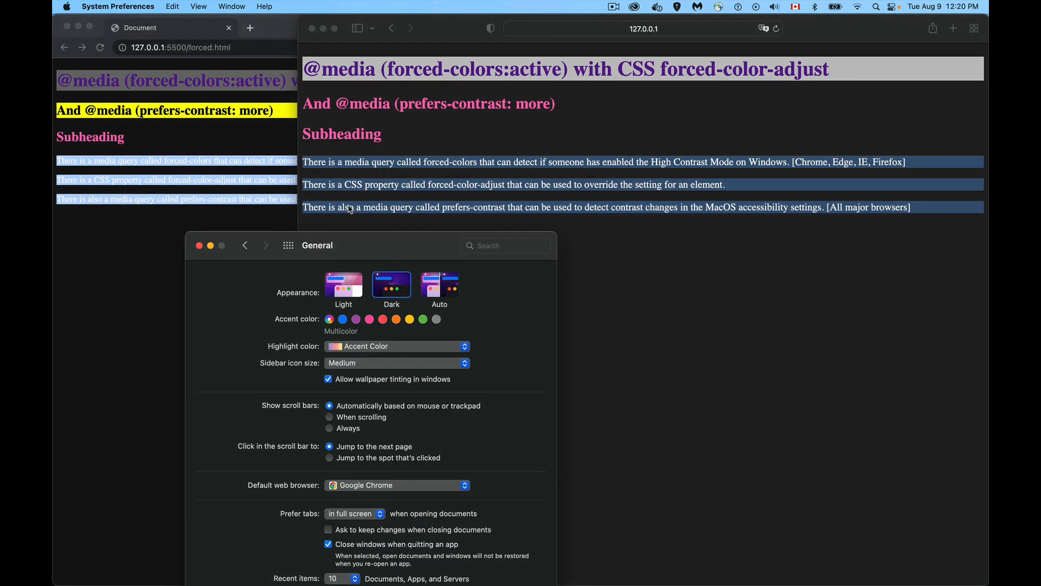
{"action": "mouse_move", "coordinate": [265, 204]}
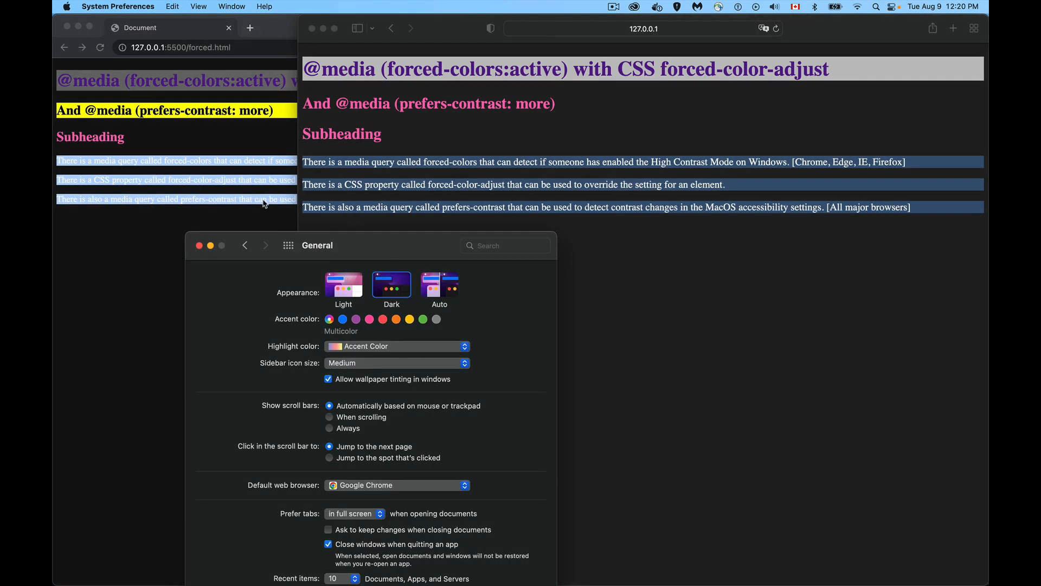
{"action": "mouse_move", "coordinate": [144, 211]}
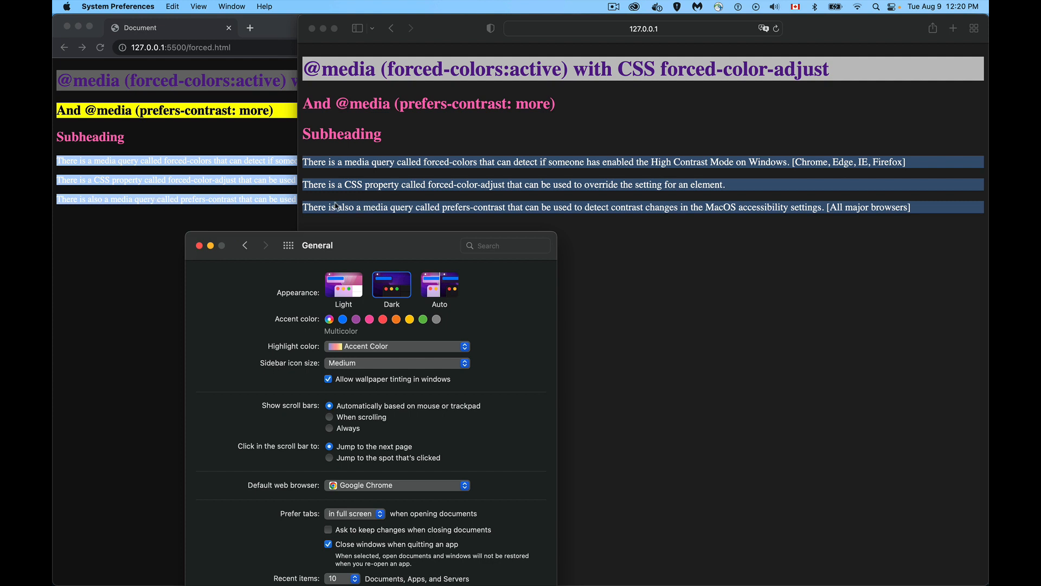
{"action": "mouse_move", "coordinate": [343, 251]}
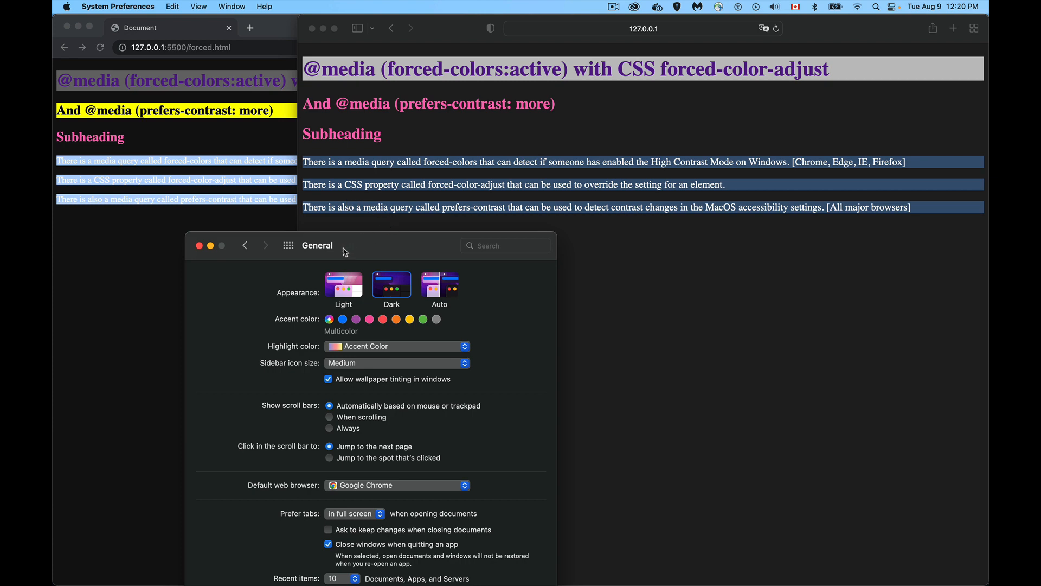
{"action": "mouse_move", "coordinate": [360, 291]}
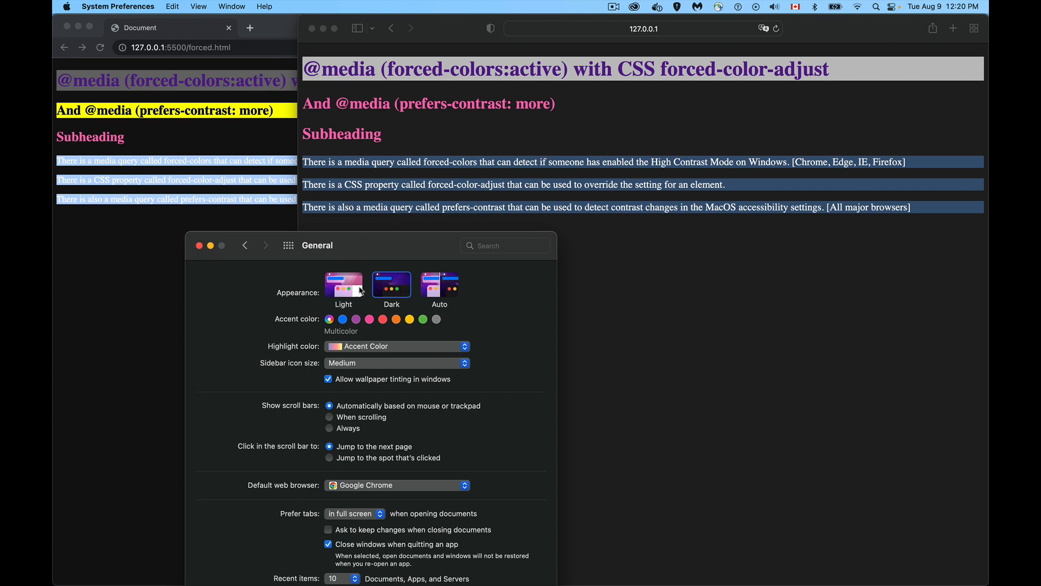
{"action": "left_click", "coordinate": [245, 245]}
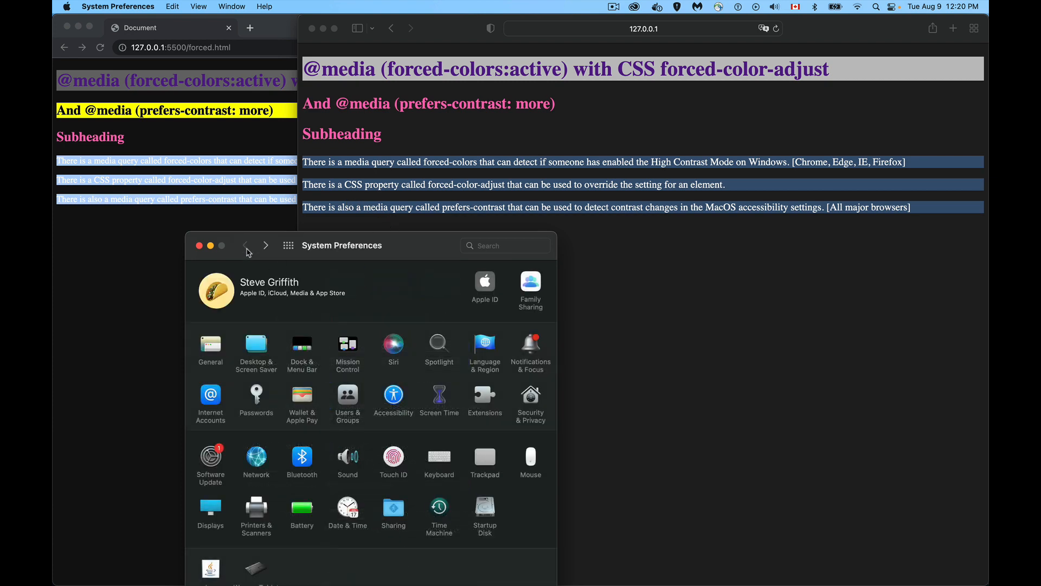
Enable Increase contrast in the Accessibility > Display settings
{"action": "left_click", "coordinate": [393, 395]}
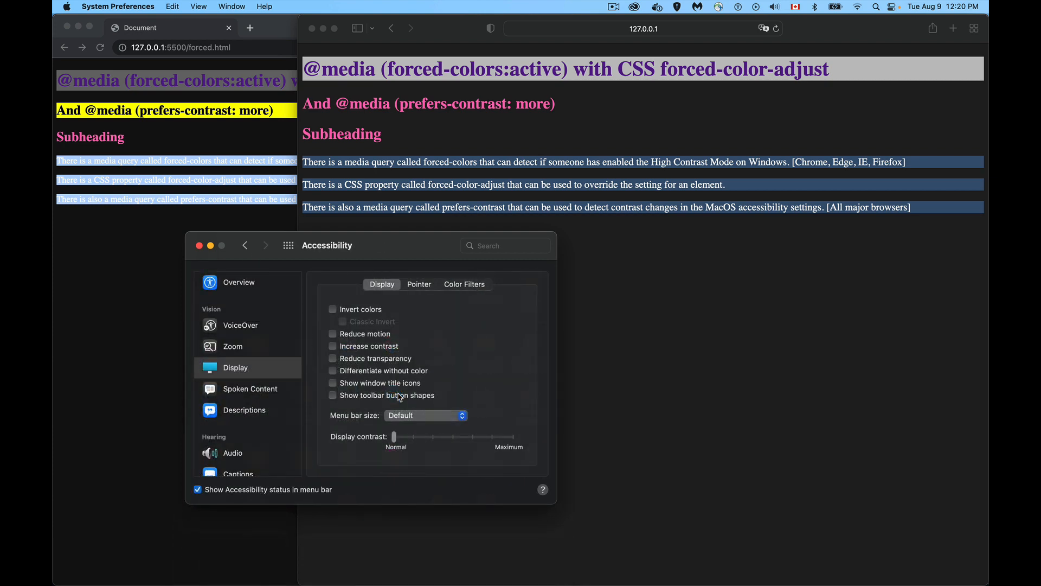
{"action": "mouse_move", "coordinate": [227, 374]}
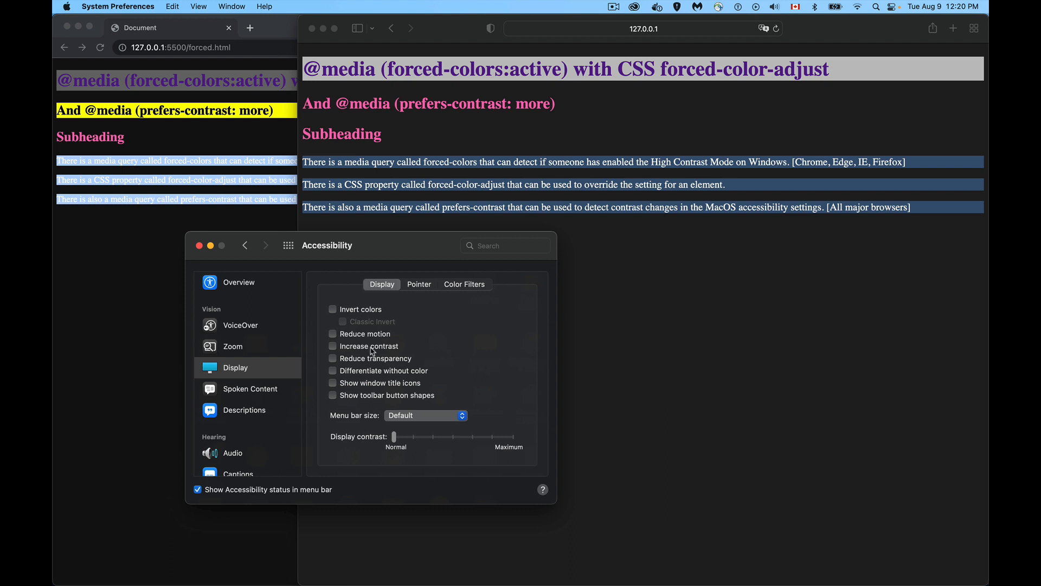
{"action": "left_click", "coordinate": [333, 346]}
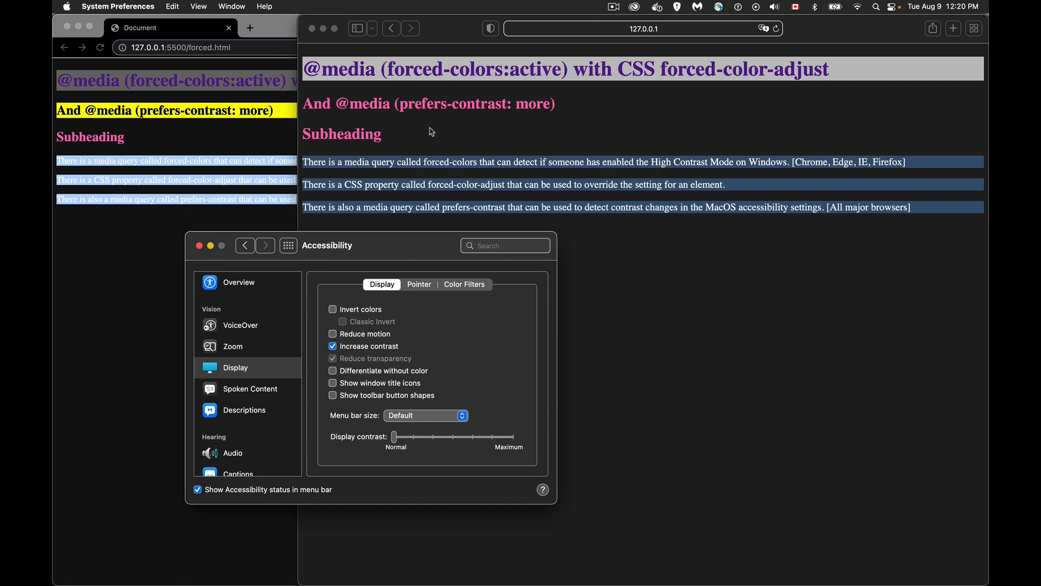
{"action": "mouse_move", "coordinate": [375, 352]}
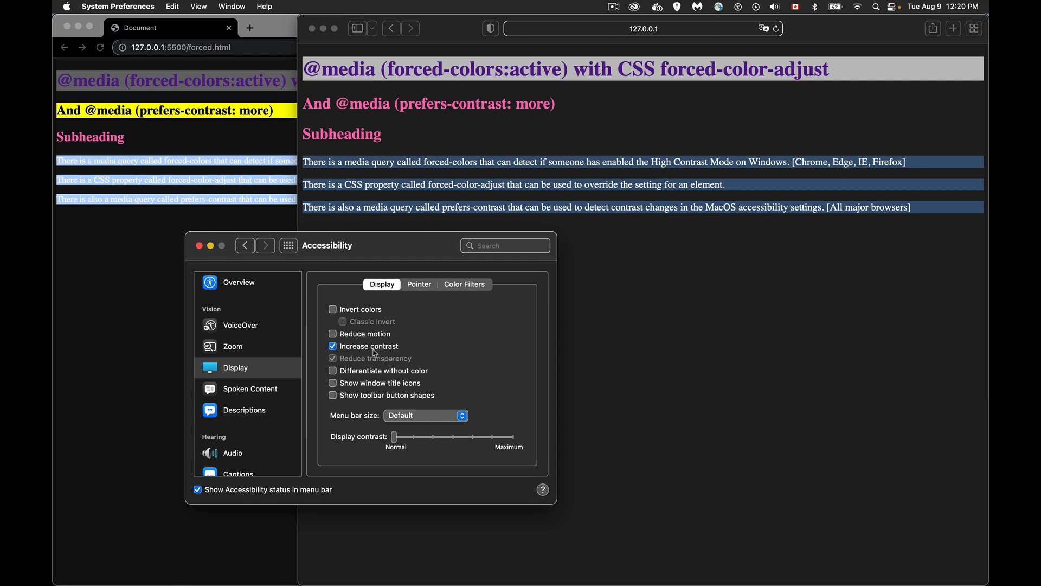
{"action": "mouse_move", "coordinate": [390, 356]}
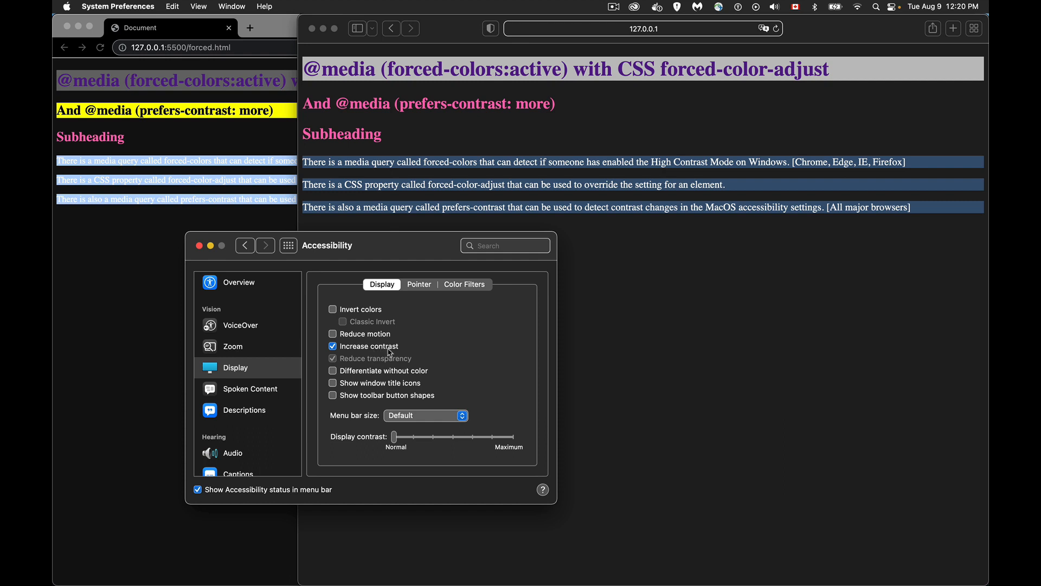
{"action": "mouse_move", "coordinate": [350, 341]}
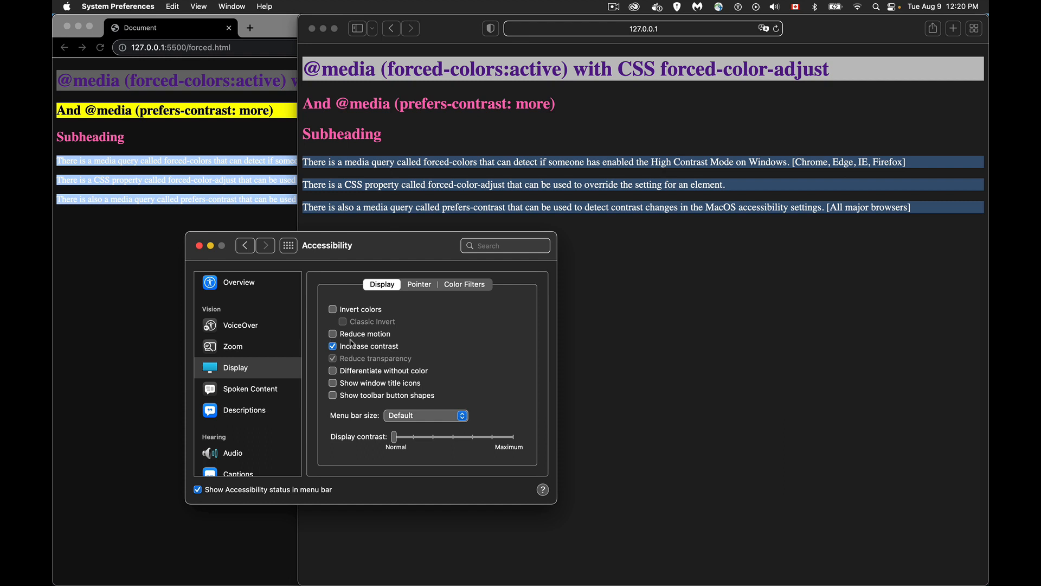
{"action": "mouse_move", "coordinate": [424, 352]}
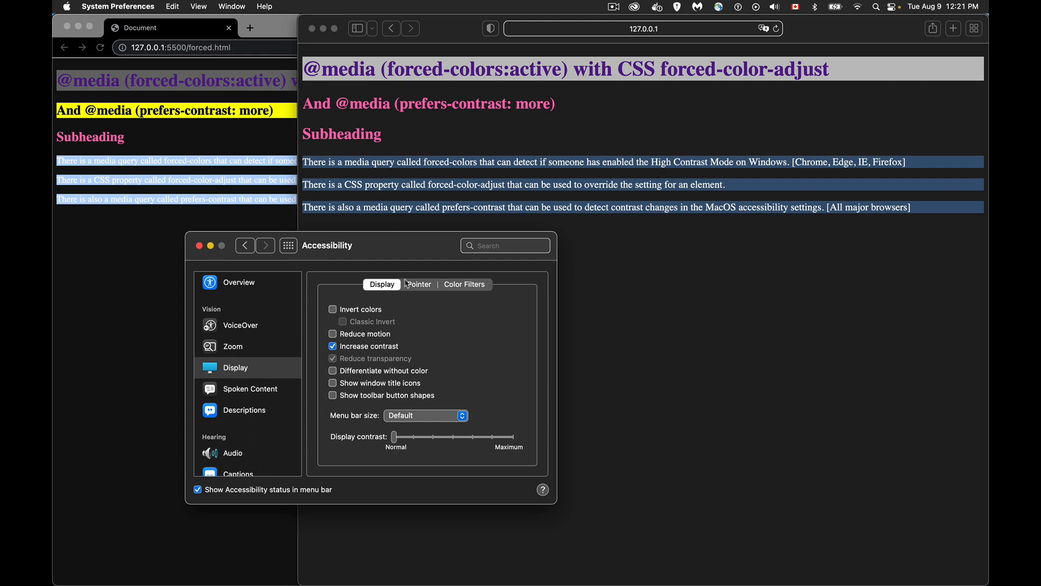
{"action": "mouse_move", "coordinate": [395, 265]}
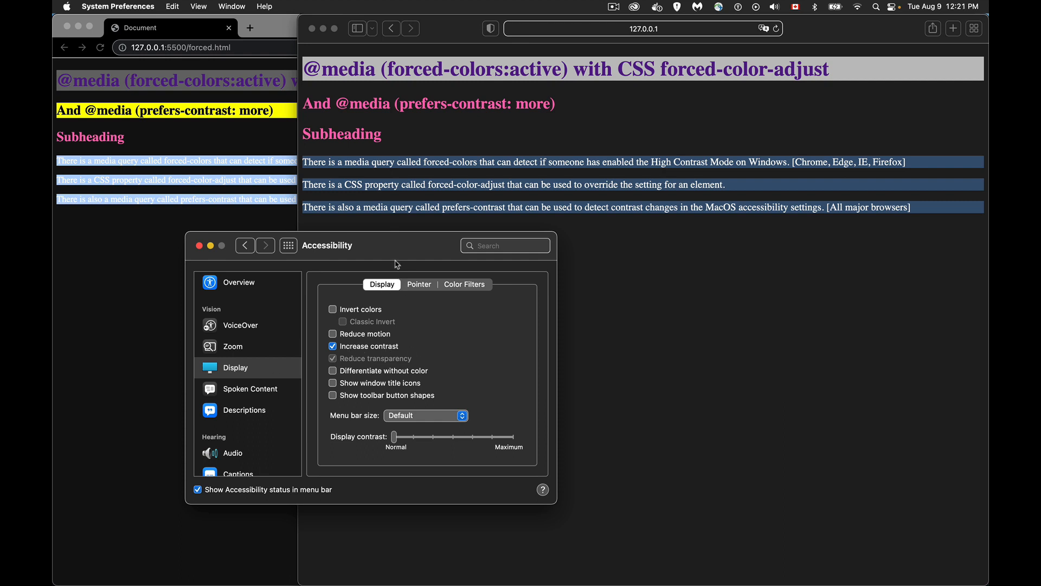
{"action": "mouse_move", "coordinate": [377, 254]}
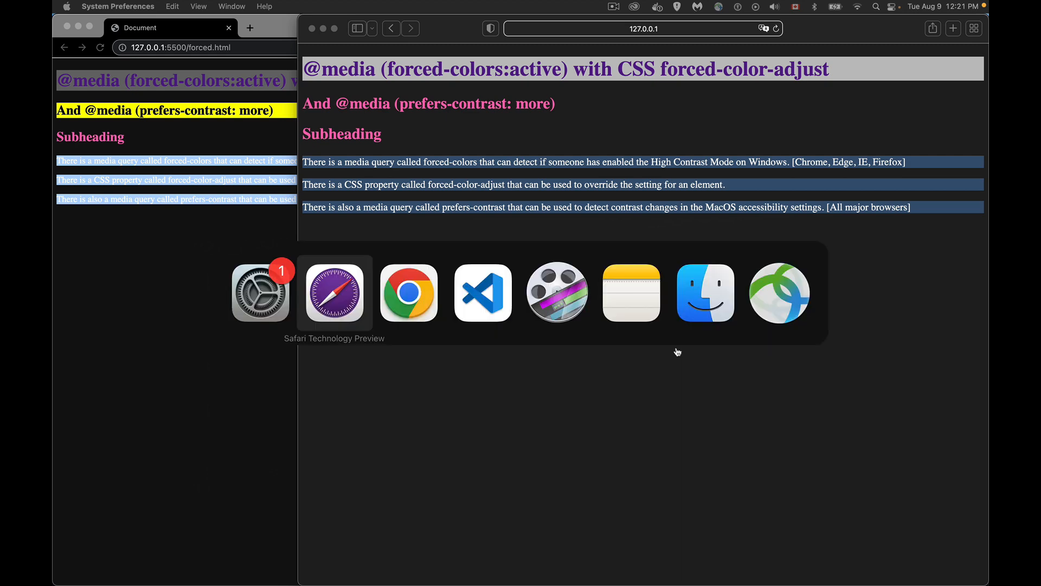
Bring Visual Studio Code forward with the forced.html markup showing
{"action": "left_click", "coordinate": [483, 291]}
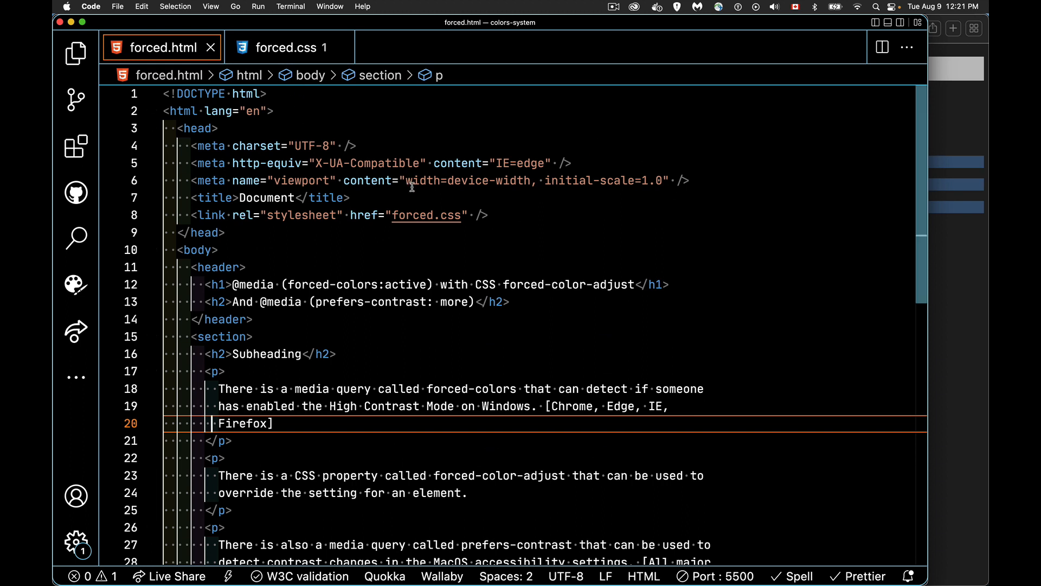
{"action": "mouse_move", "coordinate": [564, 228]}
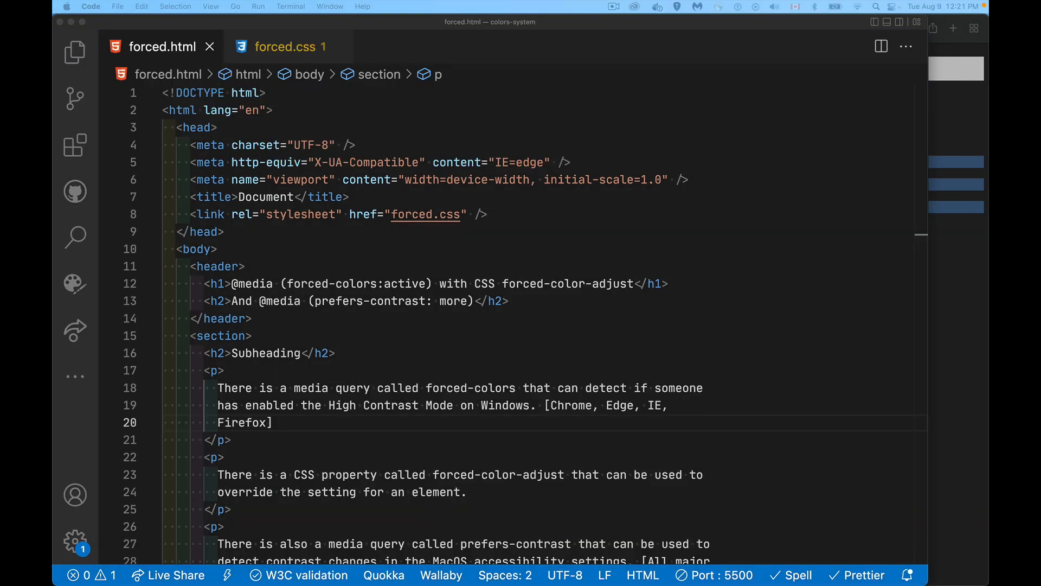
{"action": "mouse_move", "coordinate": [533, 254]}
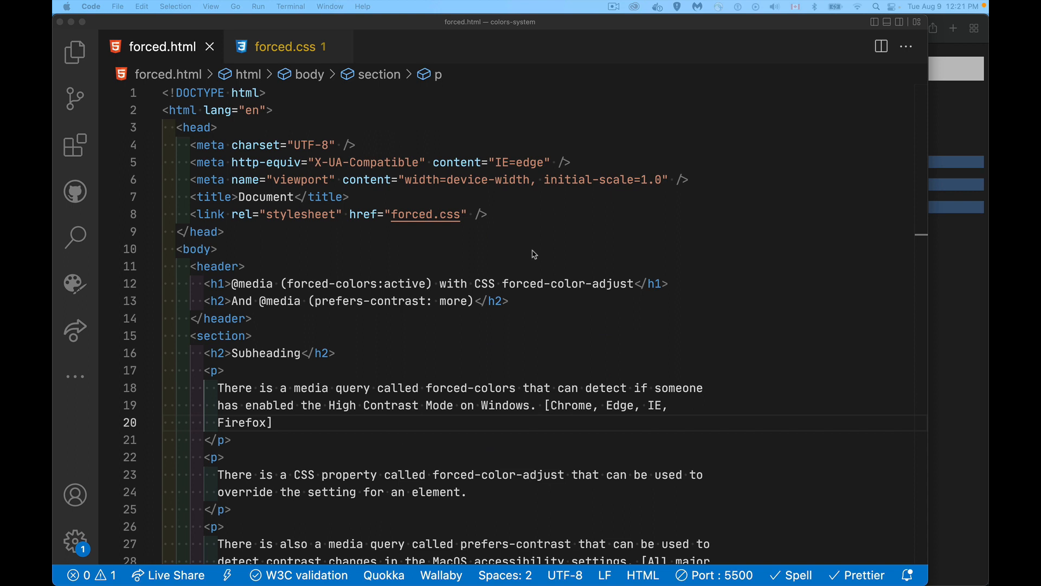
{"action": "mouse_move", "coordinate": [546, 222]}
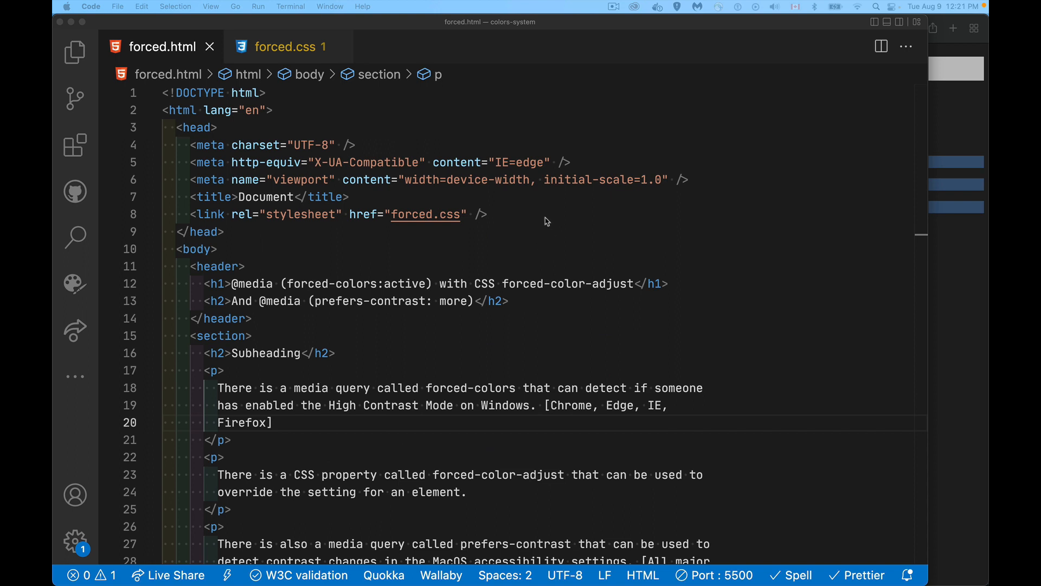
{"action": "left_click", "coordinate": [282, 46]}
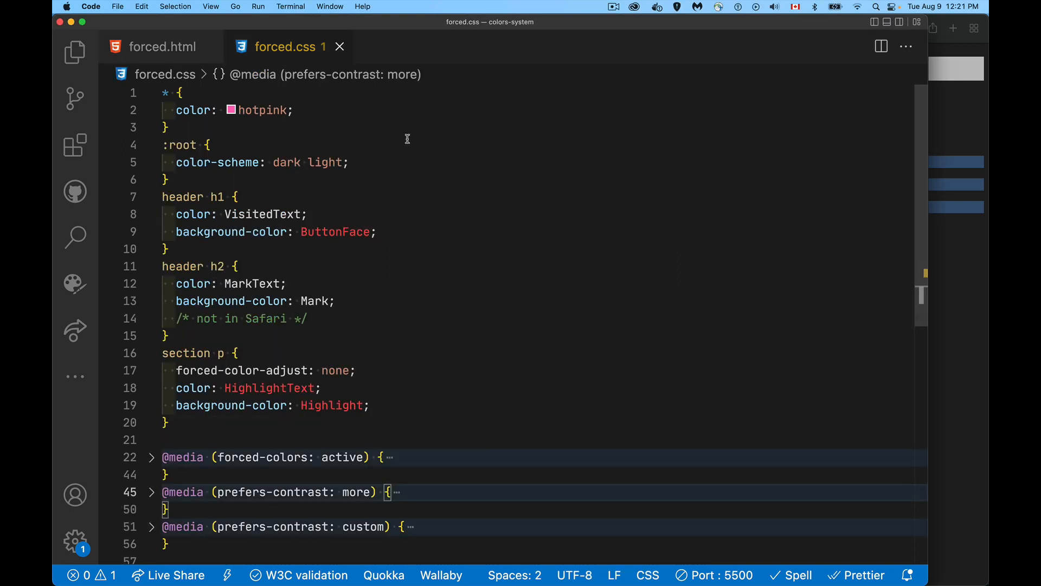
{"action": "mouse_move", "coordinate": [460, 214]}
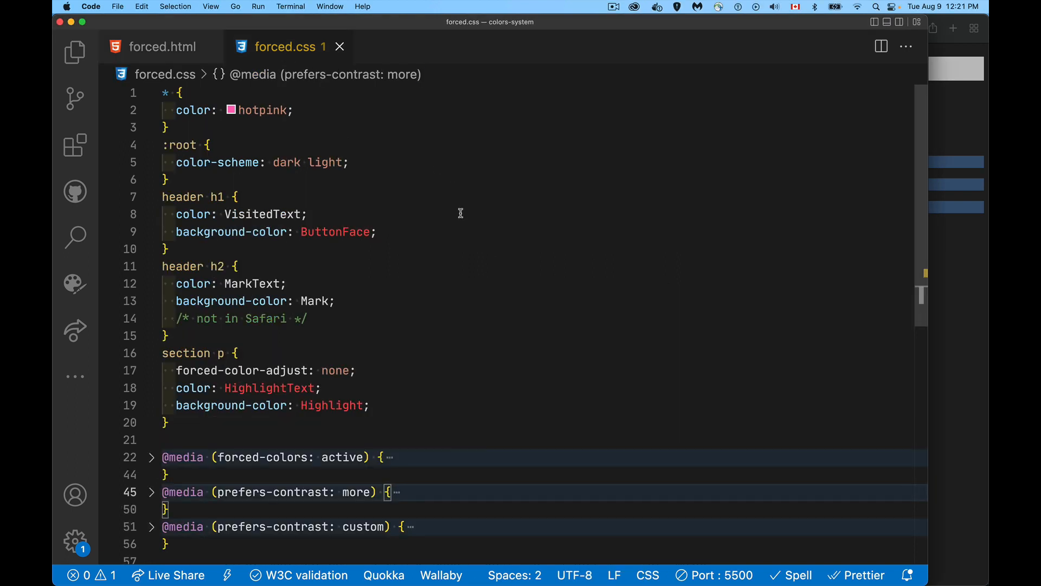
{"action": "mouse_move", "coordinate": [334, 524]}
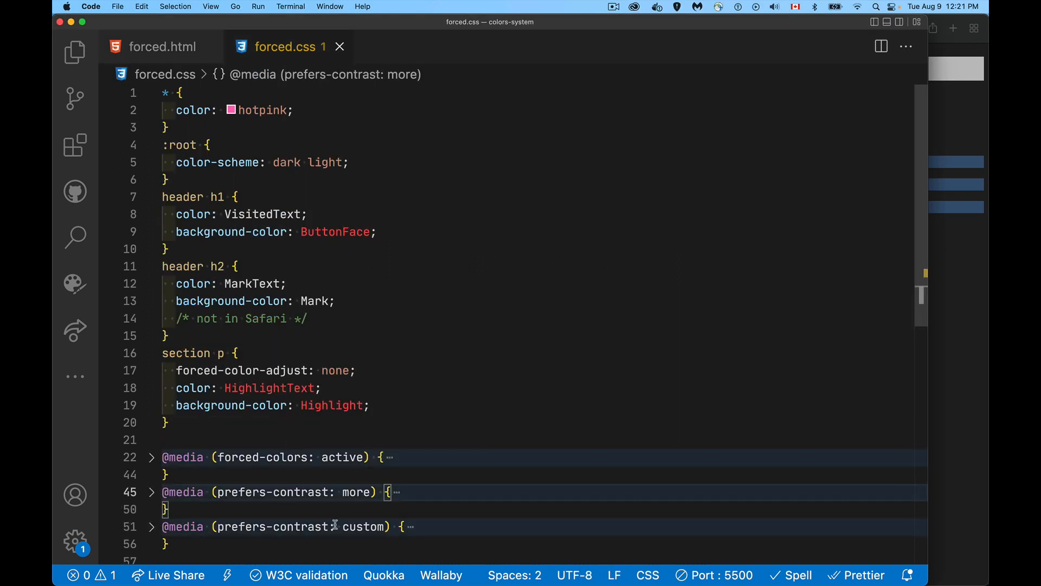
{"action": "mouse_move", "coordinate": [441, 432]}
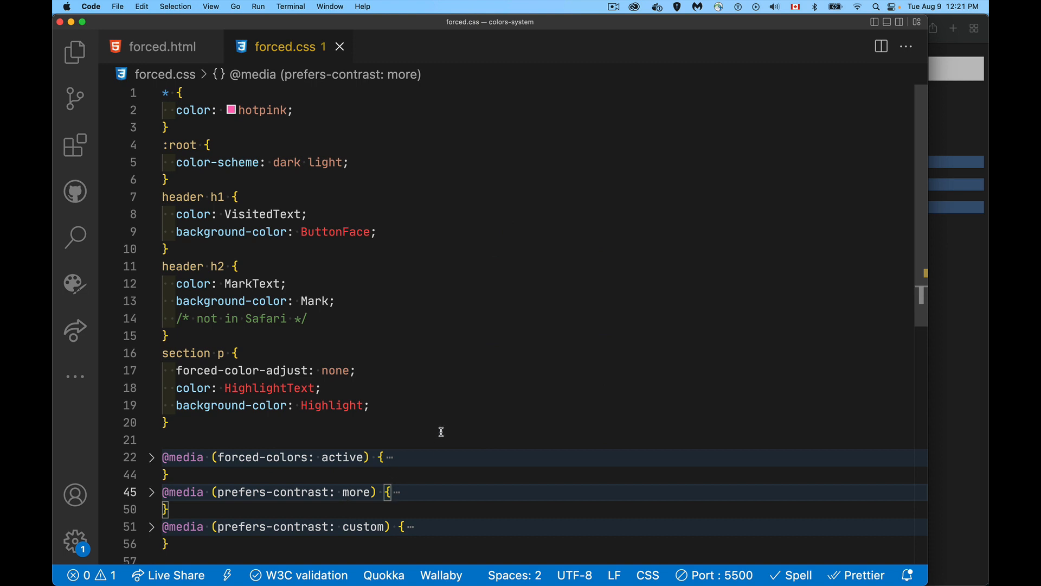
{"action": "mouse_move", "coordinate": [221, 441]}
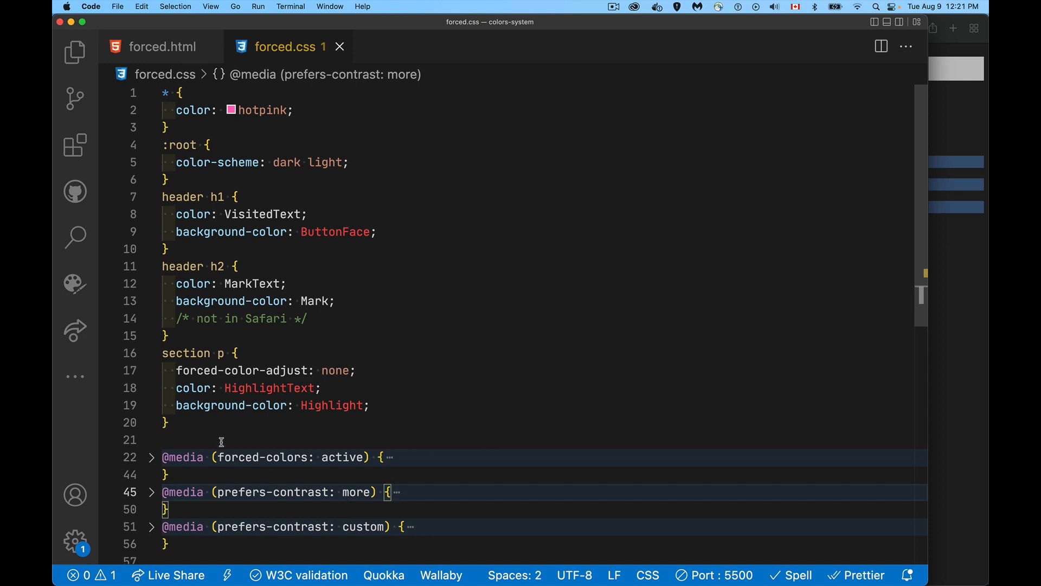
{"action": "mouse_move", "coordinate": [340, 446]}
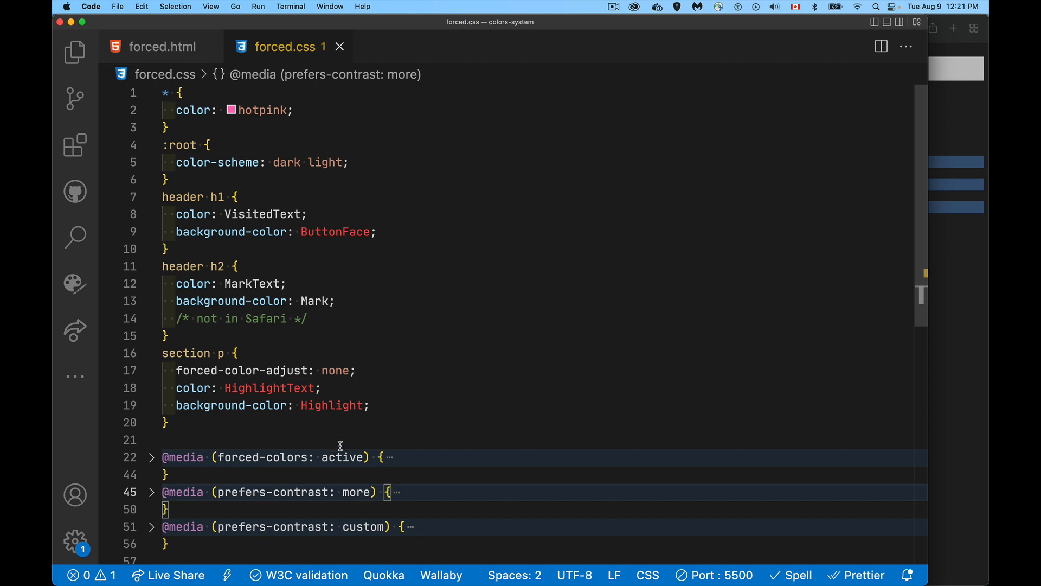
{"action": "mouse_move", "coordinate": [346, 439]}
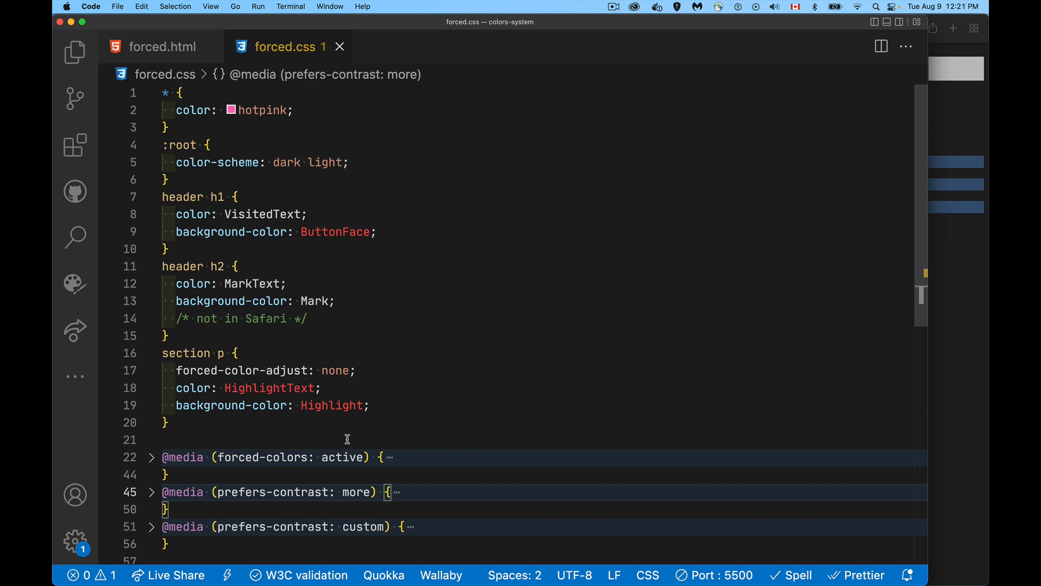
{"action": "mouse_move", "coordinate": [299, 439]}
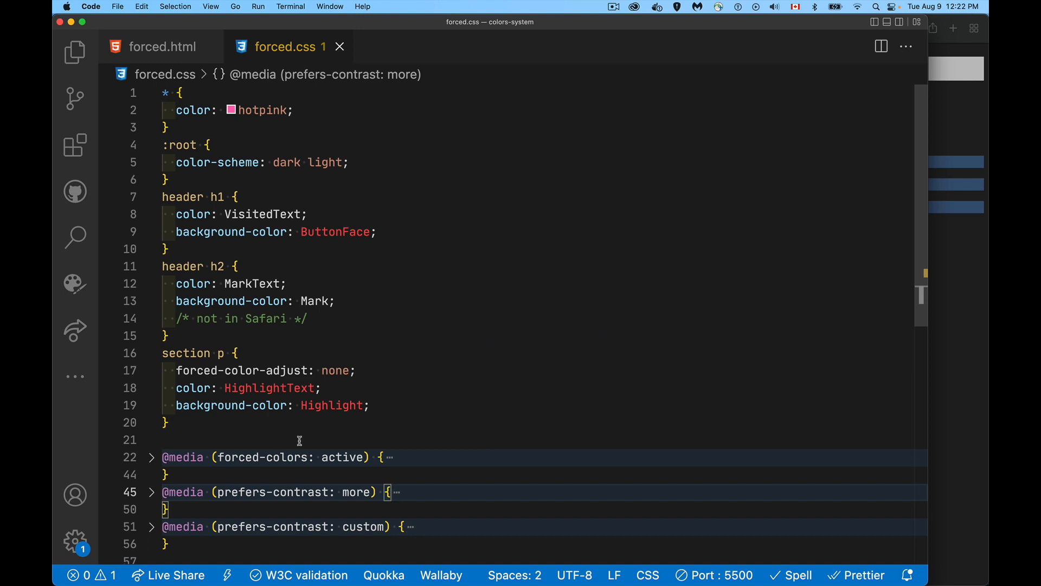
{"action": "mouse_move", "coordinate": [287, 460]}
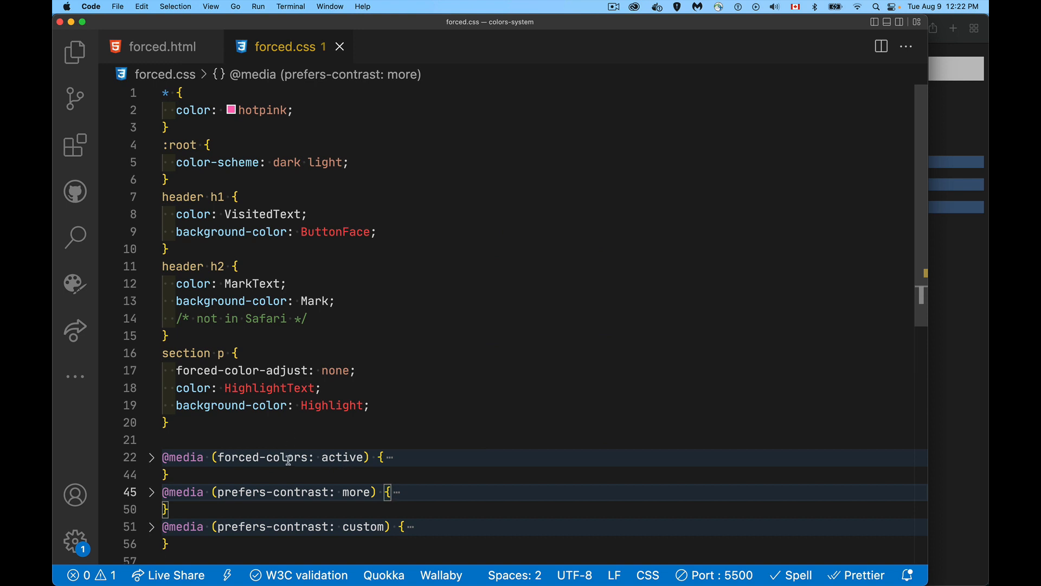
{"action": "mouse_move", "coordinate": [234, 448]}
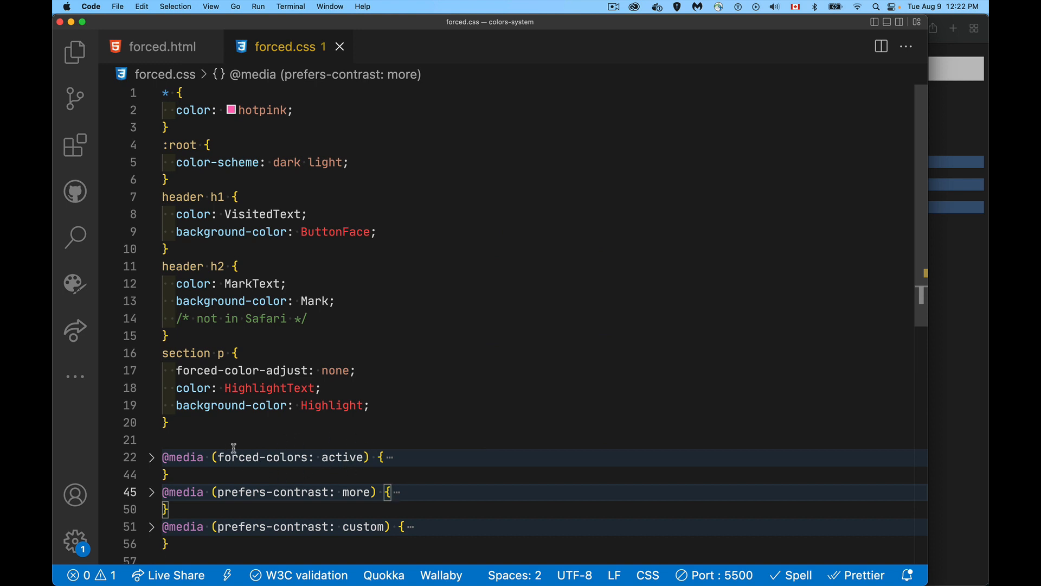
{"action": "mouse_move", "coordinate": [339, 443]}
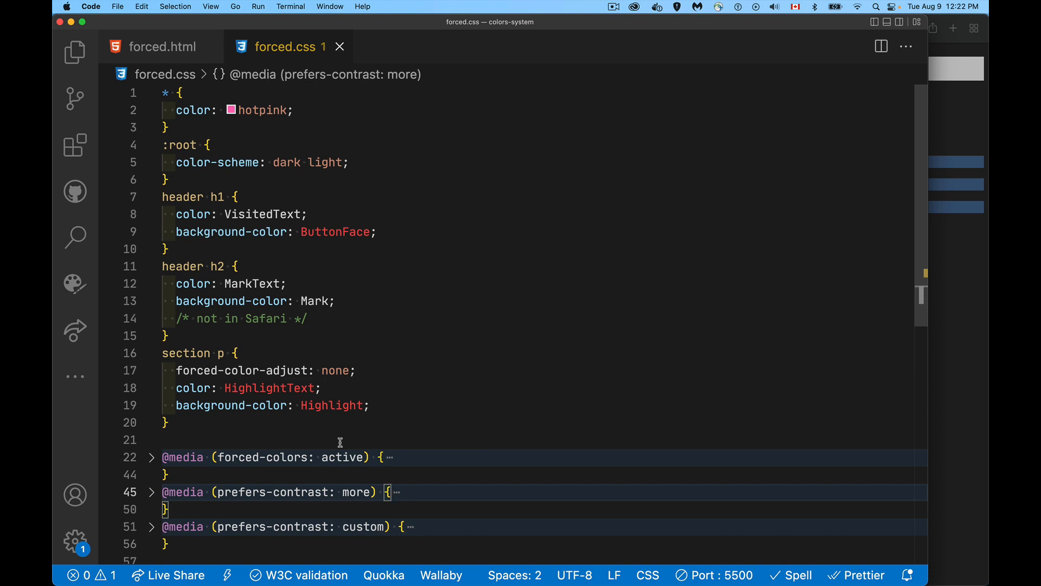
{"action": "mouse_move", "coordinate": [368, 228]}
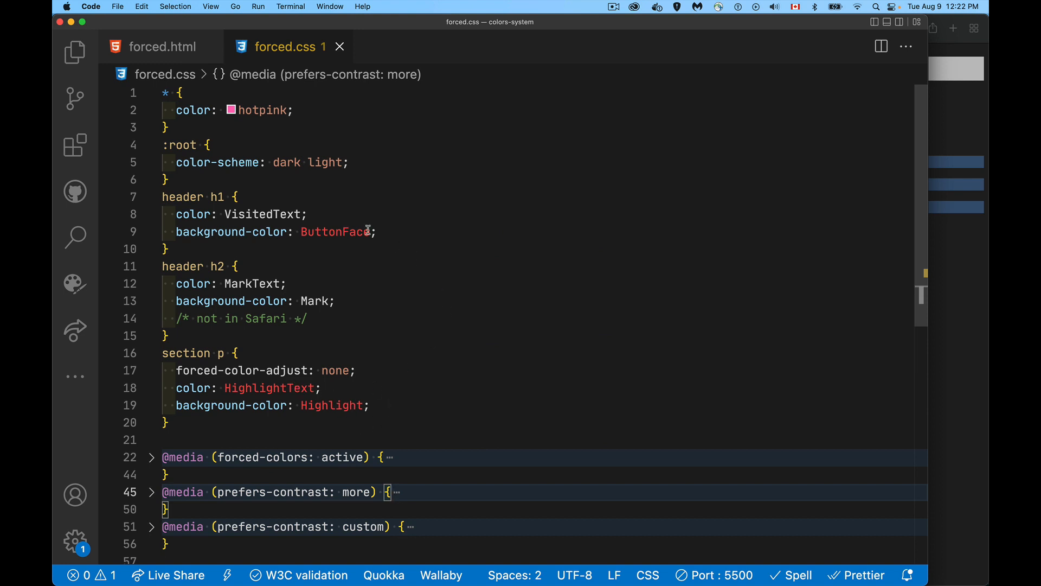
{"action": "mouse_move", "coordinate": [368, 266]}
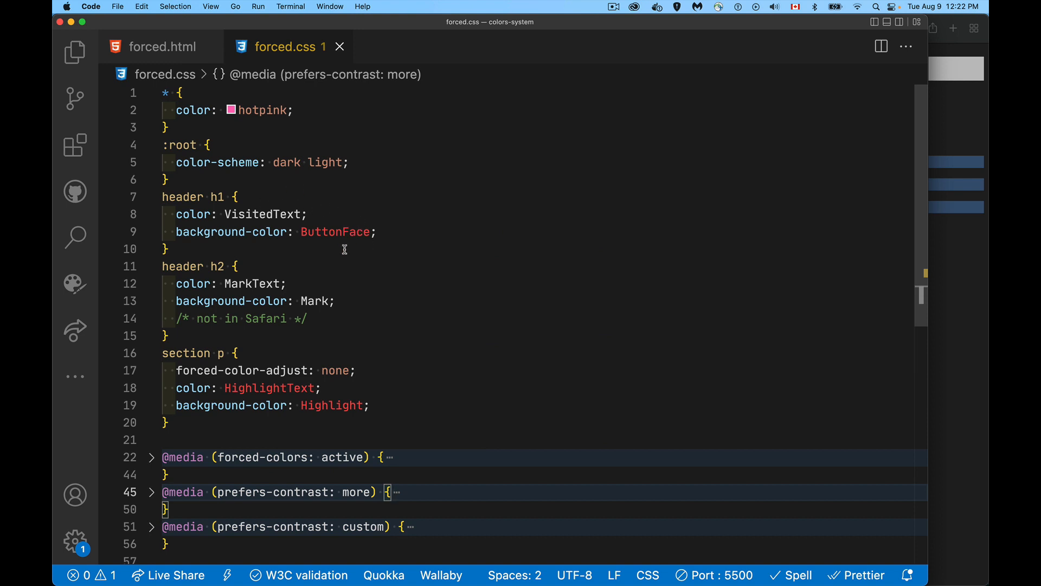
{"action": "mouse_move", "coordinate": [303, 303]}
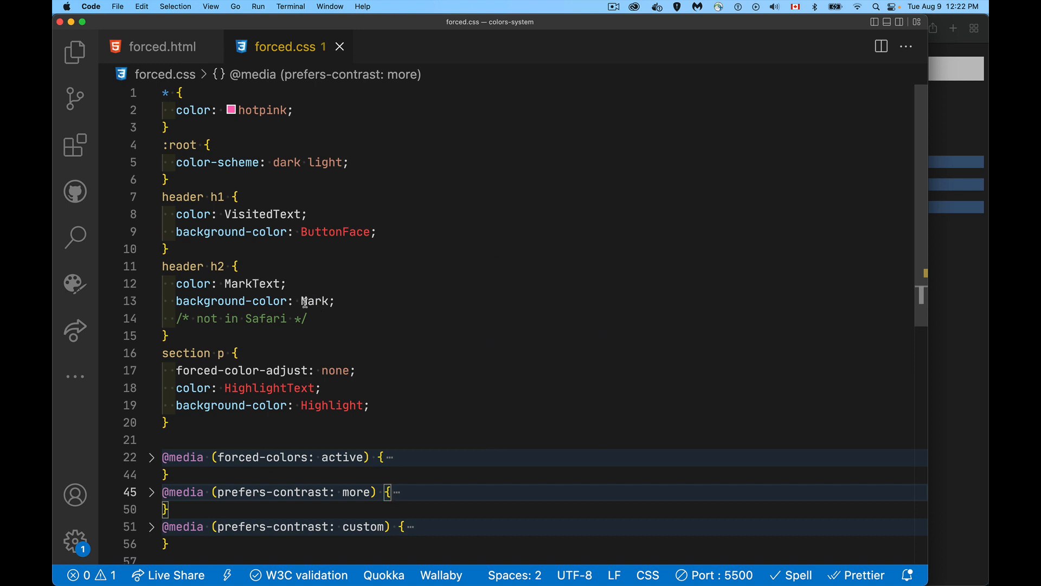
{"action": "mouse_move", "coordinate": [324, 326]}
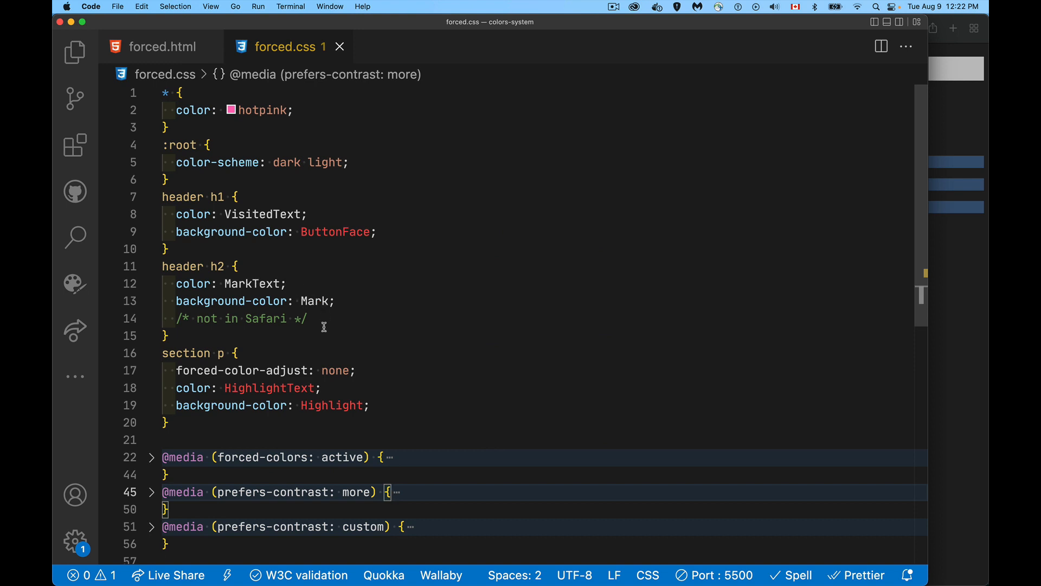
{"action": "mouse_move", "coordinate": [213, 165]}
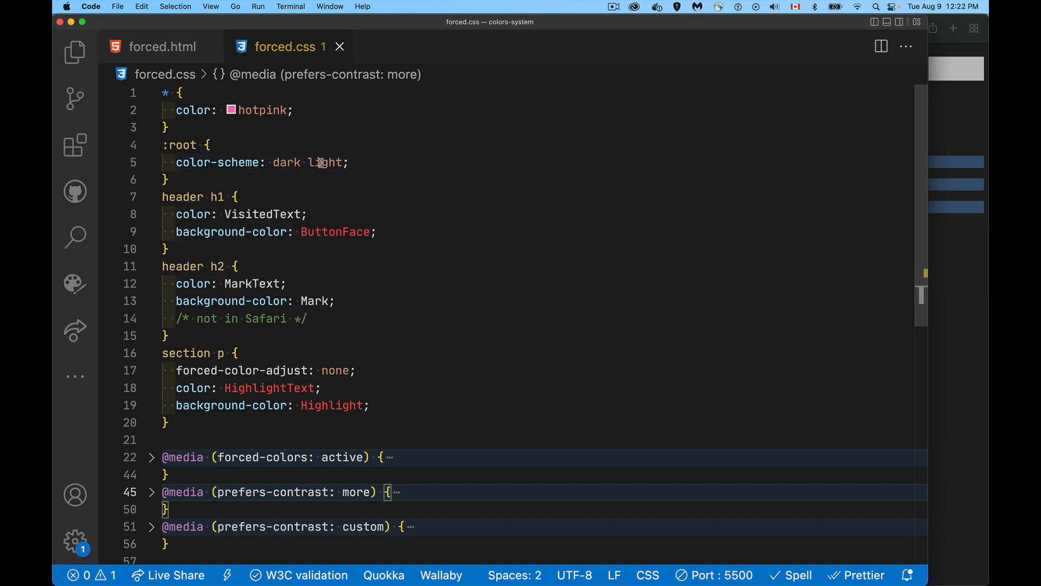
{"action": "mouse_move", "coordinate": [347, 146]}
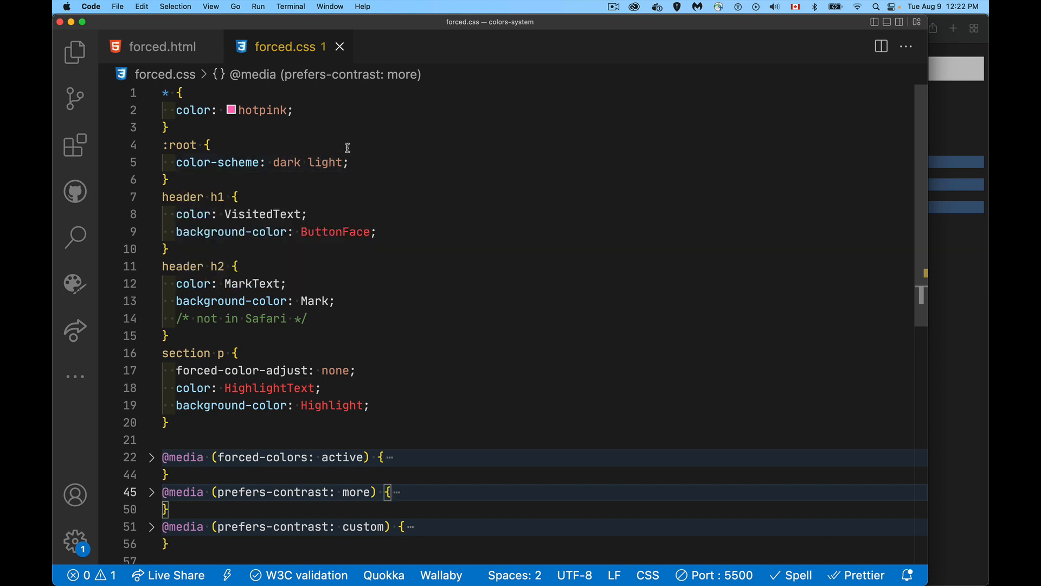
{"action": "mouse_move", "coordinate": [313, 109]}
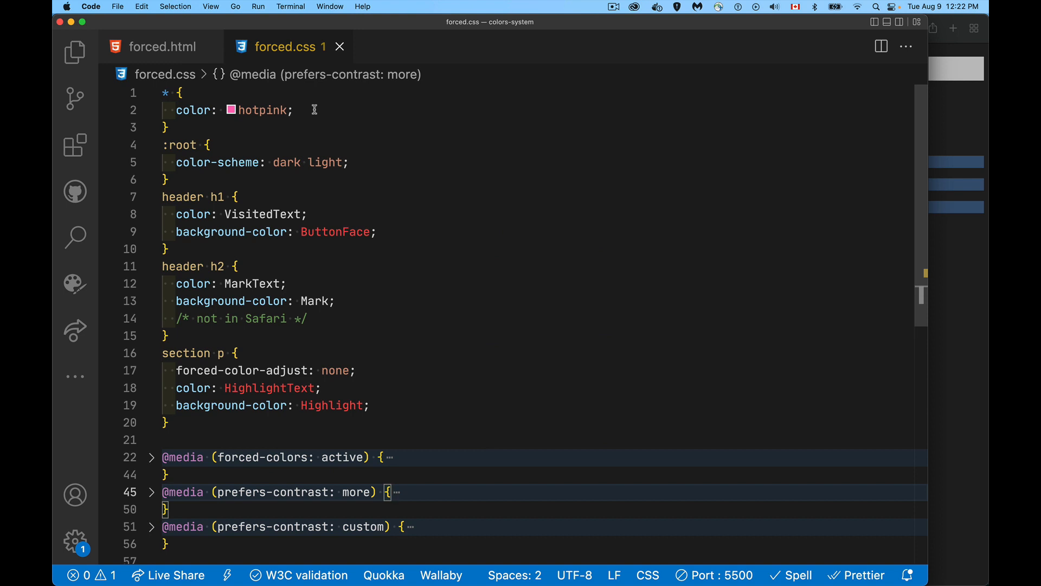
{"action": "mouse_move", "coordinate": [333, 119]}
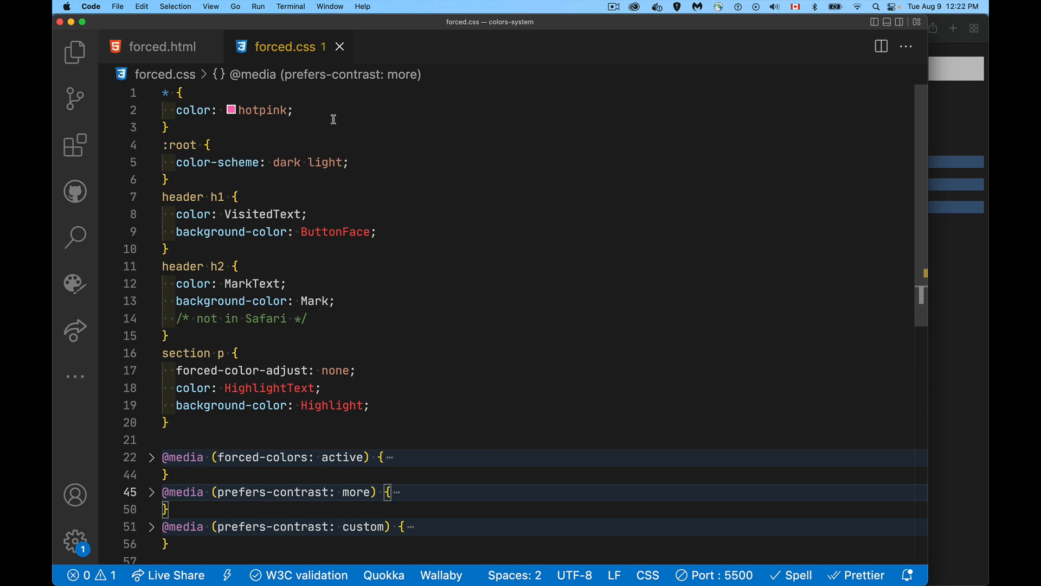
{"action": "mouse_move", "coordinate": [240, 125]}
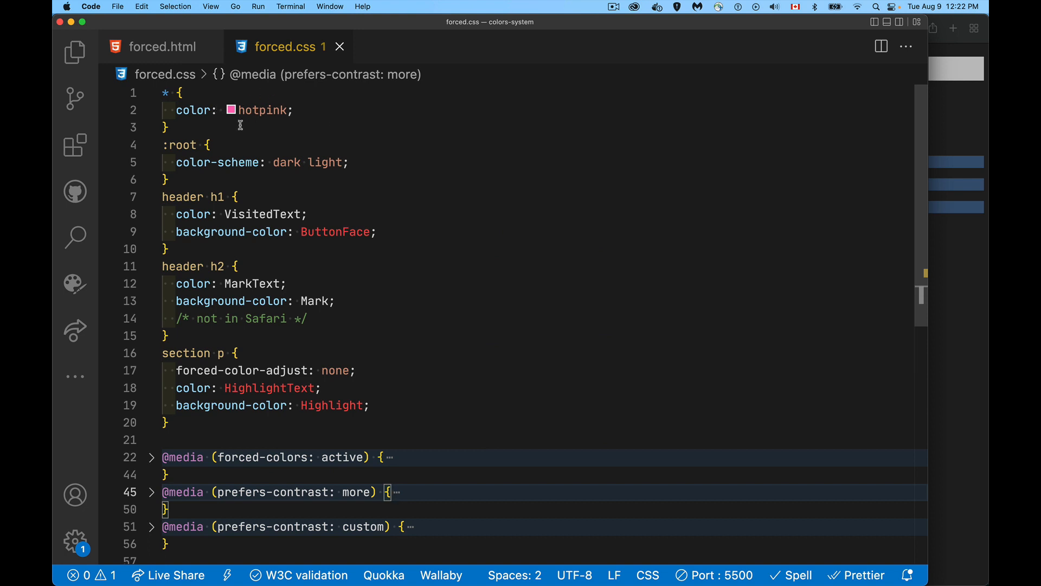
{"action": "mouse_move", "coordinate": [537, 203]}
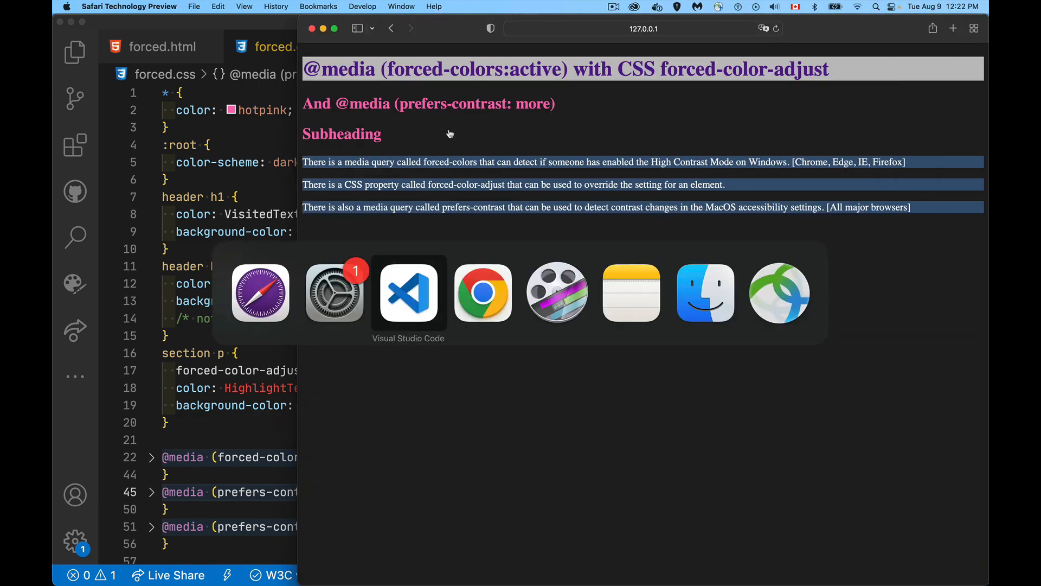
Bring the Chrome rendering of the page forward to compare with Safari
{"action": "left_click", "coordinate": [482, 292]}
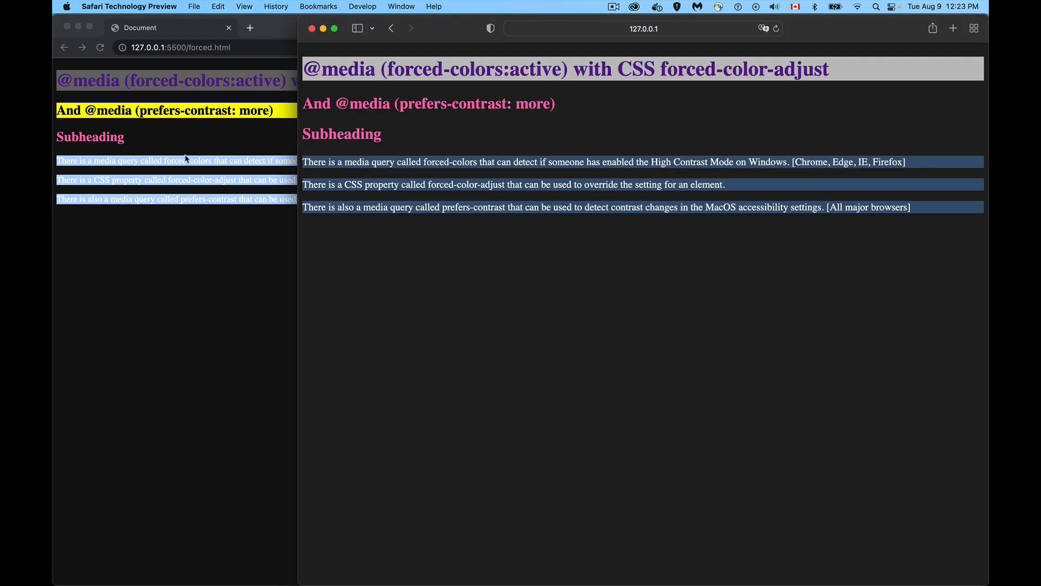
{"action": "mouse_move", "coordinate": [401, 336]}
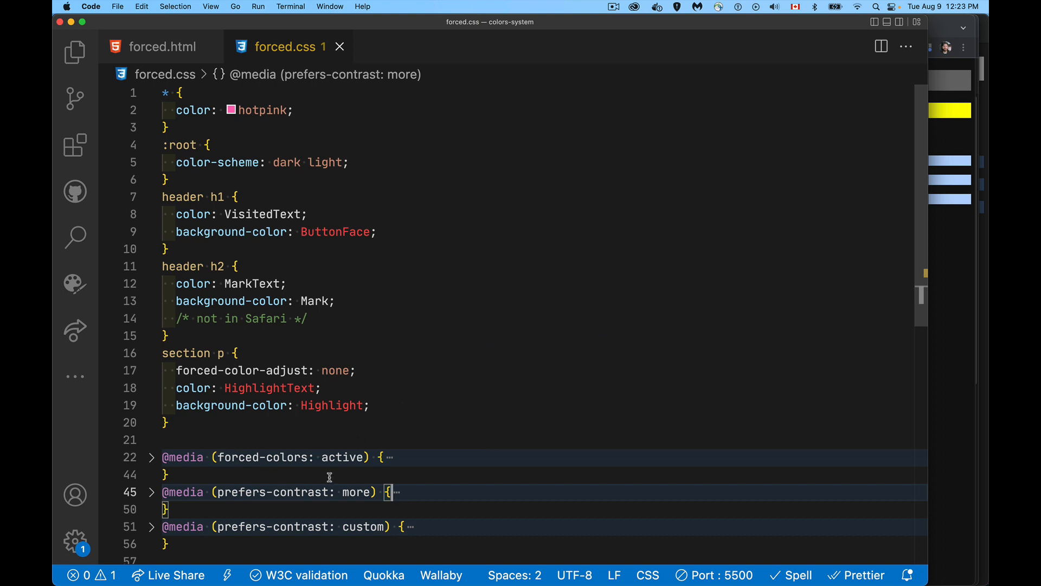
{"action": "mouse_move", "coordinate": [369, 435]}
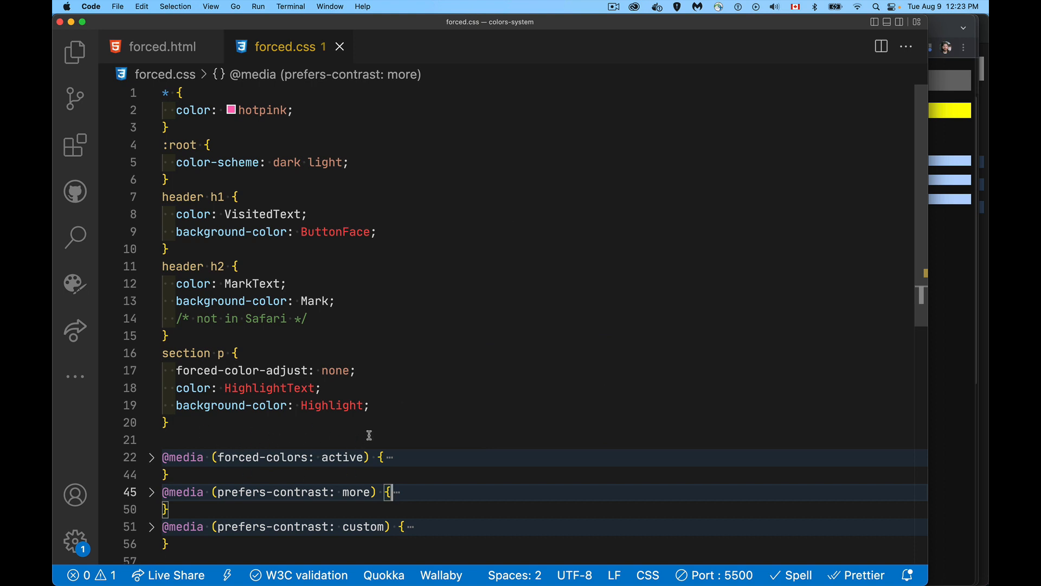
{"action": "mouse_move", "coordinate": [184, 380]}
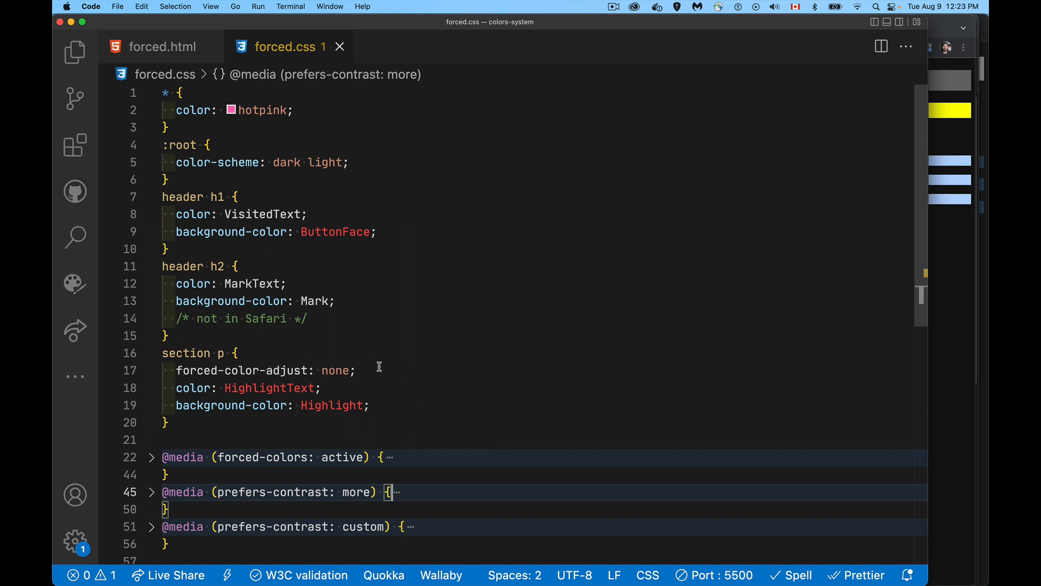
{"action": "double_click", "coordinate": [335, 370]}
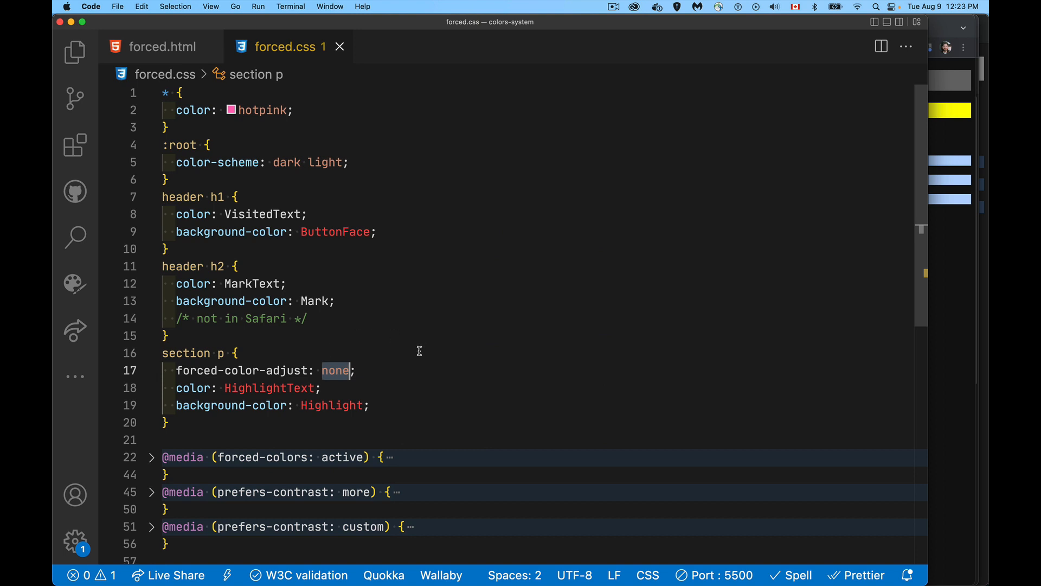
{"action": "mouse_move", "coordinate": [332, 437]}
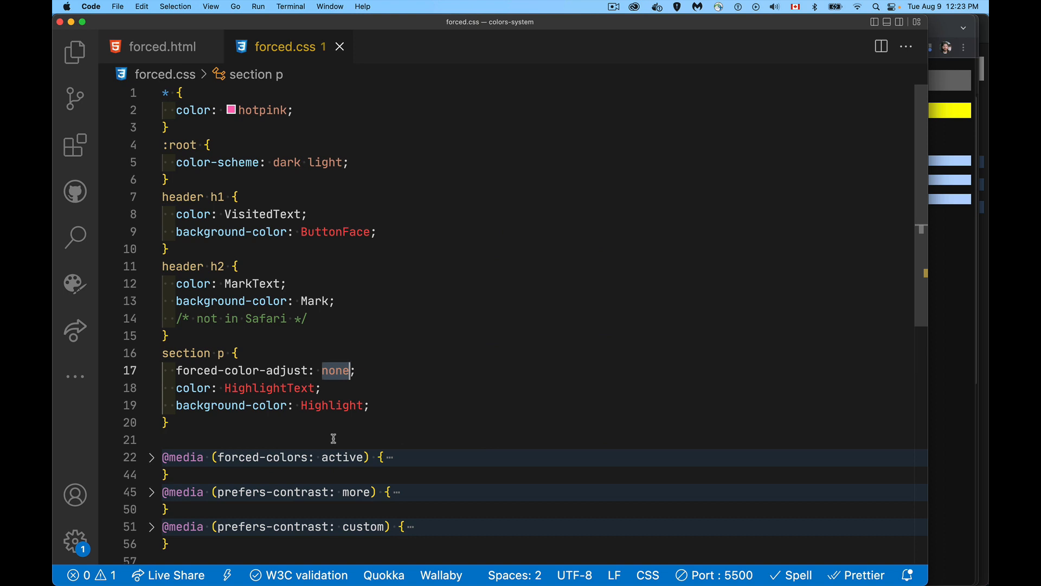
{"action": "mouse_move", "coordinate": [282, 355]}
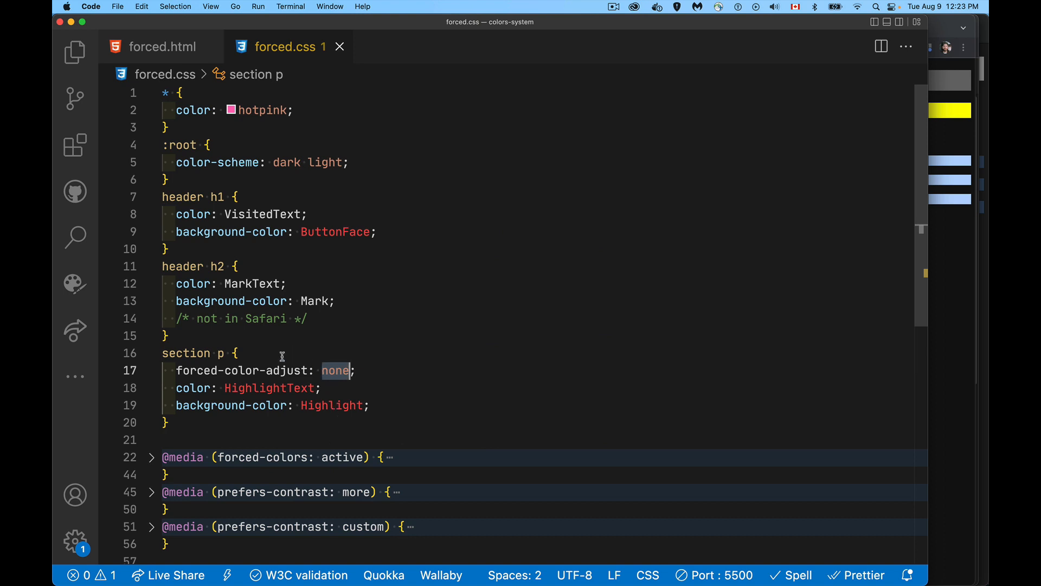
{"action": "mouse_move", "coordinate": [266, 371]}
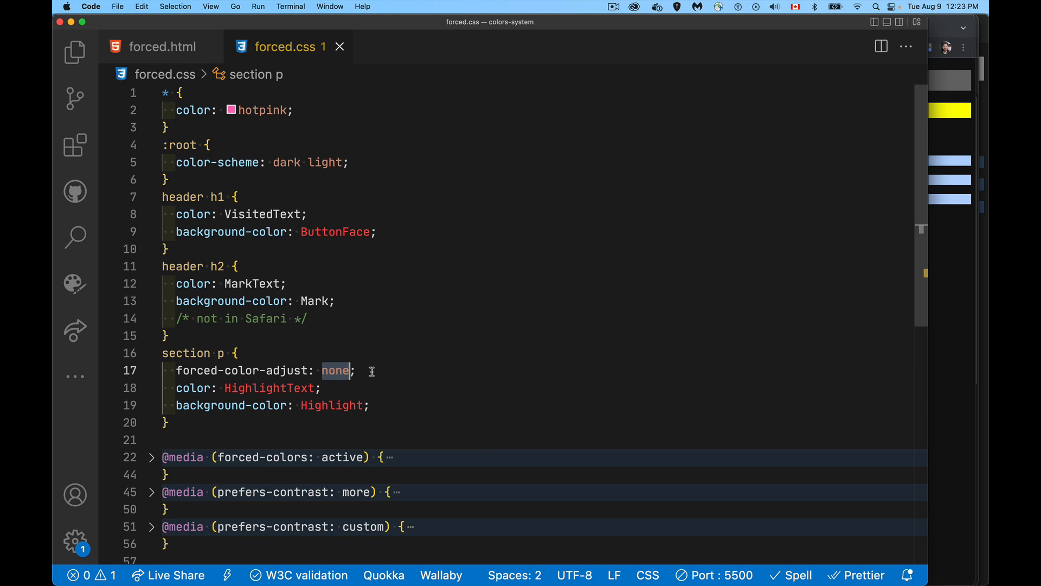
{"action": "mouse_move", "coordinate": [334, 435]}
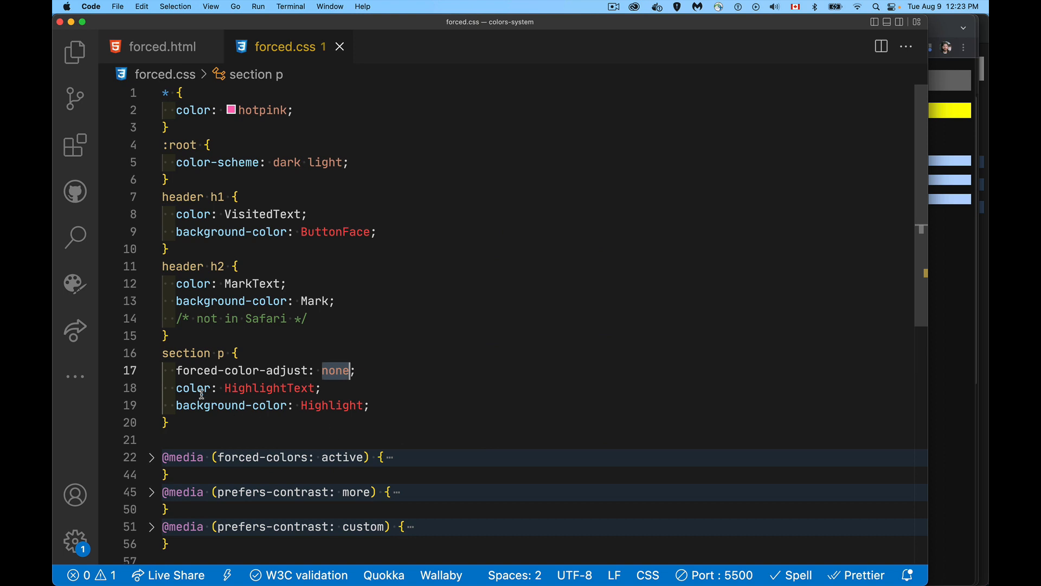
{"action": "mouse_move", "coordinate": [398, 357]}
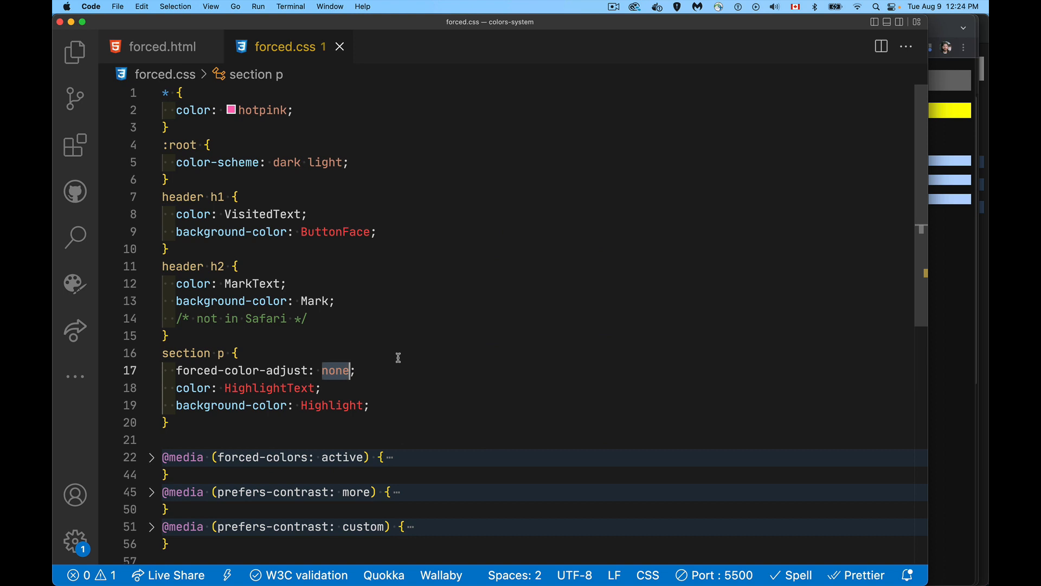
{"action": "mouse_move", "coordinate": [972, 159]}
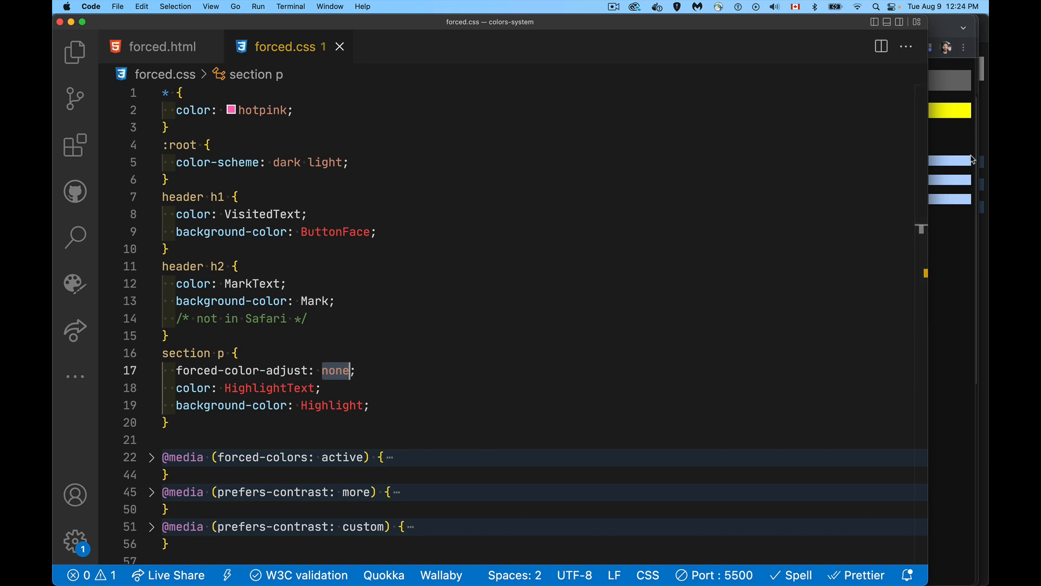
{"action": "mouse_move", "coordinate": [542, 306]}
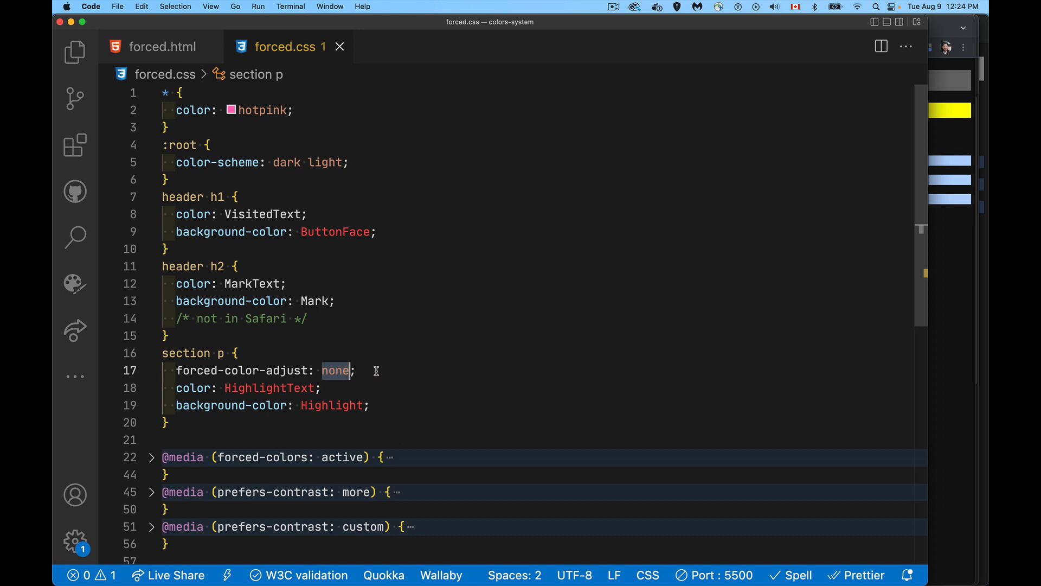
{"action": "mouse_move", "coordinate": [403, 420]}
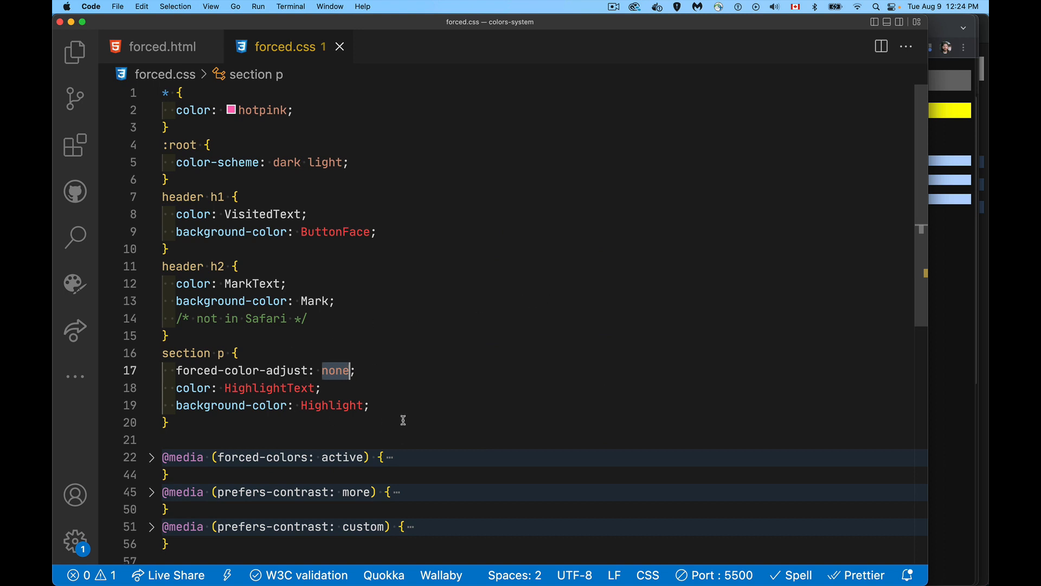
{"action": "mouse_move", "coordinate": [264, 387]}
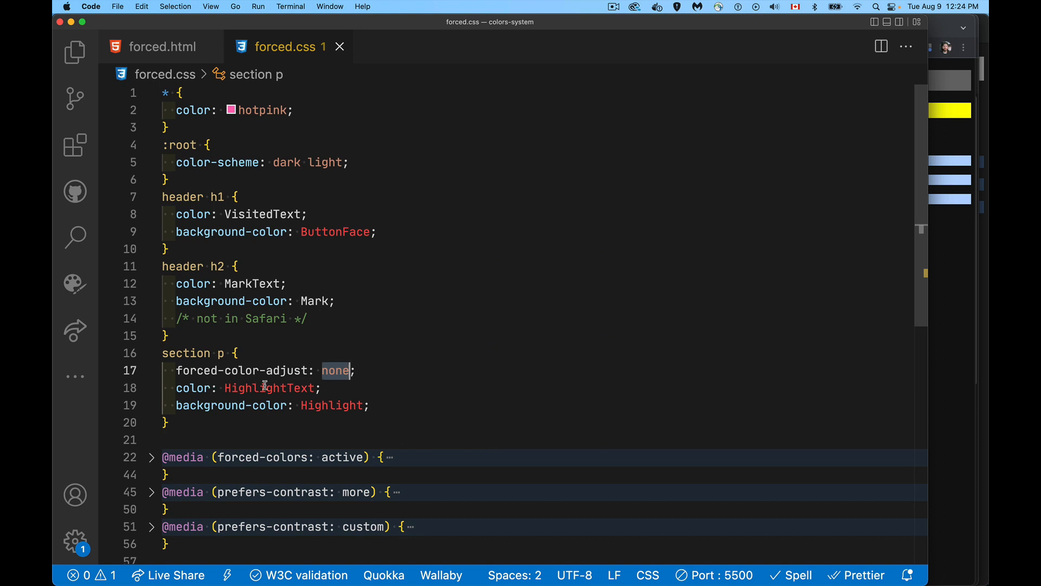
{"action": "mouse_move", "coordinate": [335, 430]}
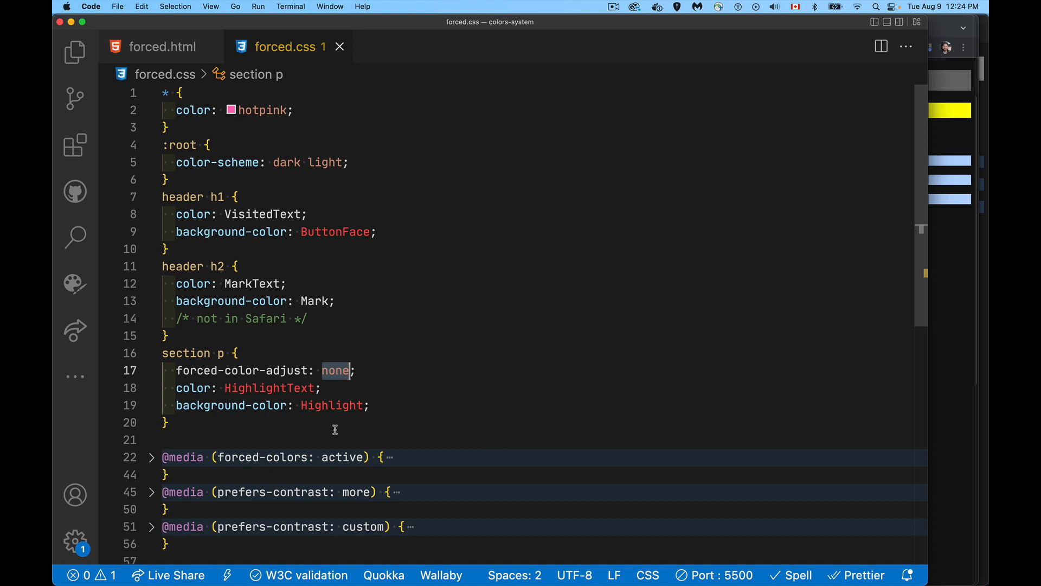
{"action": "mouse_move", "coordinate": [381, 365]}
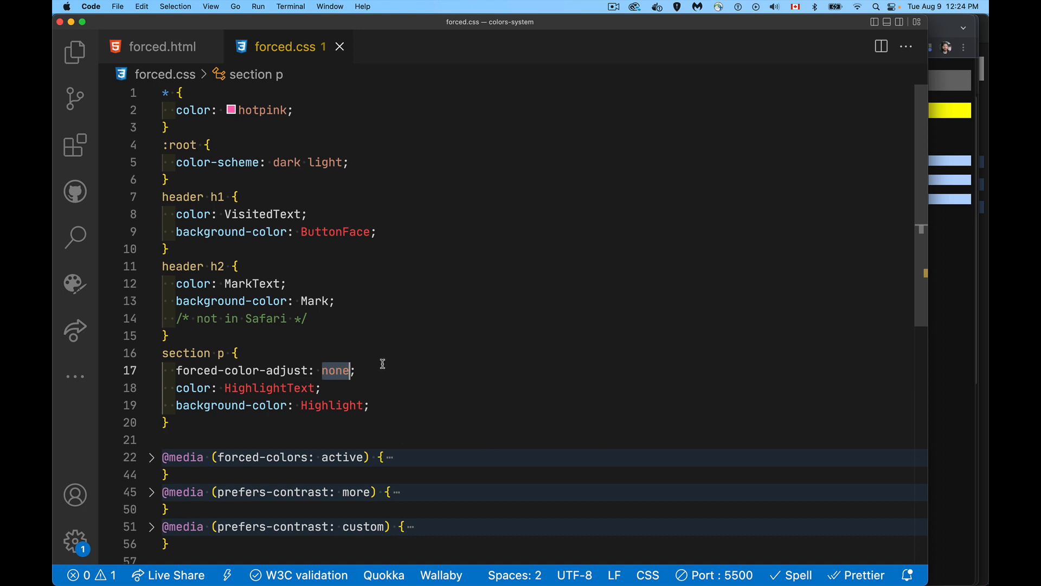
{"action": "mouse_move", "coordinate": [403, 357]}
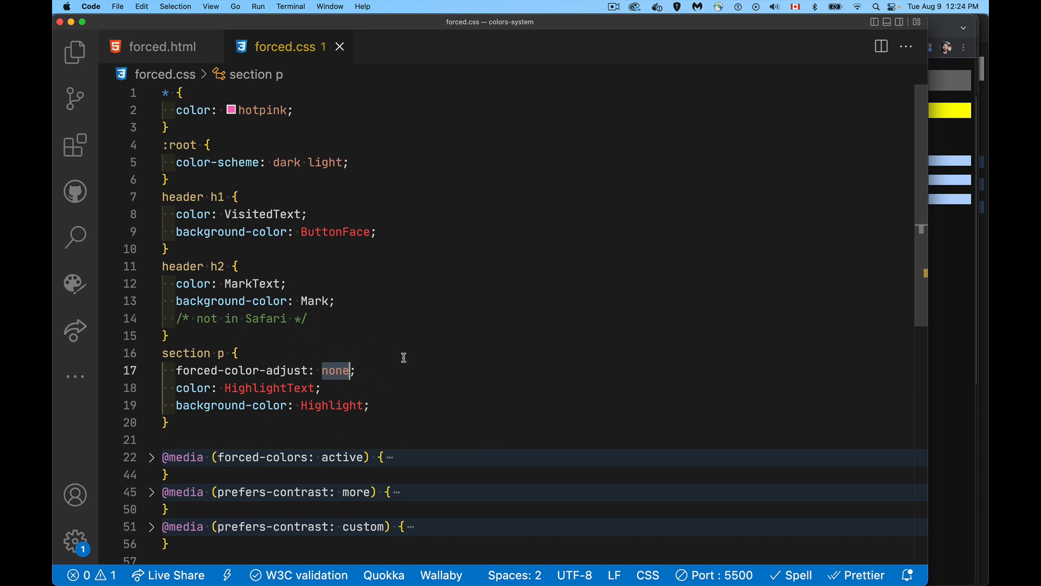
{"action": "mouse_move", "coordinate": [399, 356]}
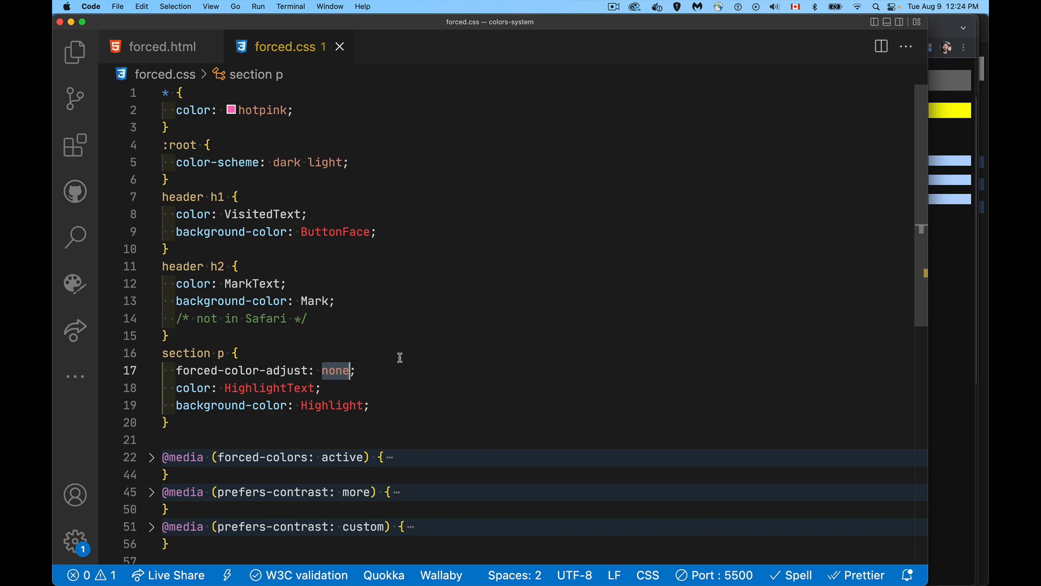
{"action": "mouse_move", "coordinate": [197, 463]}
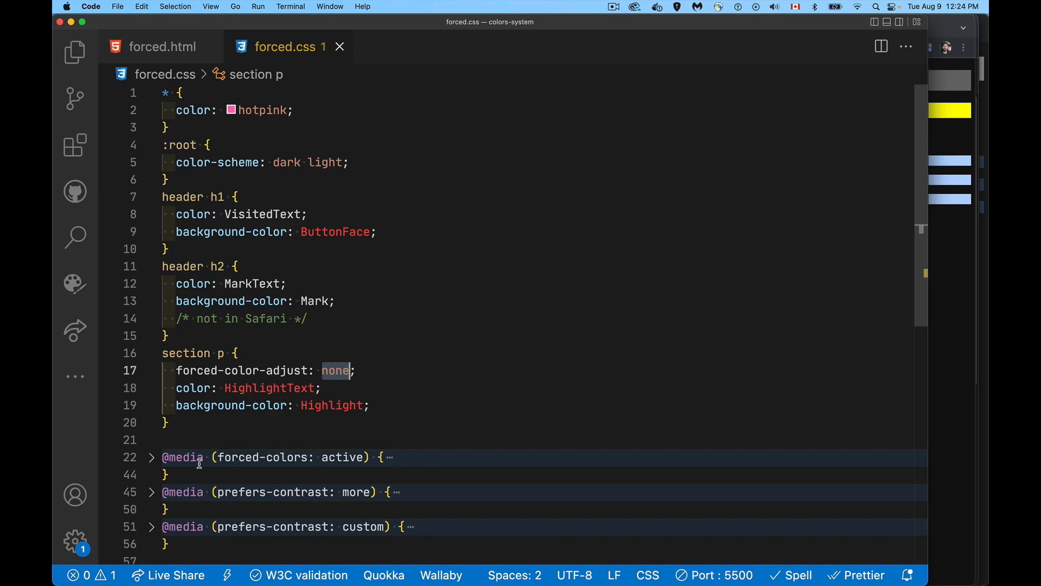
{"action": "left_click", "coordinate": [152, 457]}
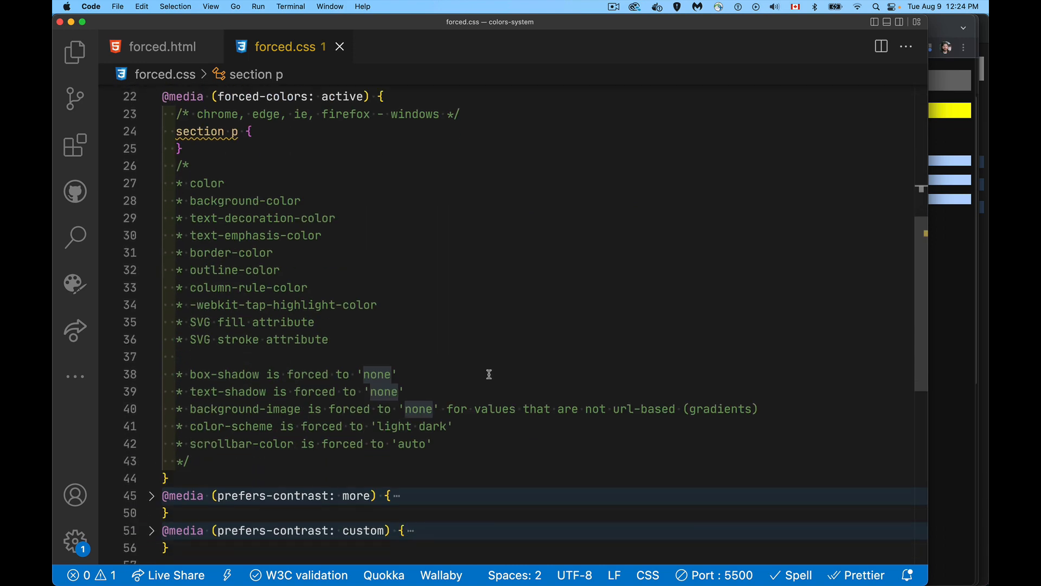
{"action": "scroll", "scroll_direction": "down", "scroll_amount": 3}
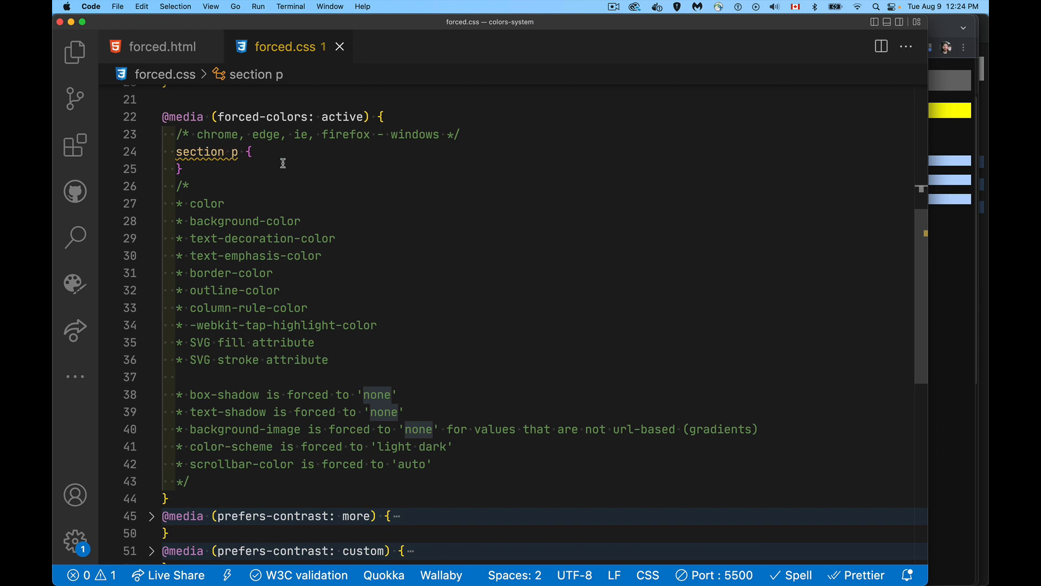
{"action": "mouse_move", "coordinate": [425, 164]}
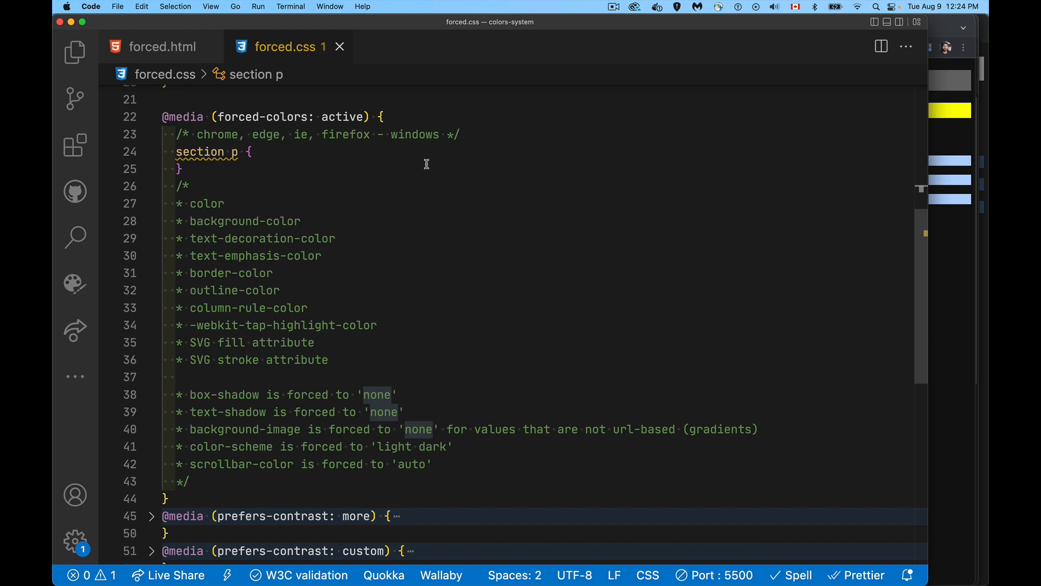
{"action": "mouse_move", "coordinate": [379, 202]}
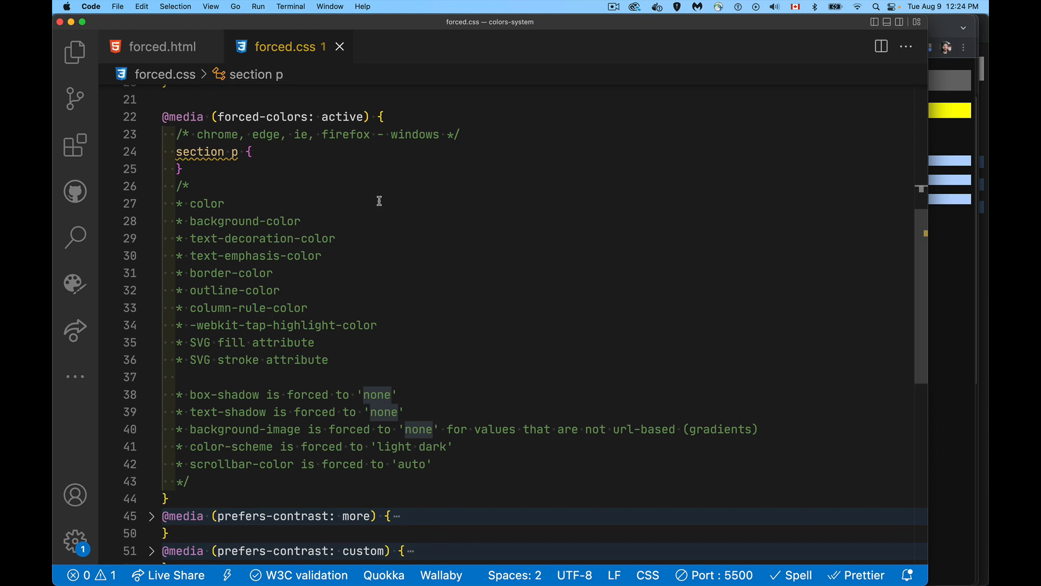
{"action": "mouse_move", "coordinate": [220, 174]}
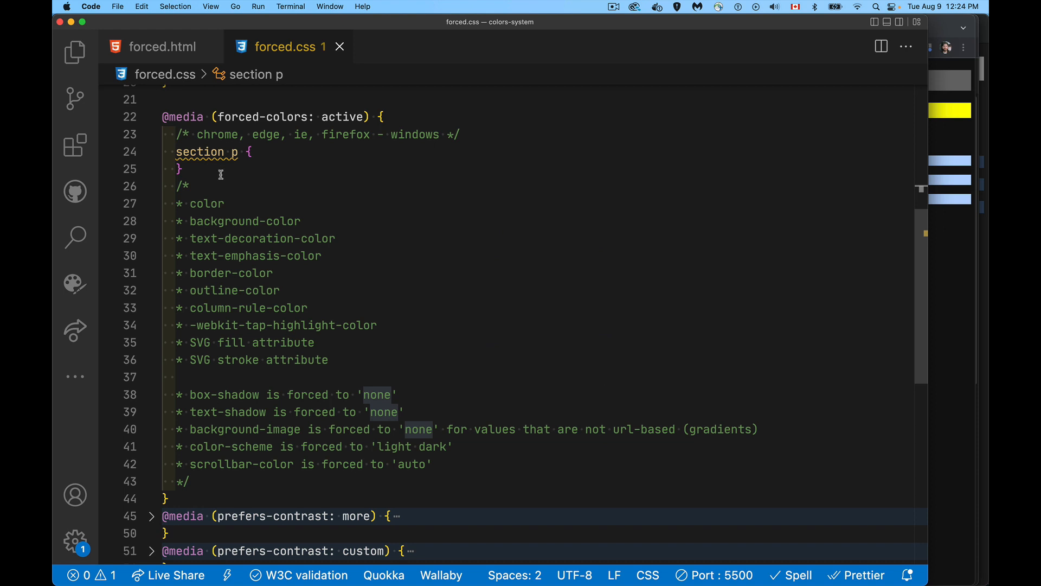
{"action": "mouse_move", "coordinate": [262, 198]}
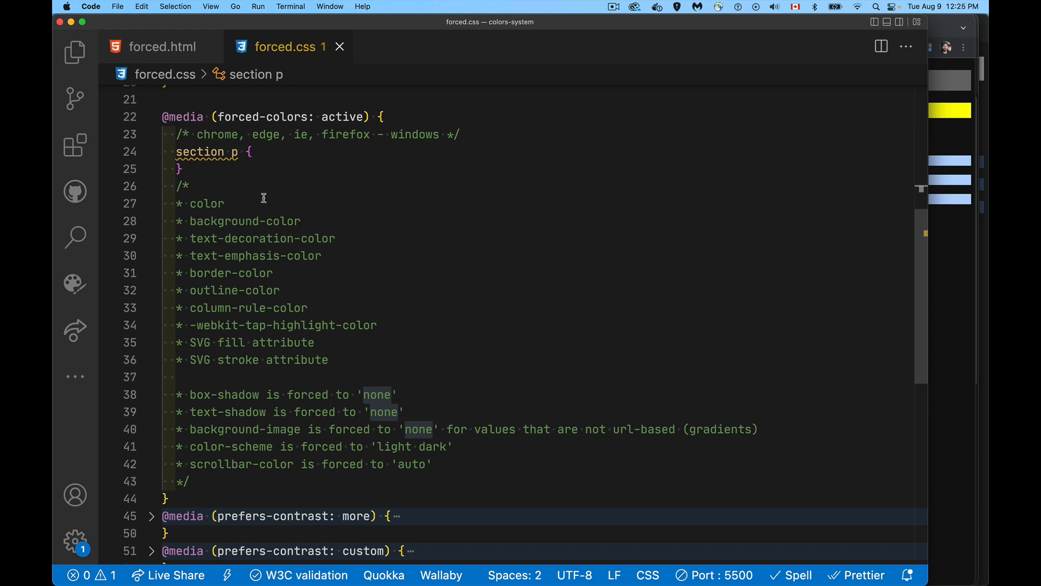
{"action": "mouse_move", "coordinate": [398, 364]}
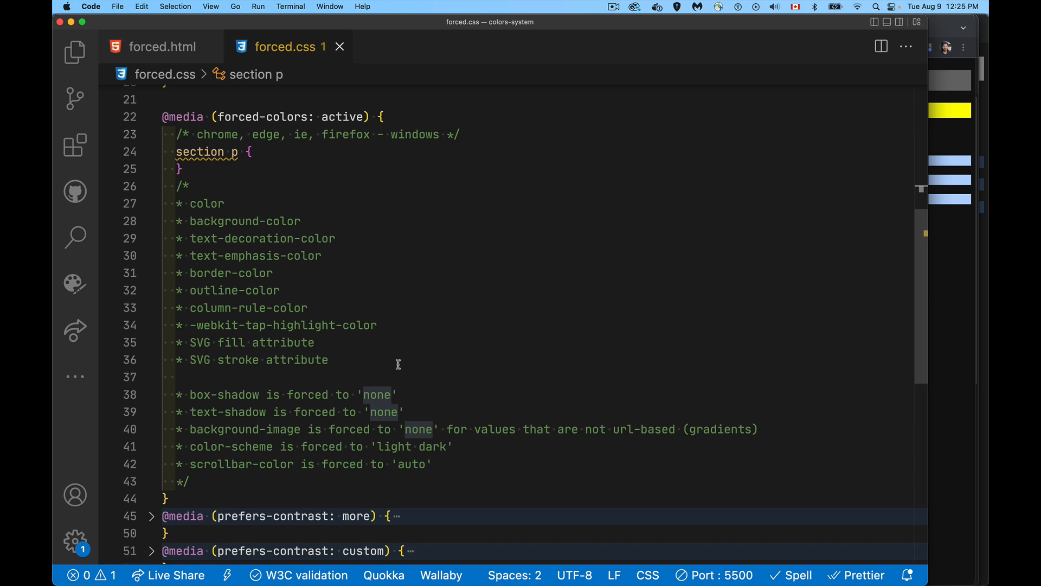
{"action": "mouse_move", "coordinate": [356, 353]}
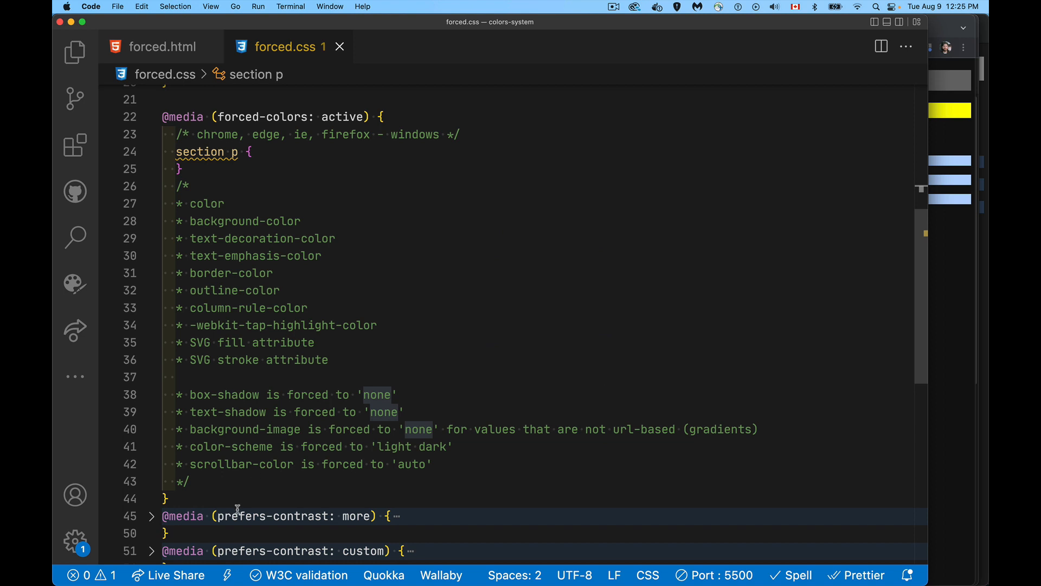
{"action": "mouse_move", "coordinate": [310, 372]}
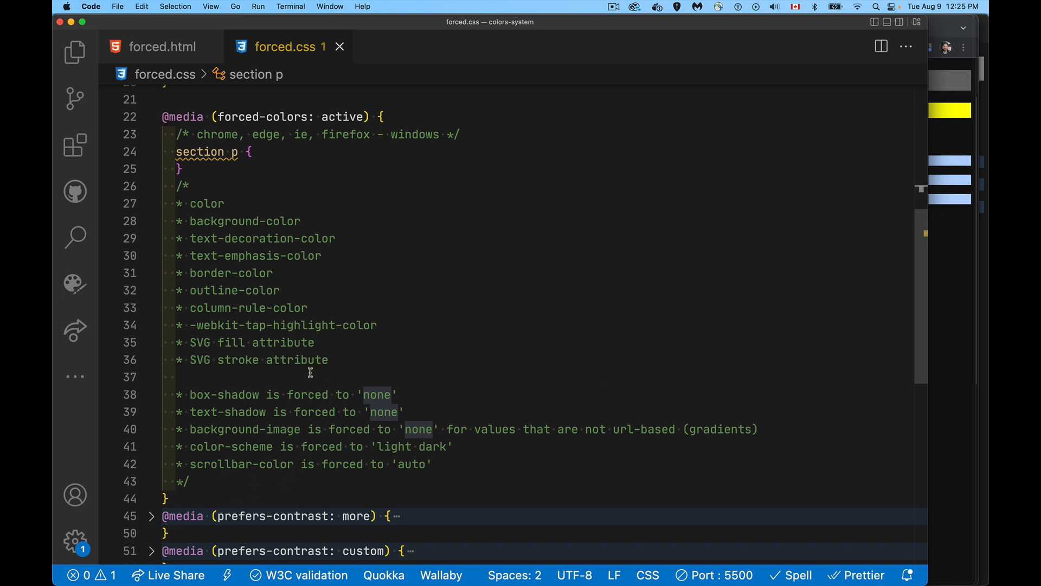
{"action": "mouse_move", "coordinate": [429, 398]}
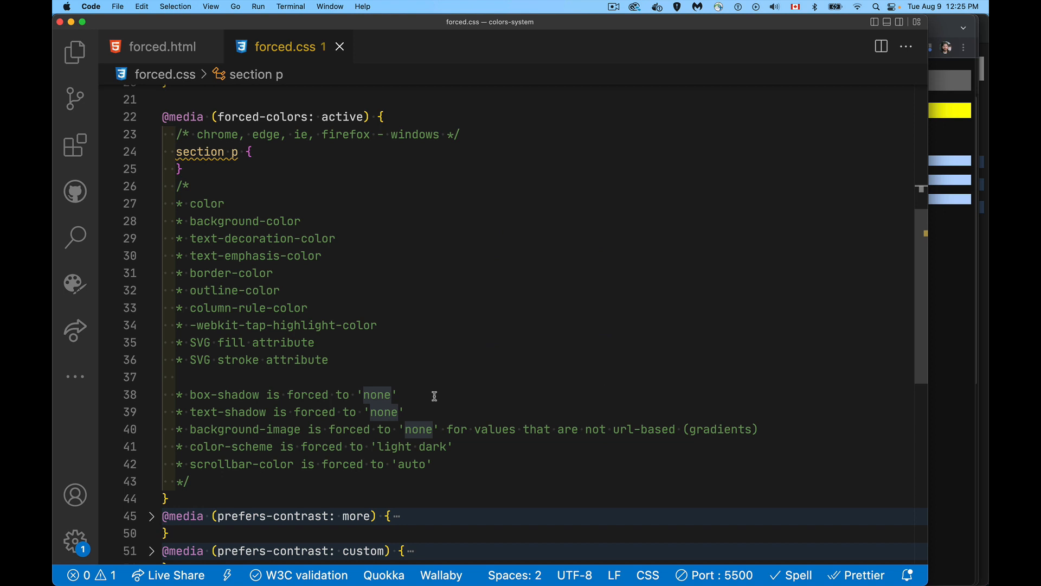
{"action": "mouse_move", "coordinate": [397, 387]}
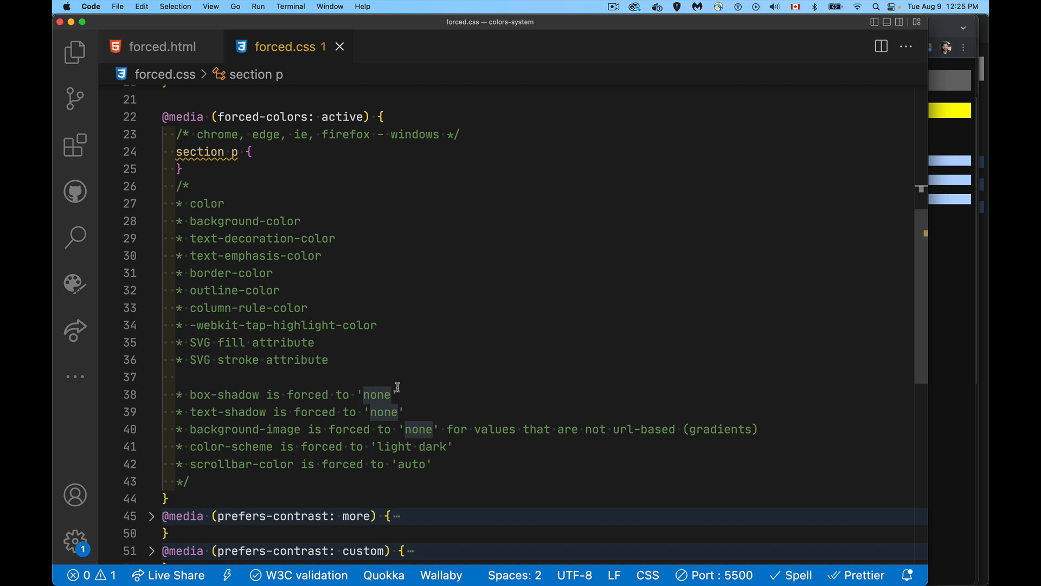
{"action": "mouse_move", "coordinate": [306, 437]}
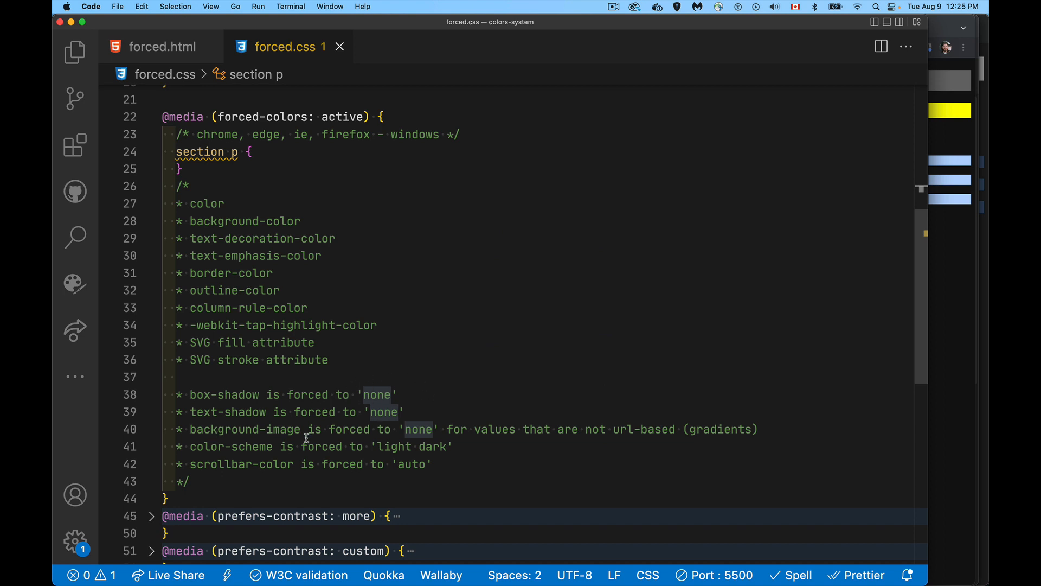
{"action": "mouse_move", "coordinate": [740, 442]}
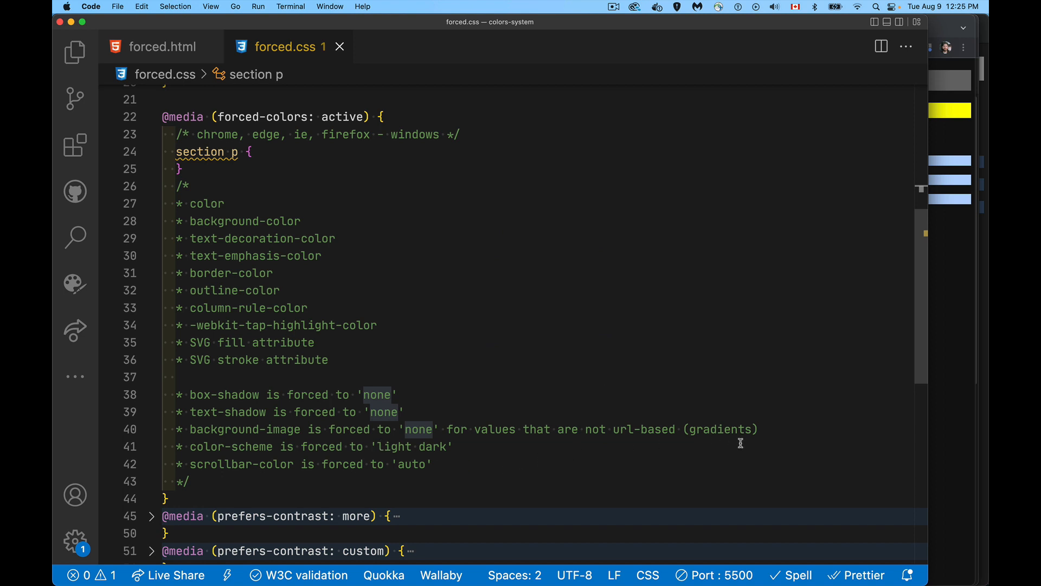
{"action": "mouse_move", "coordinate": [544, 464]}
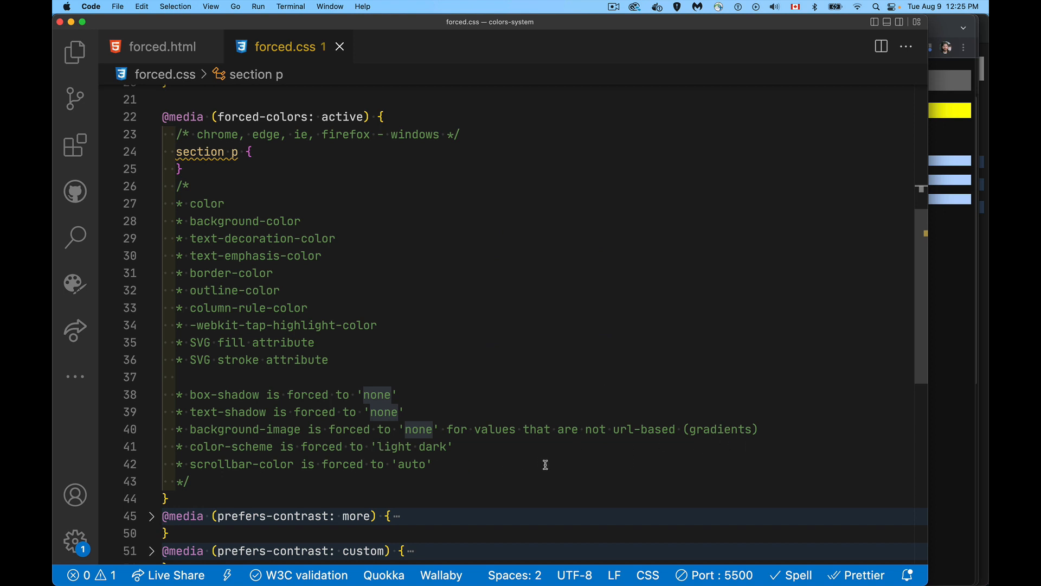
{"action": "mouse_move", "coordinate": [708, 395]}
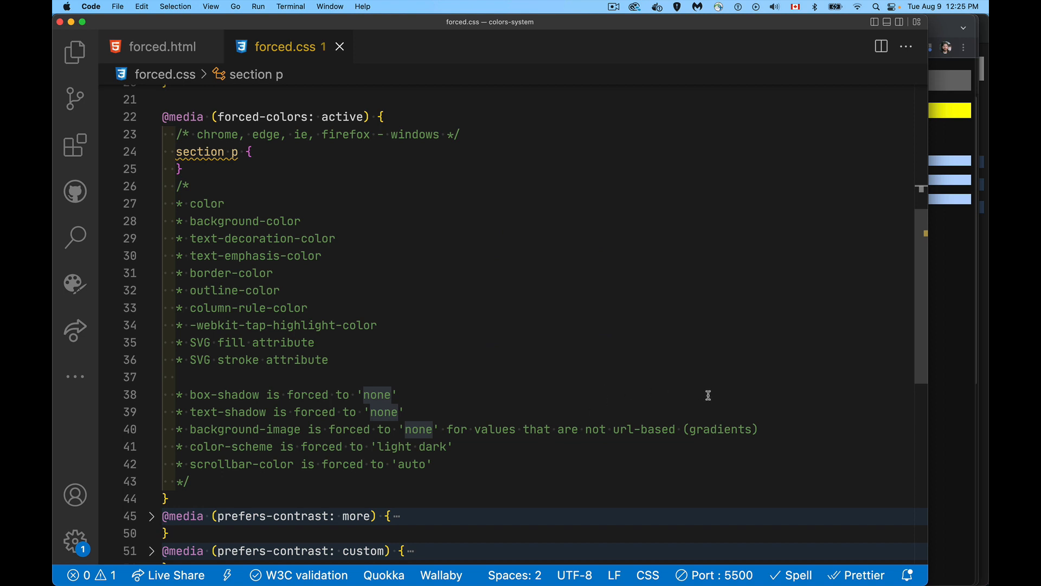
{"action": "mouse_move", "coordinate": [422, 424]}
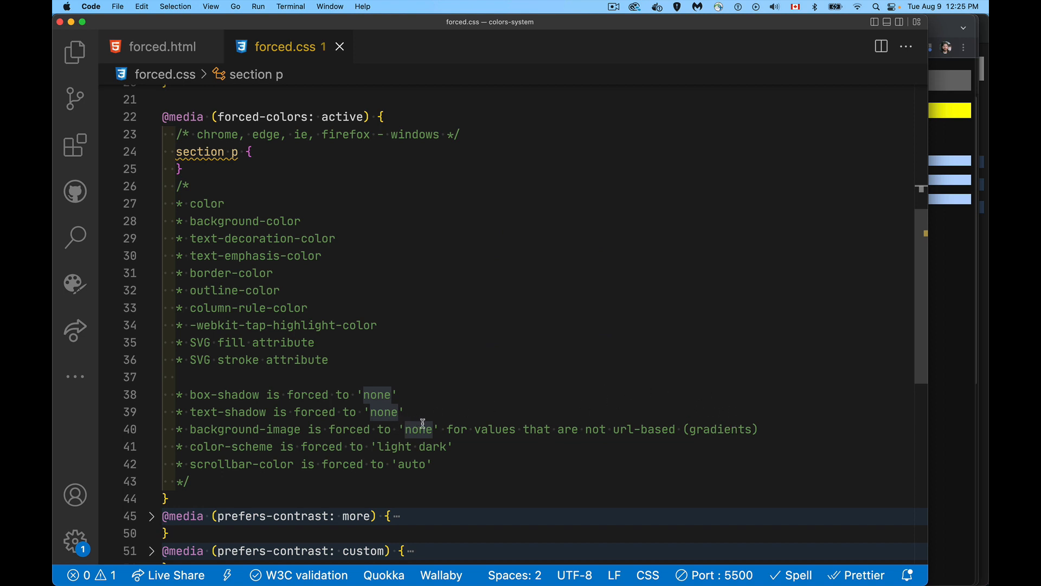
{"action": "mouse_move", "coordinate": [379, 450]}
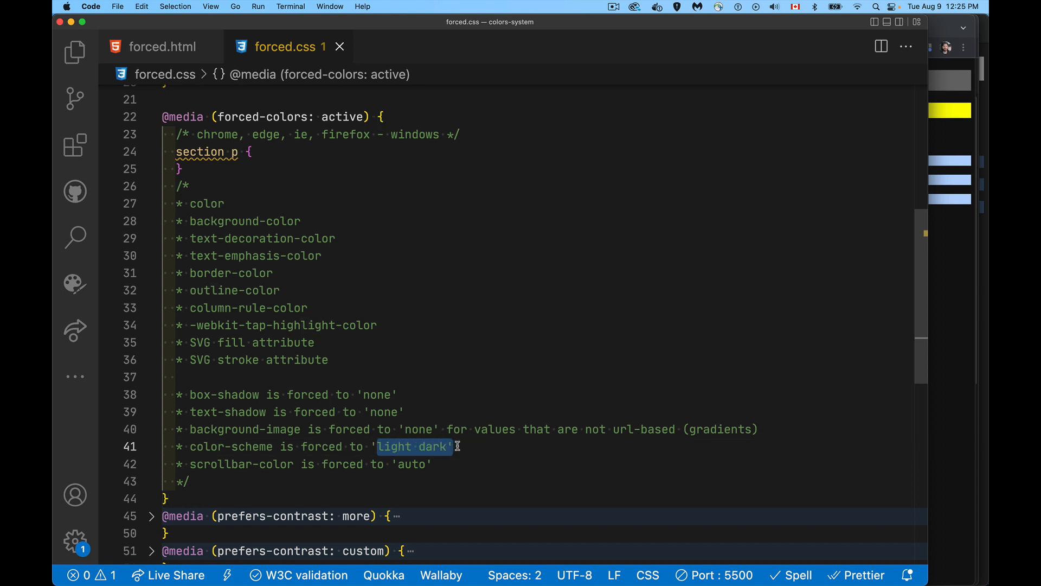
{"action": "left_click", "coordinate": [433, 464]}
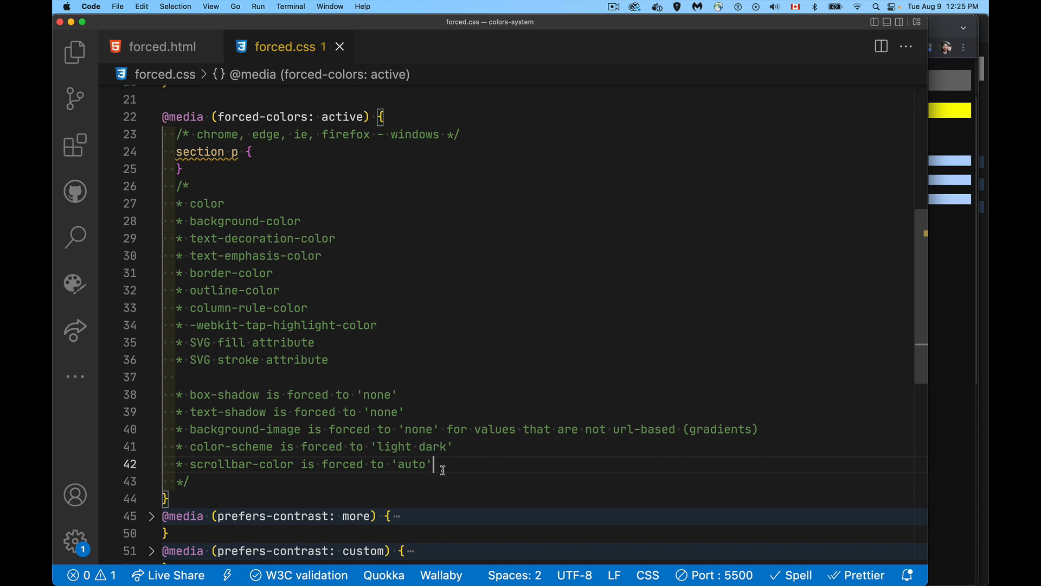
{"action": "mouse_move", "coordinate": [377, 158]}
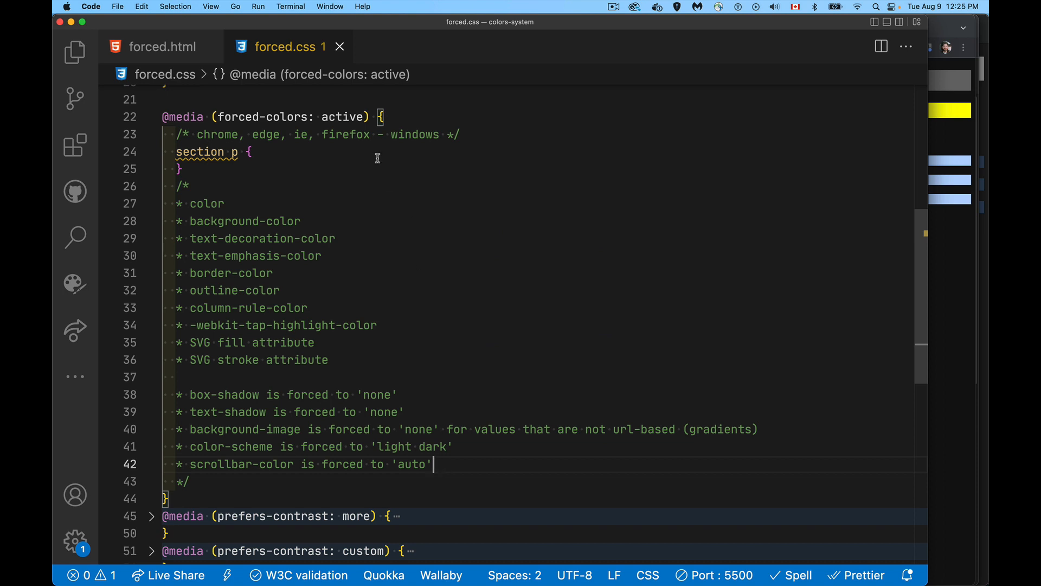
{"action": "mouse_move", "coordinate": [388, 193]}
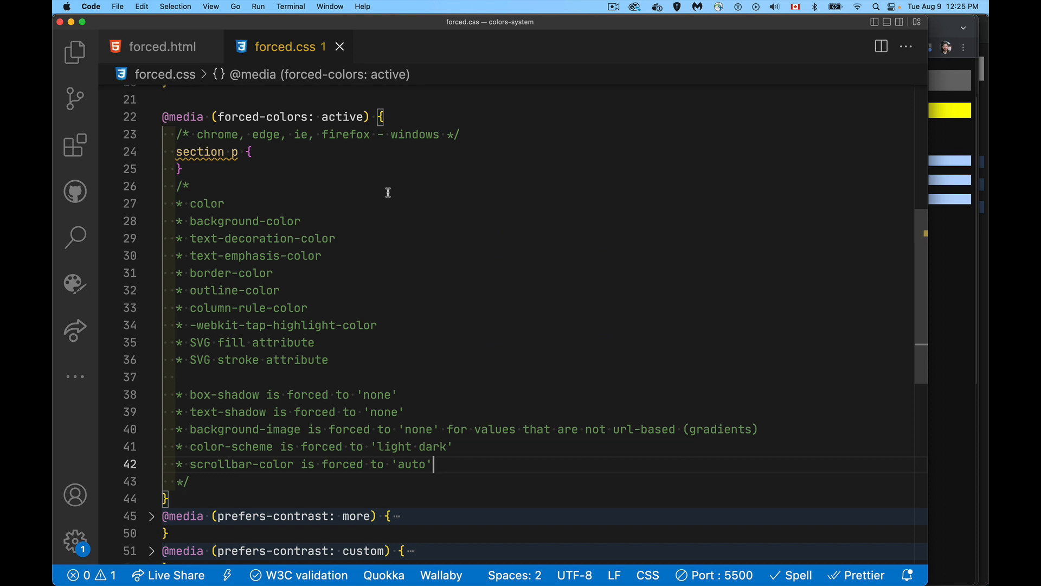
{"action": "mouse_move", "coordinate": [293, 102]}
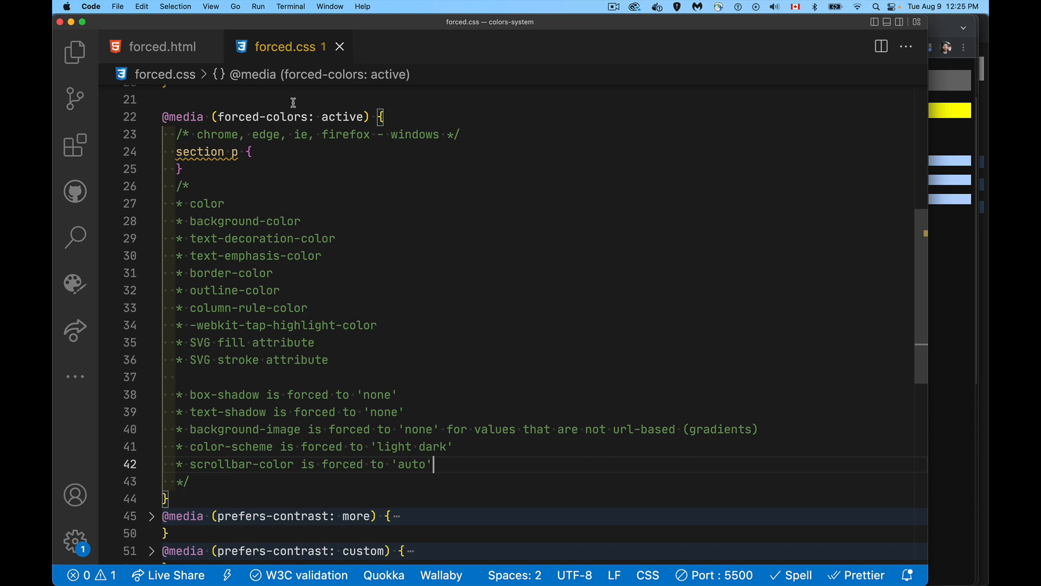
{"action": "mouse_move", "coordinate": [338, 116]}
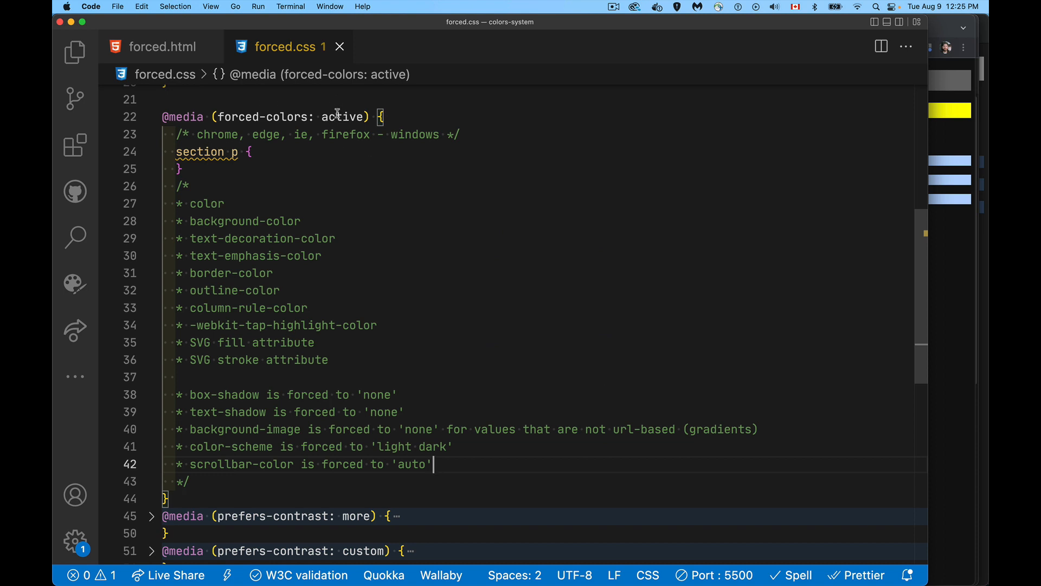
Collapse the forced-colors block and expand the prefers-contrast: more block
{"action": "left_click", "coordinate": [151, 117]}
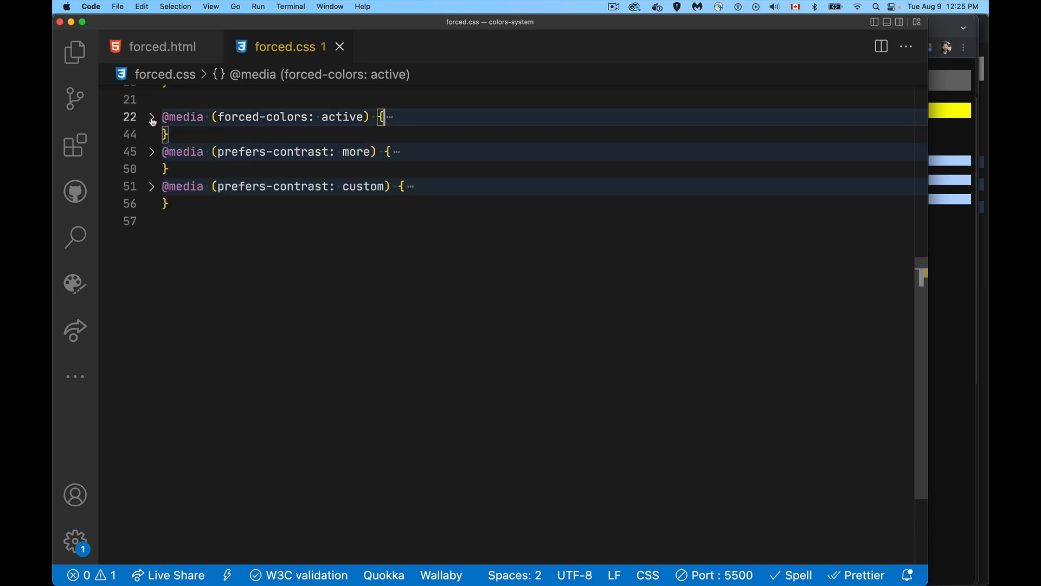
{"action": "left_click", "coordinate": [152, 152]}
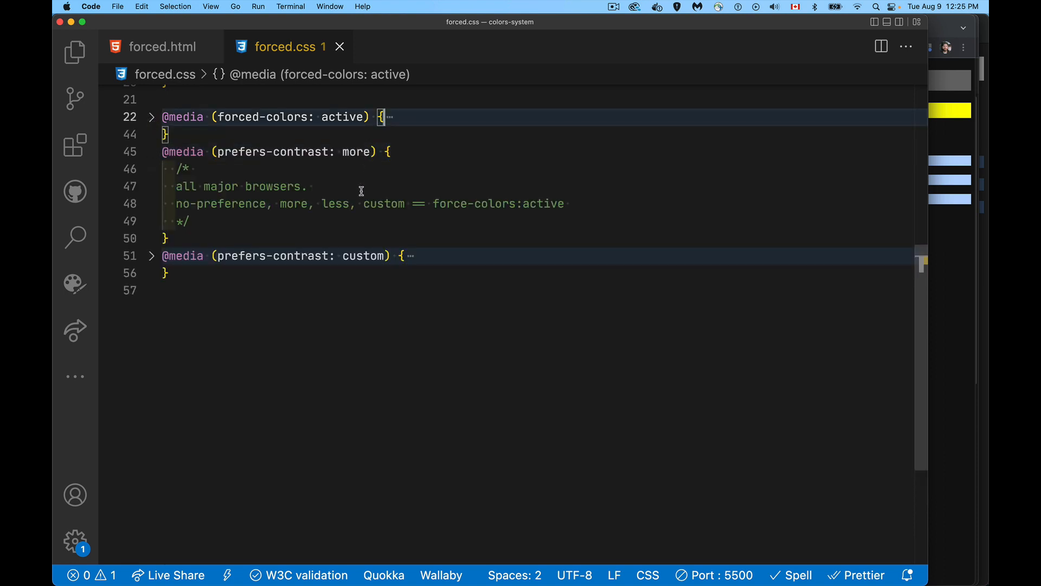
{"action": "mouse_move", "coordinate": [357, 229]}
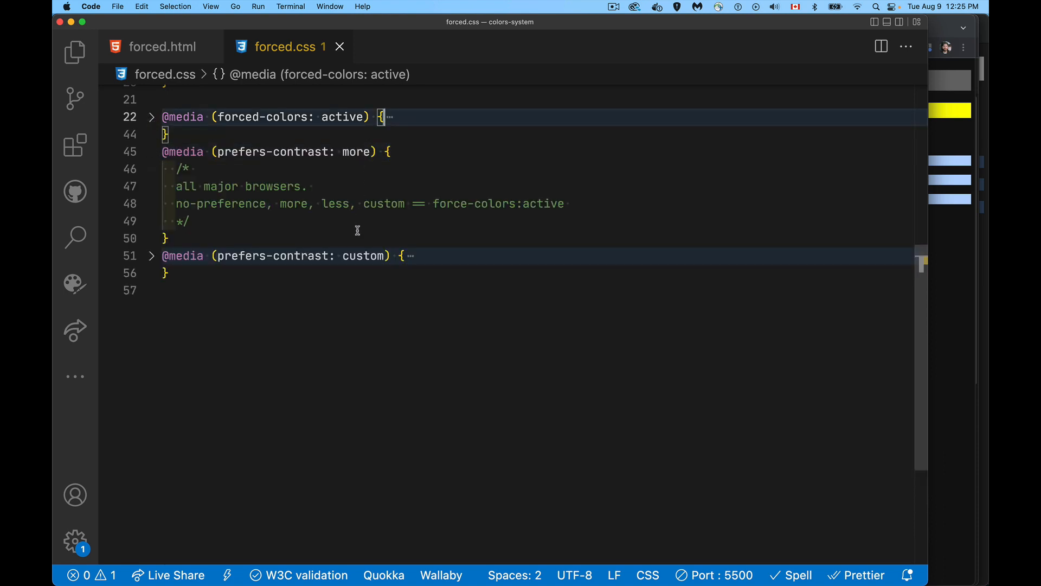
{"action": "mouse_move", "coordinate": [316, 185]}
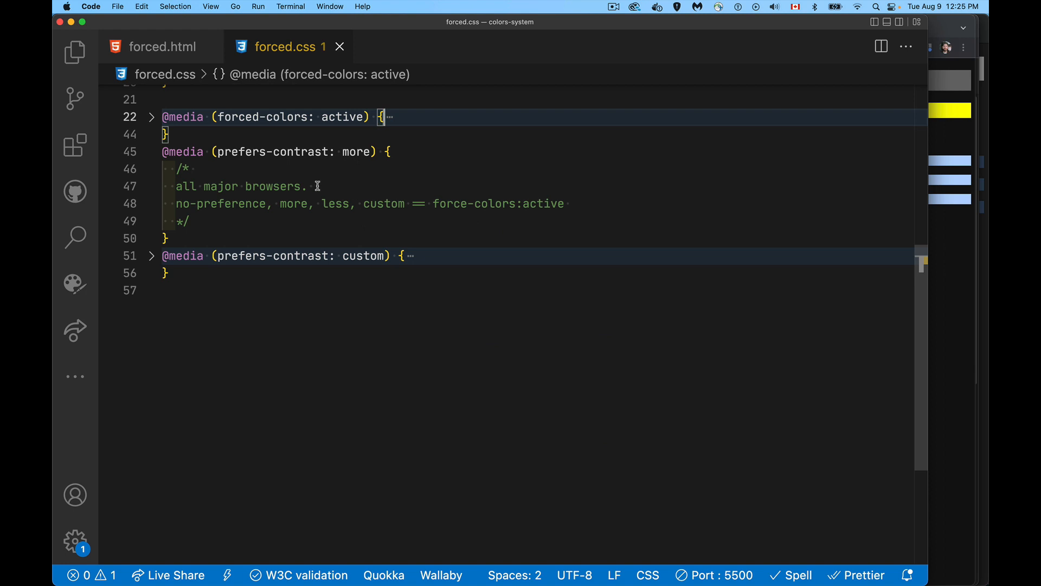
{"action": "mouse_move", "coordinate": [319, 173]}
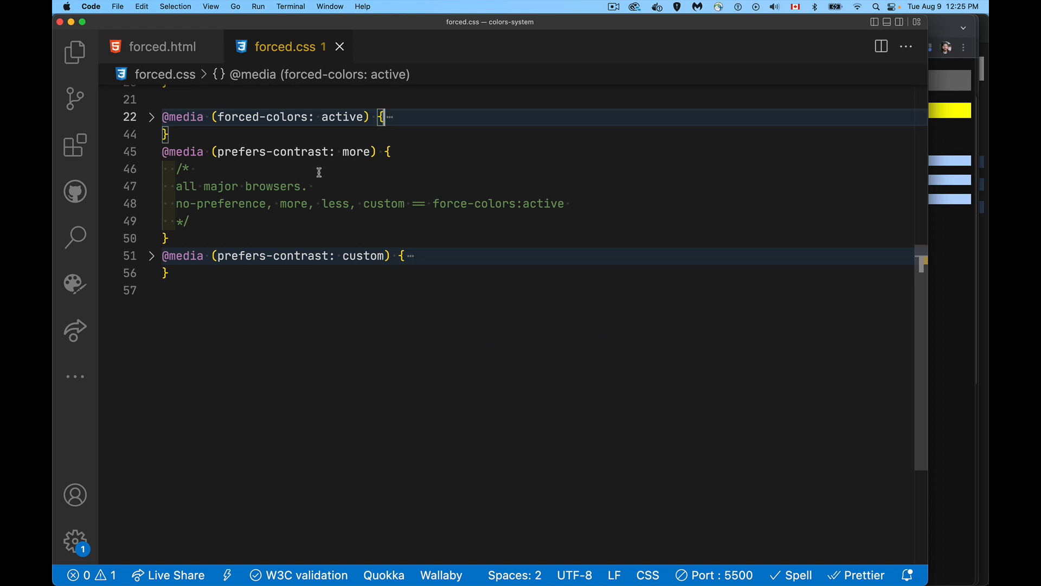
{"action": "mouse_move", "coordinate": [247, 214]}
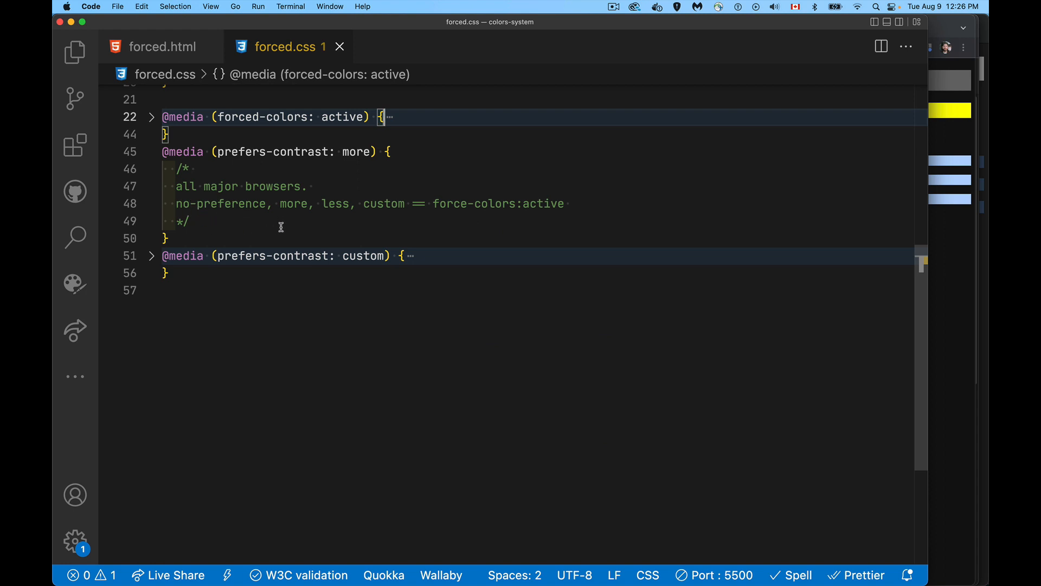
{"action": "mouse_move", "coordinate": [303, 214]}
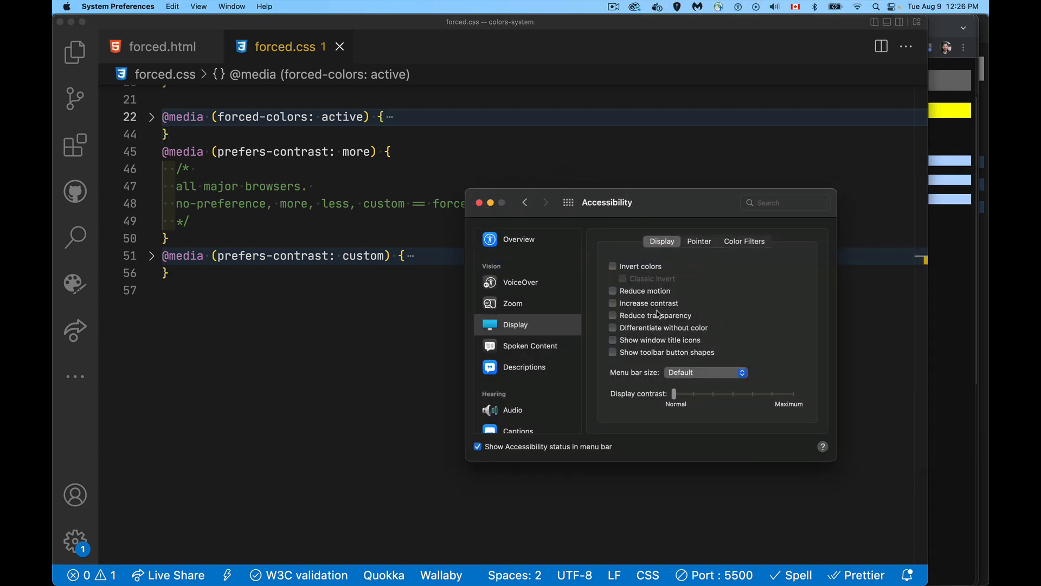
{"action": "mouse_move", "coordinate": [347, 249]}
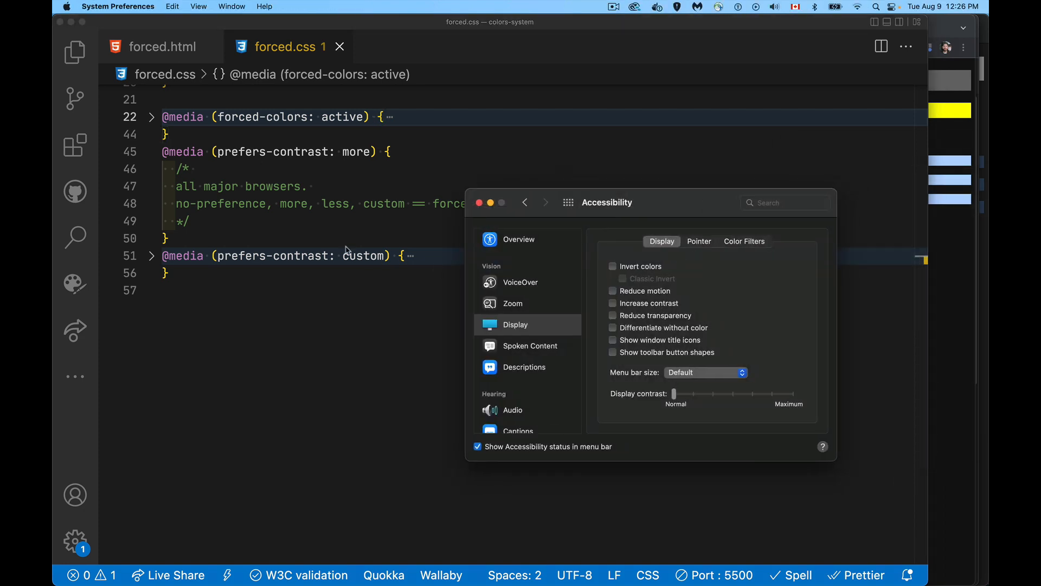
{"action": "mouse_move", "coordinate": [357, 161]}
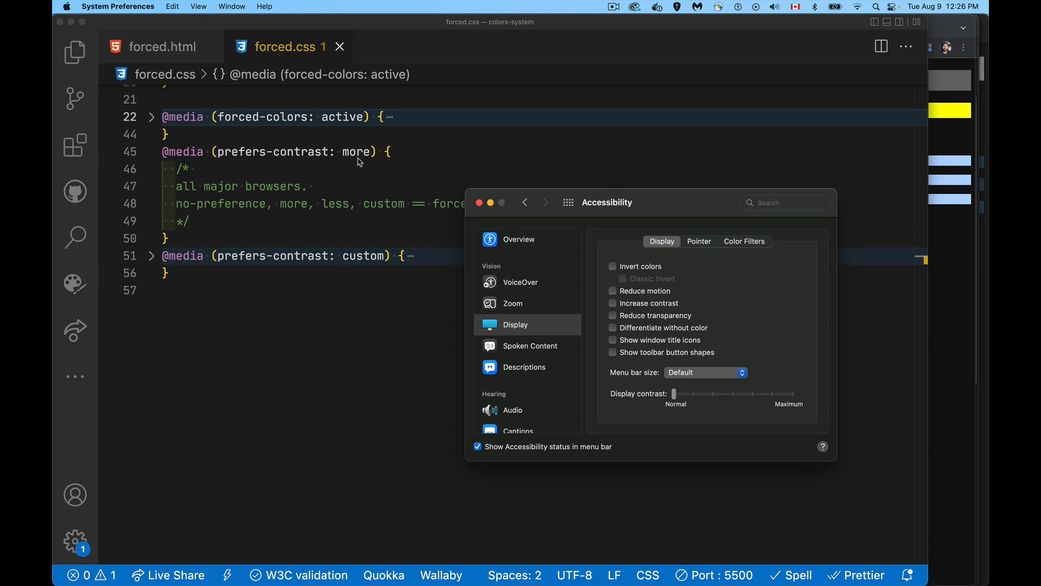
{"action": "mouse_move", "coordinate": [362, 167]}
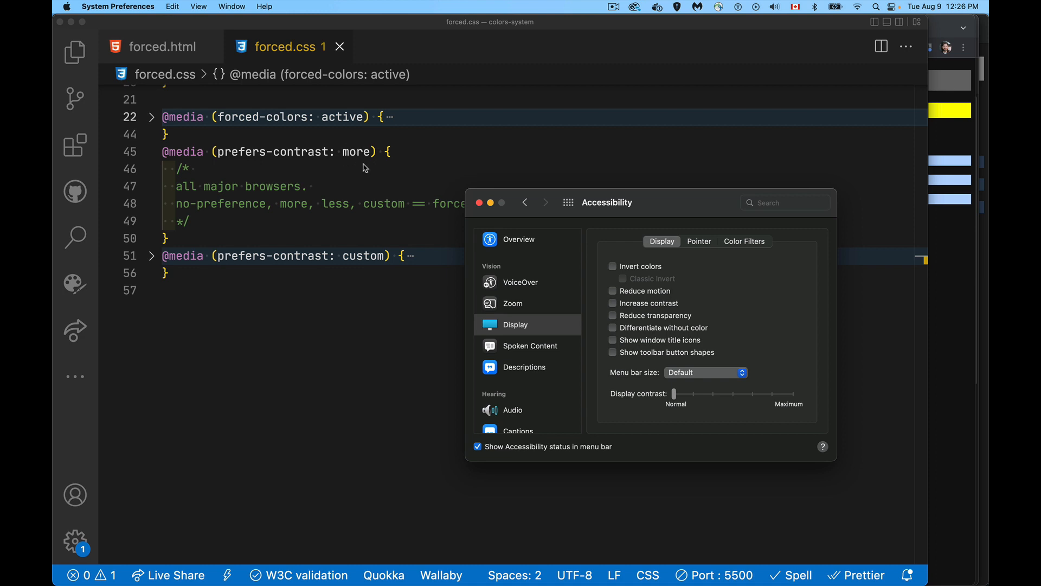
{"action": "mouse_move", "coordinate": [326, 202]}
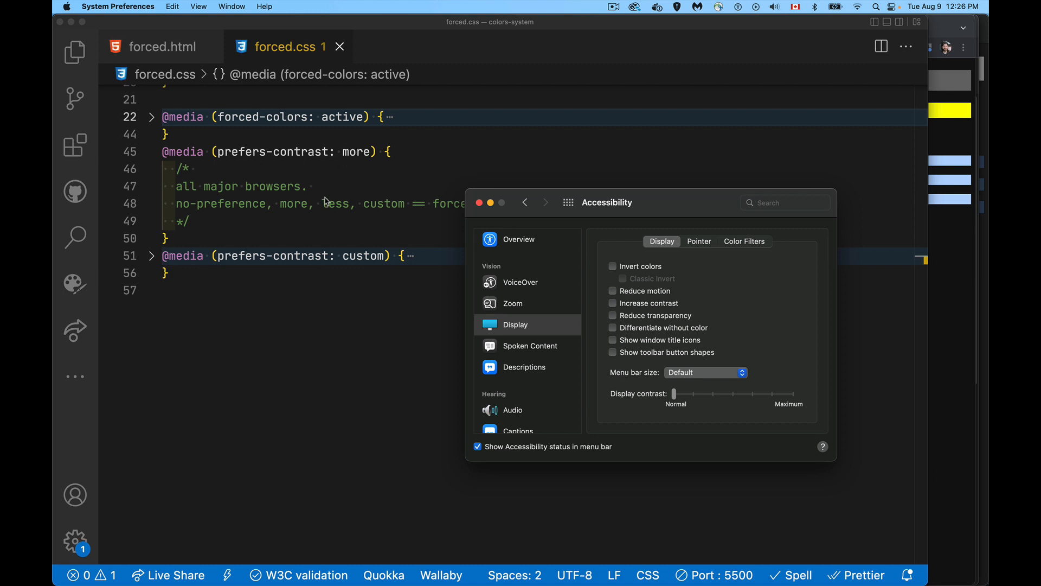
{"action": "mouse_move", "coordinate": [336, 223]}
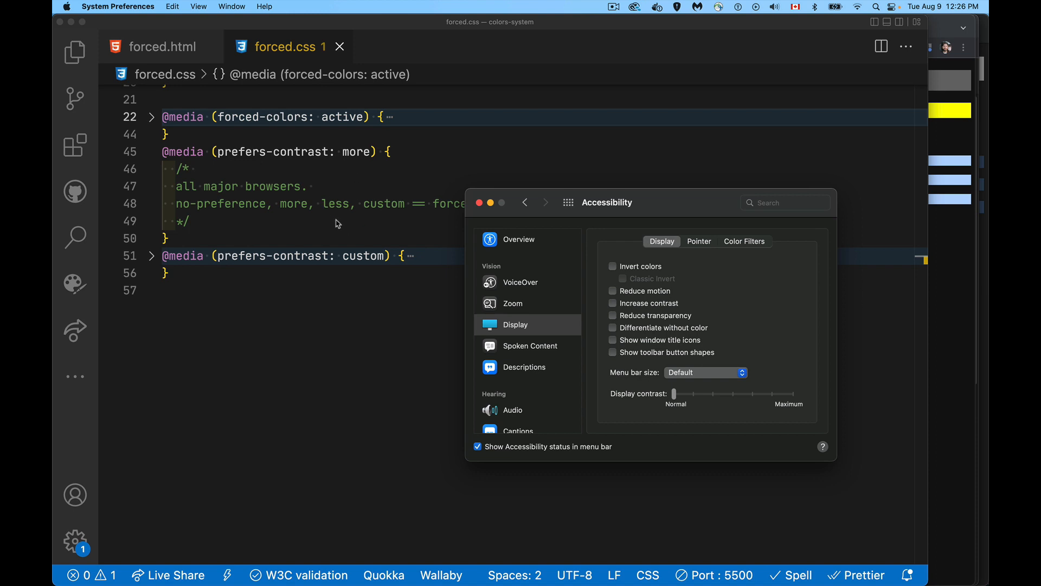
{"action": "mouse_move", "coordinate": [688, 259]}
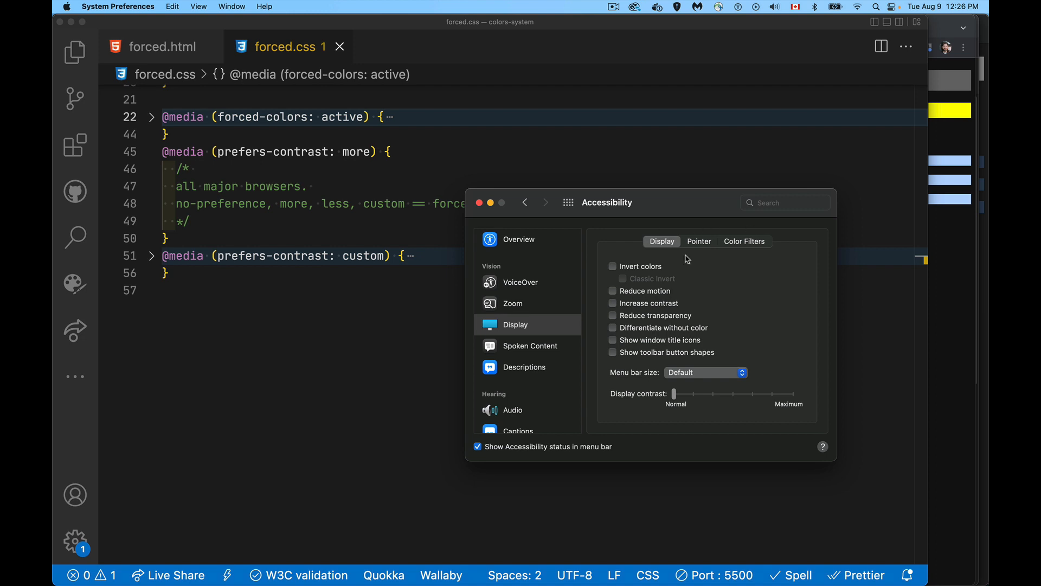
{"action": "mouse_move", "coordinate": [754, 287]}
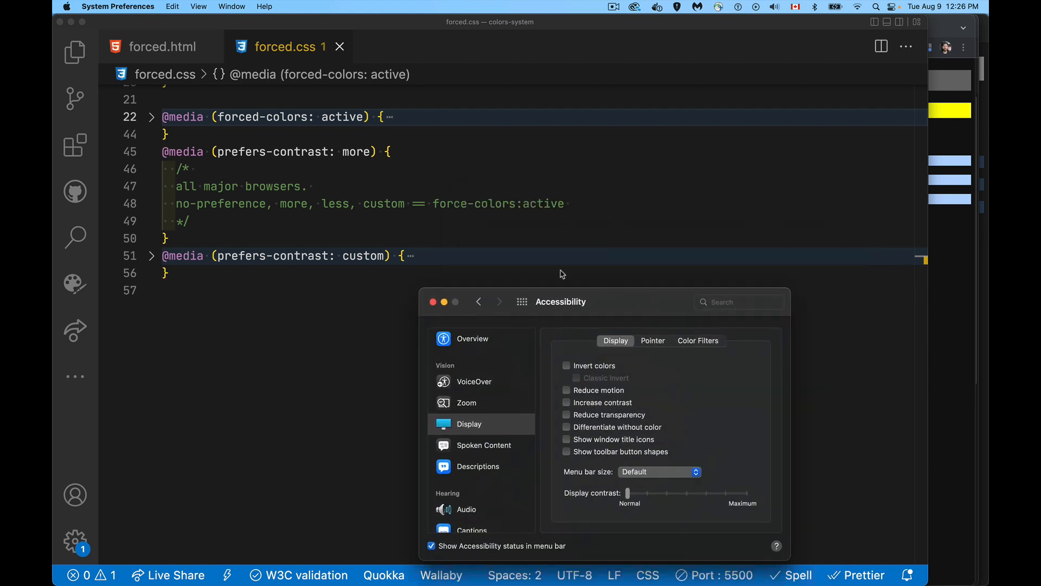
{"action": "mouse_move", "coordinate": [388, 266]}
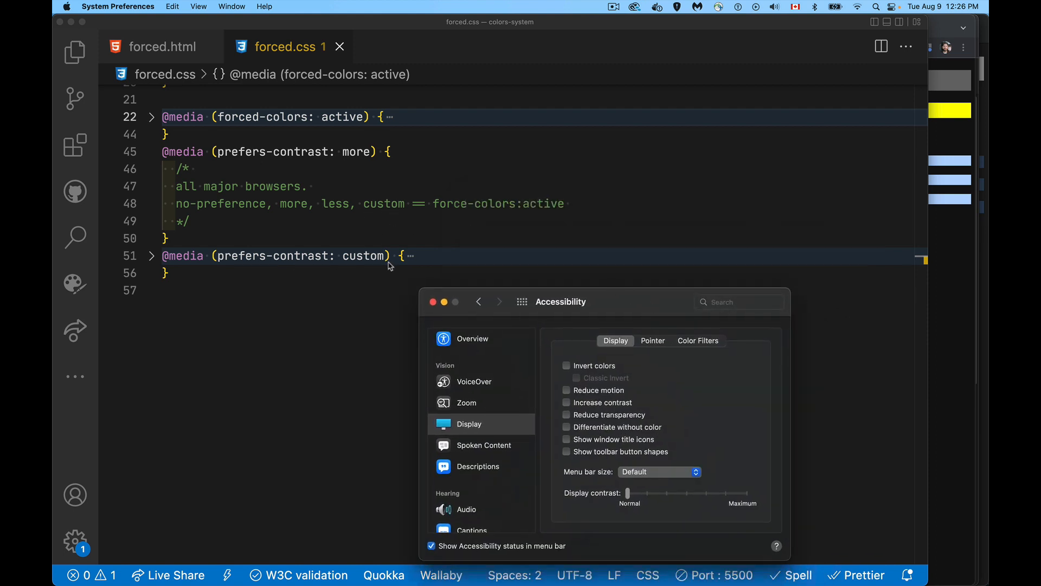
{"action": "mouse_move", "coordinate": [377, 237]}
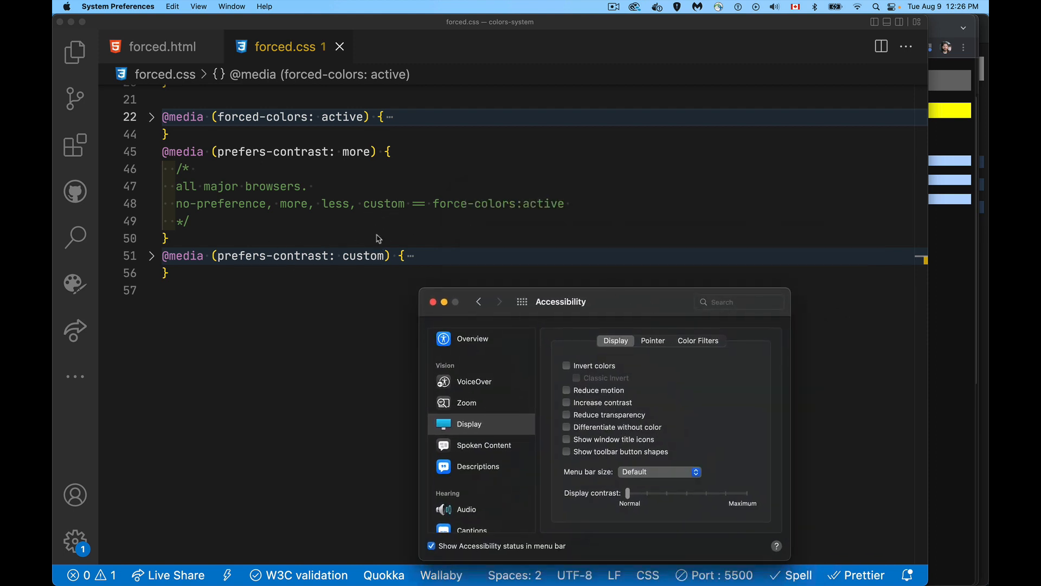
{"action": "mouse_move", "coordinate": [373, 277]}
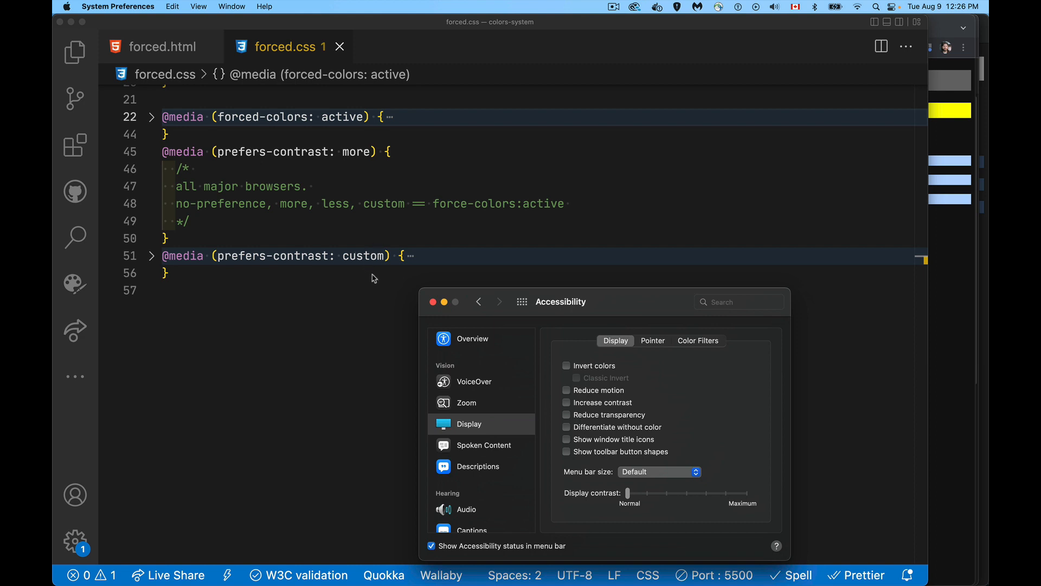
{"action": "mouse_move", "coordinate": [448, 207]}
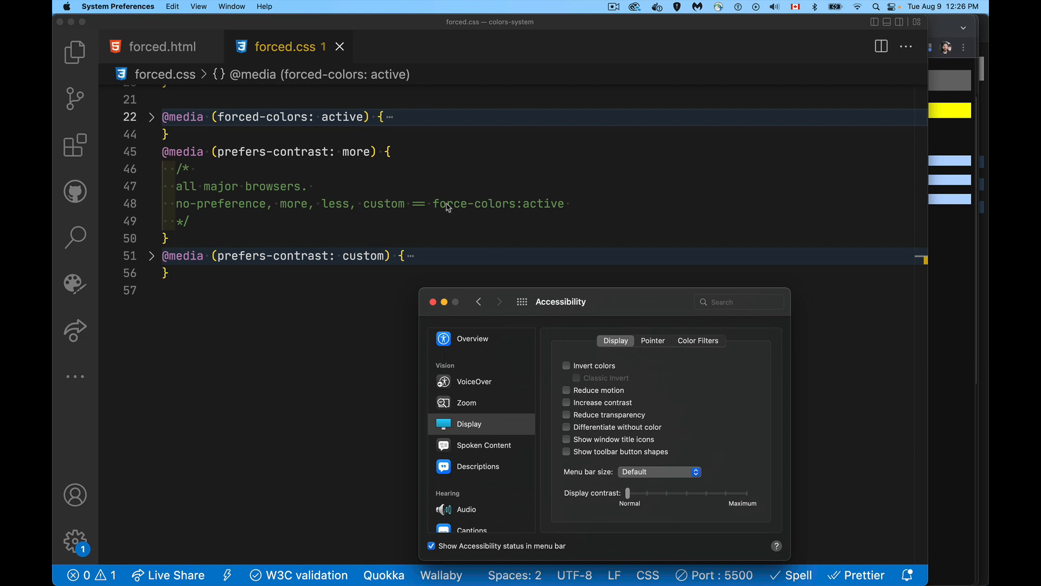
{"action": "mouse_move", "coordinate": [572, 215]}
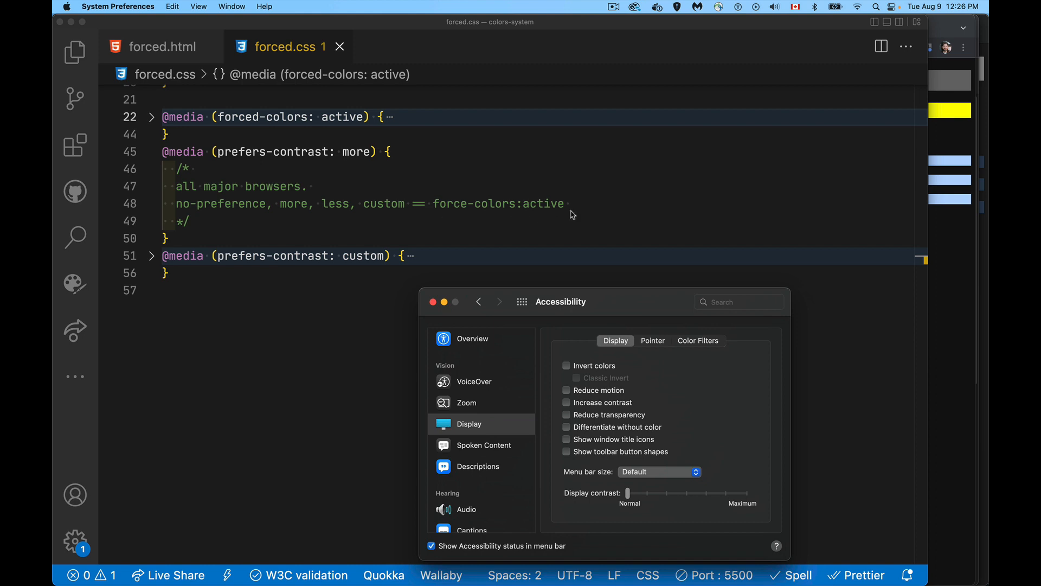
{"action": "mouse_move", "coordinate": [527, 209]}
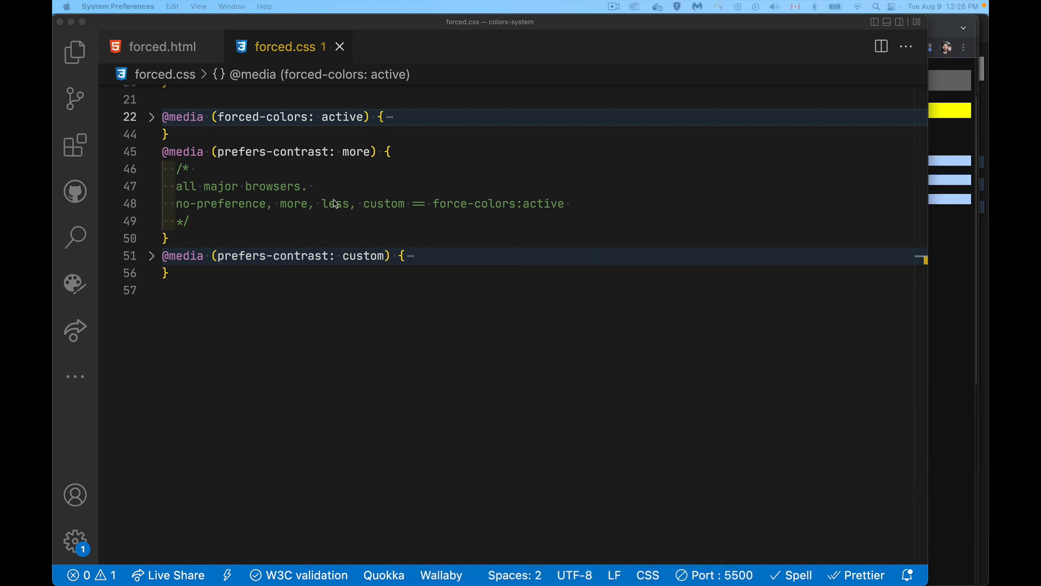
Add an html rule with font-size: 30px inside the prefers-contrast: more block
{"action": "left_click", "coordinate": [209, 224]}
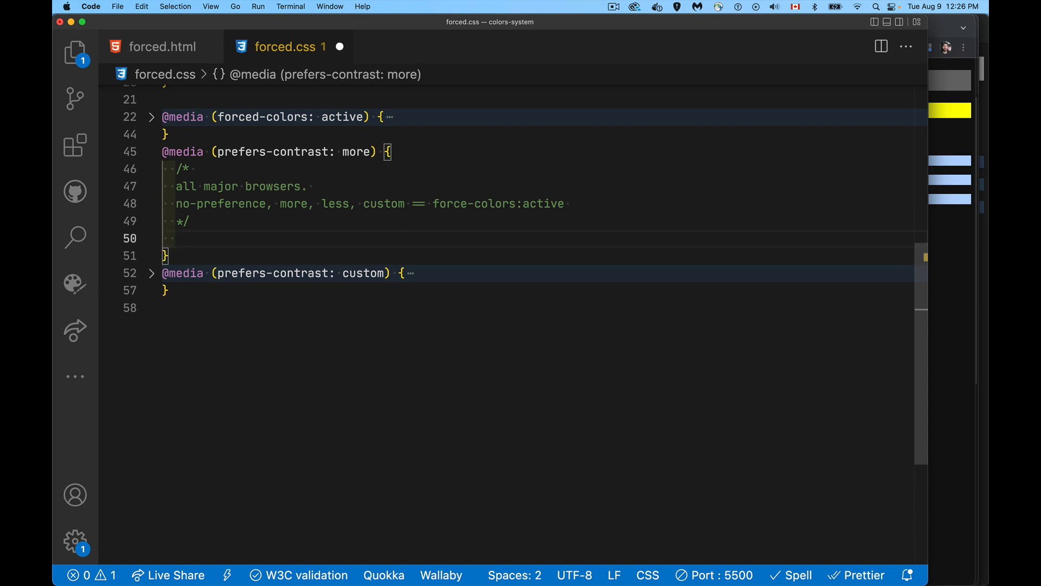
{"action": "type", "text": "html{"}
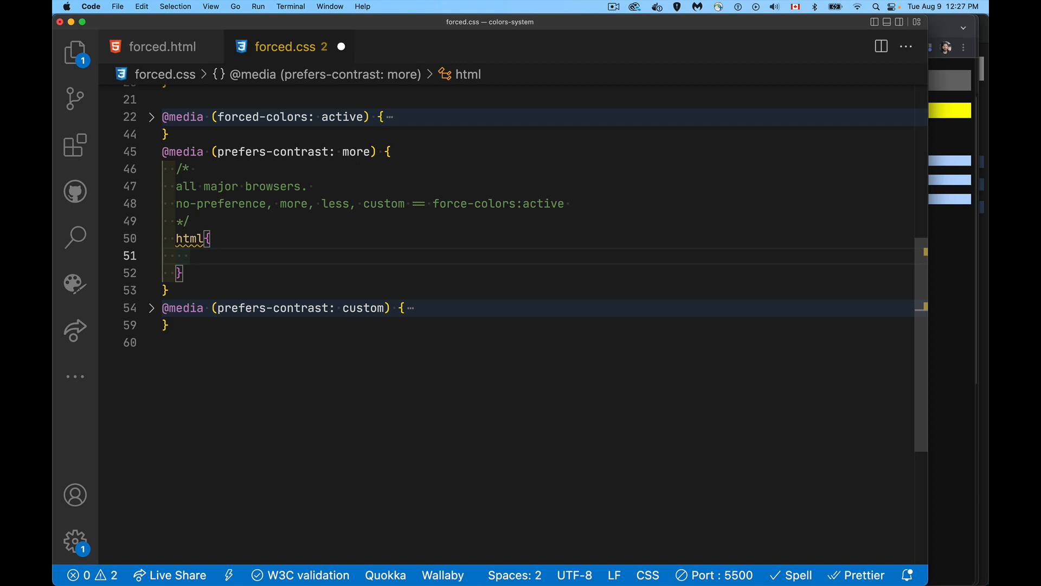
{"action": "type", "text": "font"}
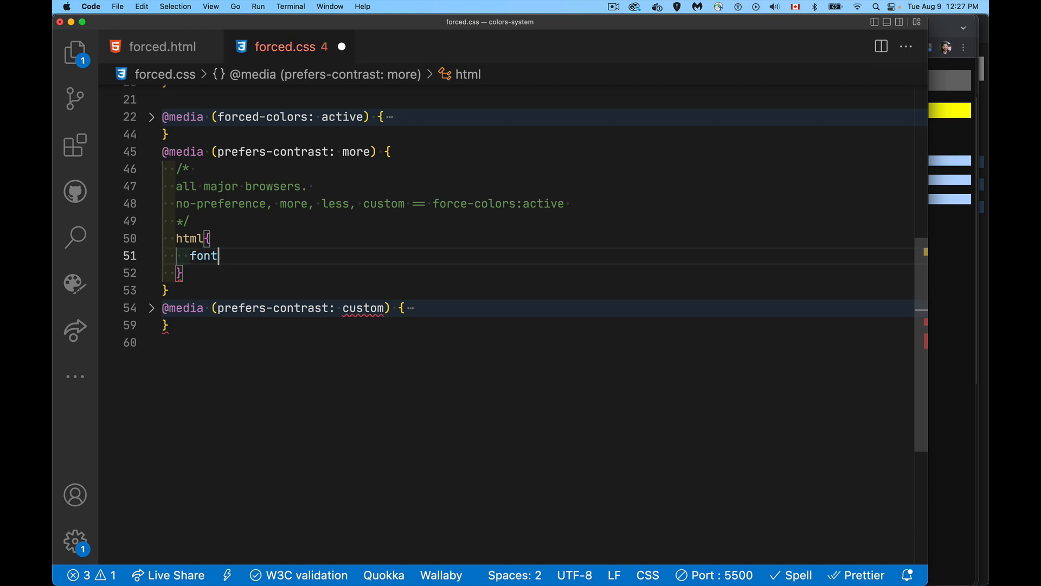
{"action": "type", "text": "-size:"}
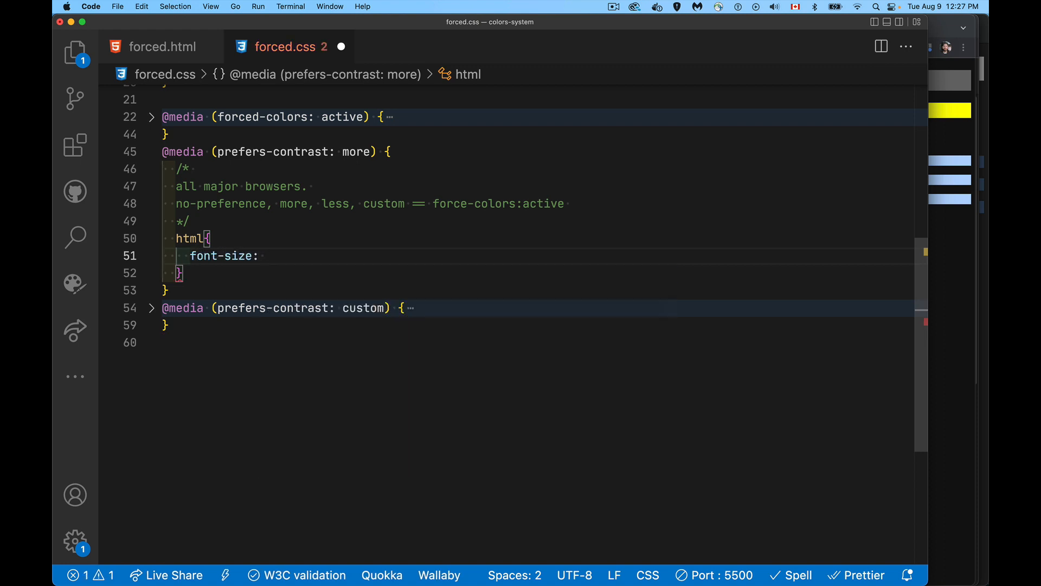
{"action": "type", "text": "30px;"}
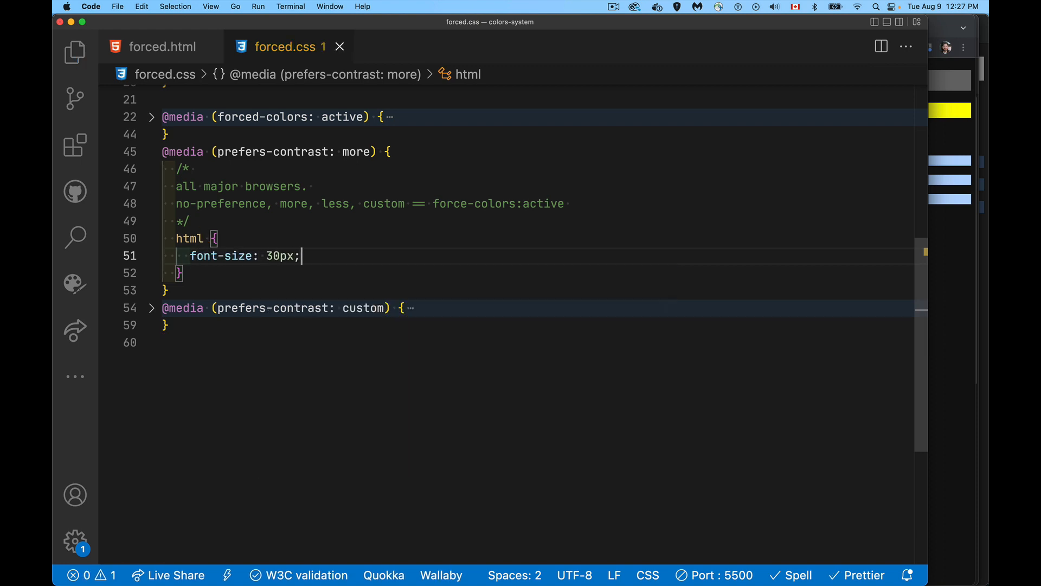
{"action": "mouse_move", "coordinate": [371, 193]}
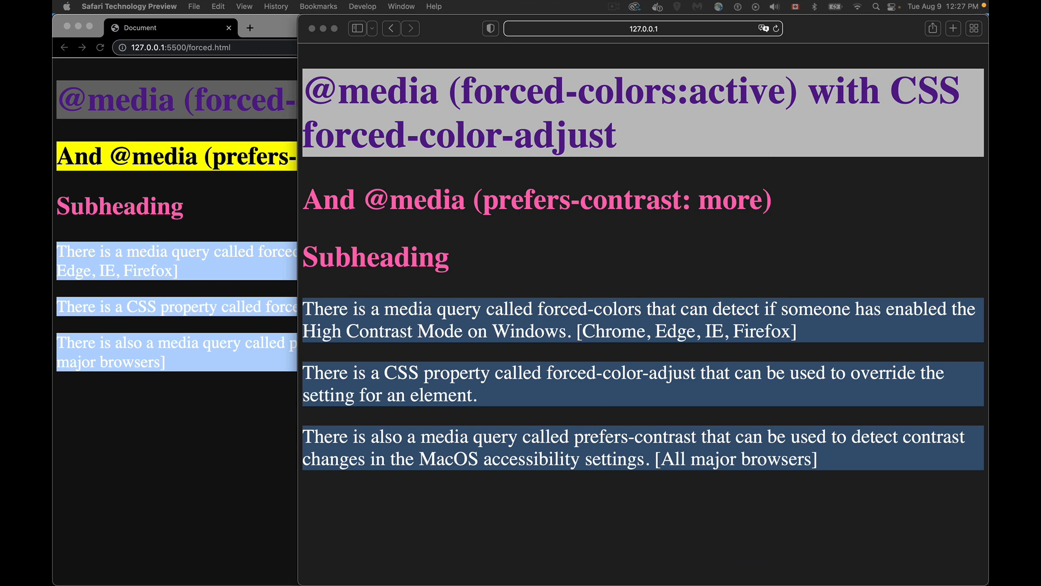
{"action": "mouse_move", "coordinate": [953, 101]}
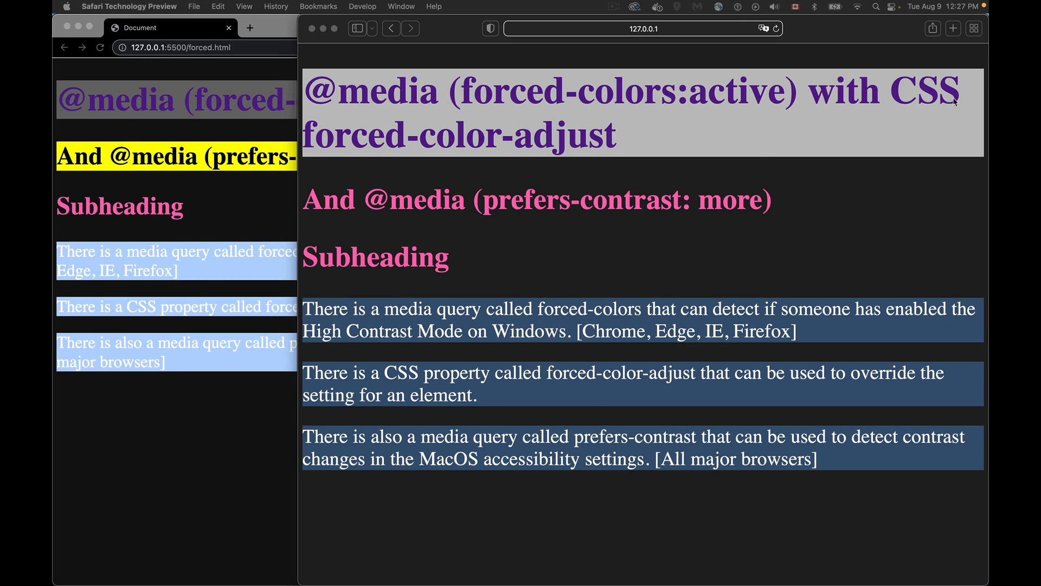
{"action": "mouse_move", "coordinate": [181, 270]}
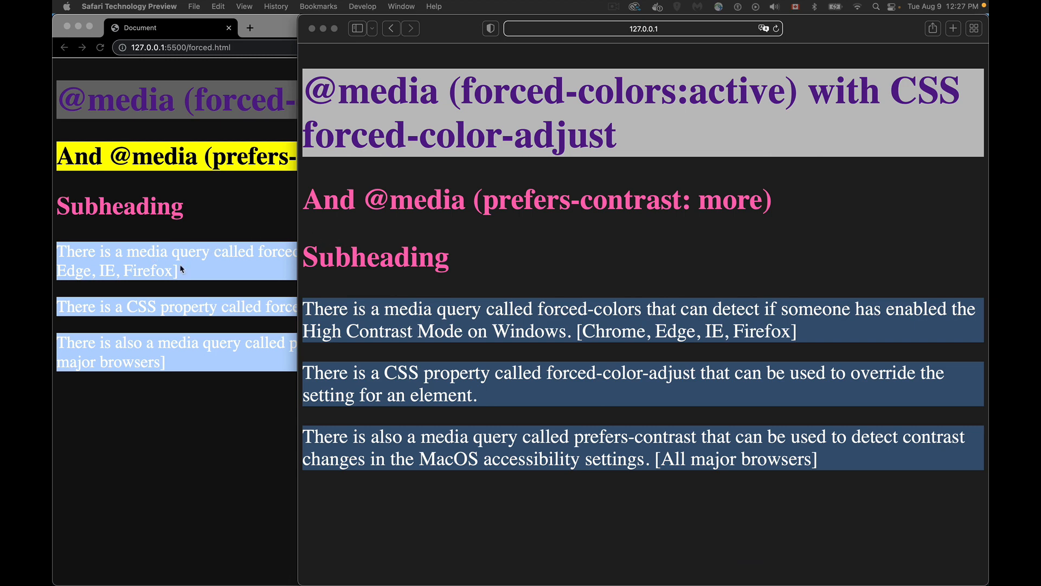
{"action": "mouse_move", "coordinate": [219, 272]}
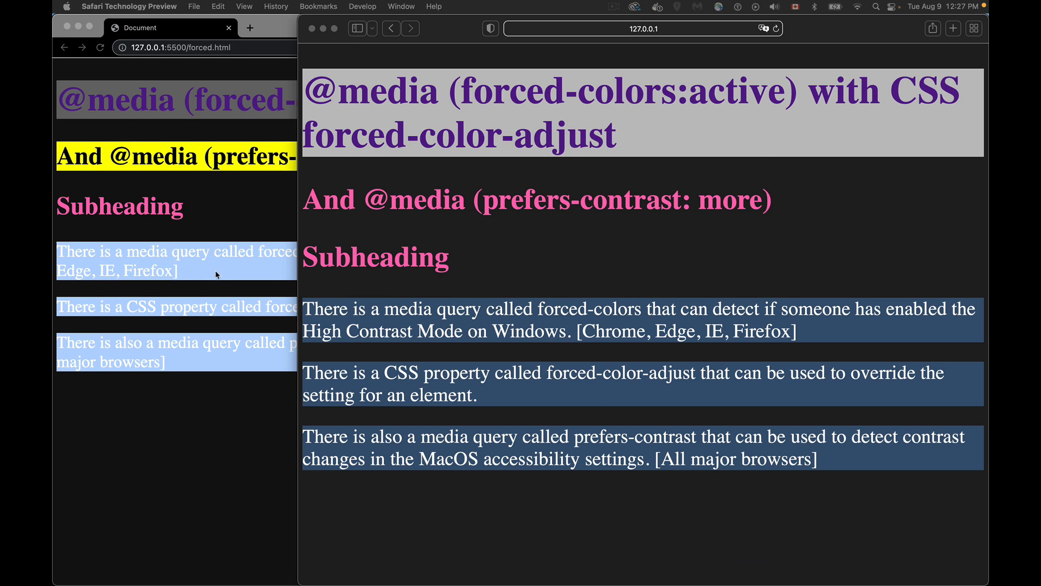
{"action": "mouse_move", "coordinate": [197, 270]}
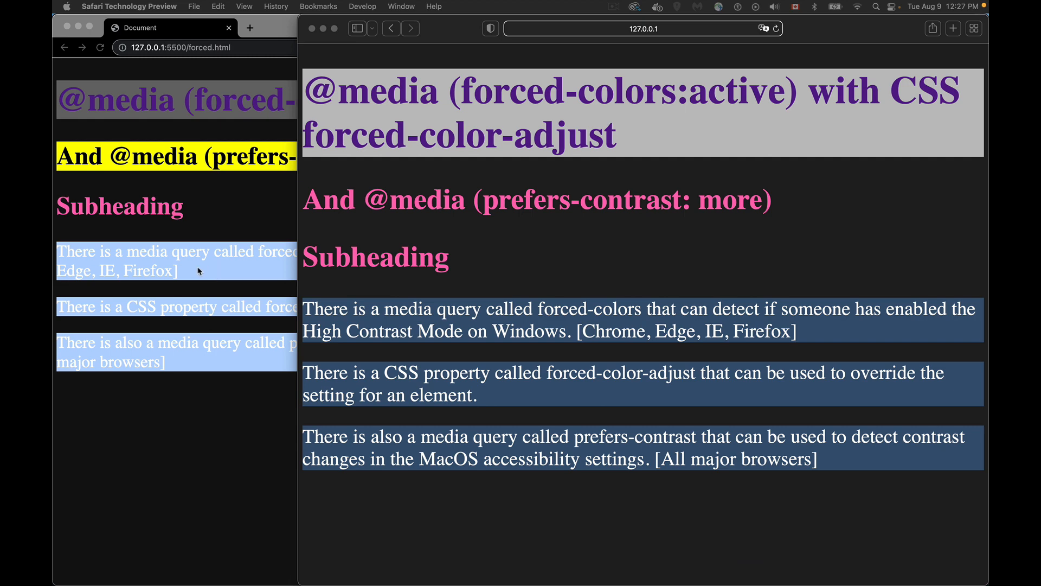
{"action": "mouse_move", "coordinate": [187, 281]}
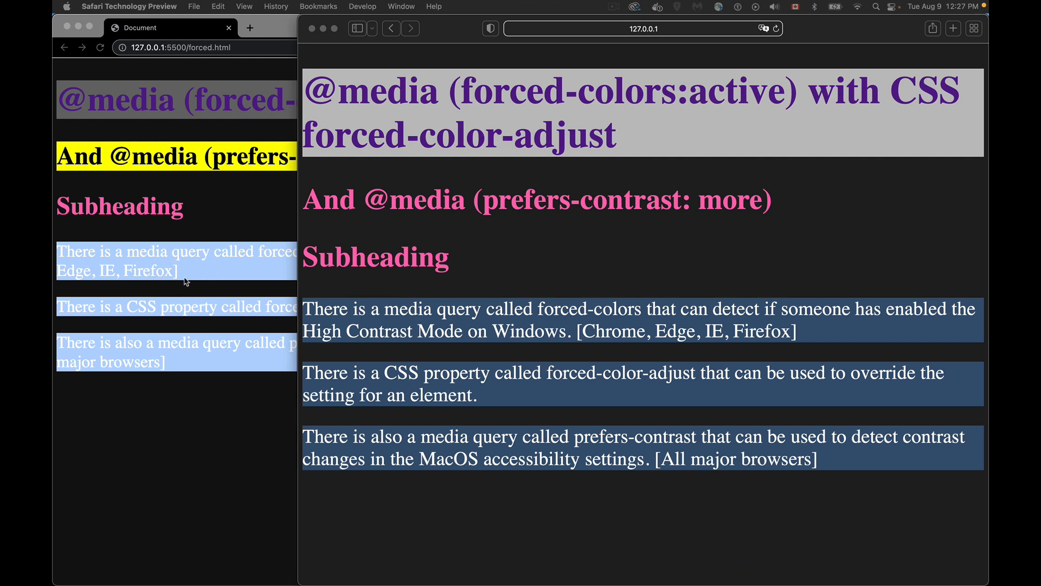
{"action": "mouse_move", "coordinate": [190, 276]}
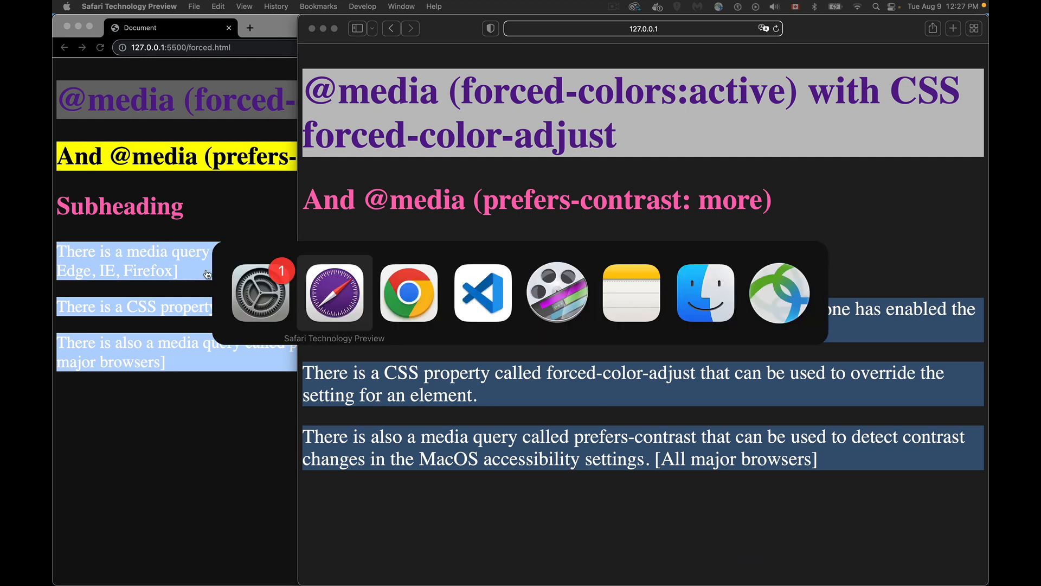
Write a section p rule with font-family: sans-serif and a border starting at 0.2rem
{"action": "left_click", "coordinate": [482, 291]}
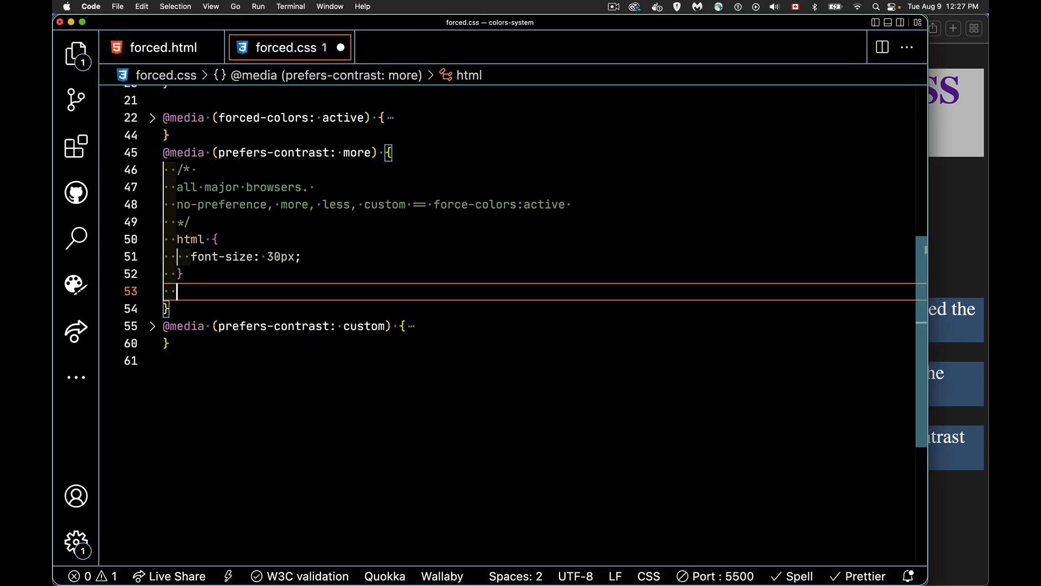
{"action": "type", "text": "section p"}
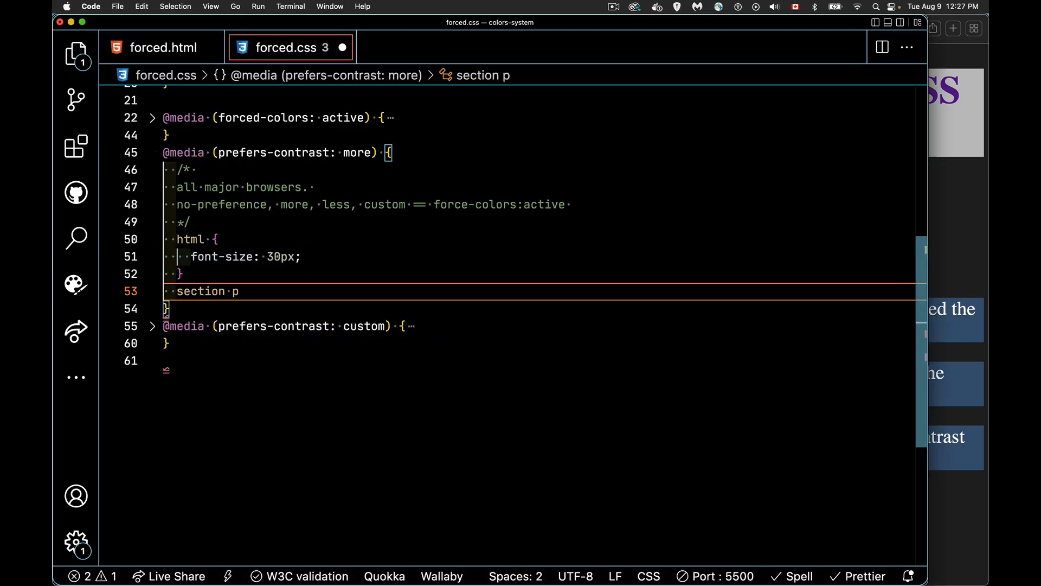
{"action": "type", "text": "{"}
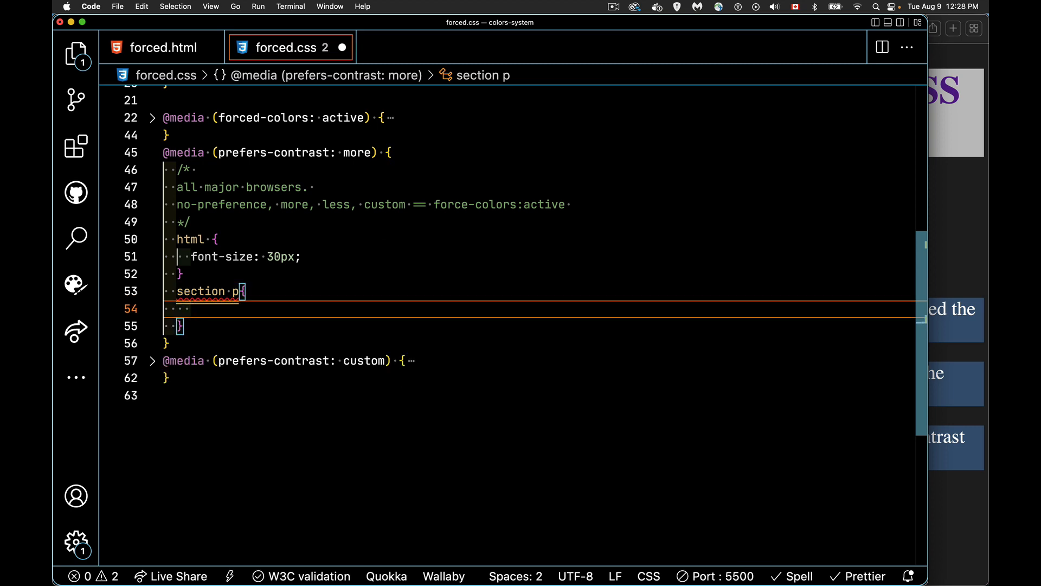
{"action": "type", "text": "font-famil"}
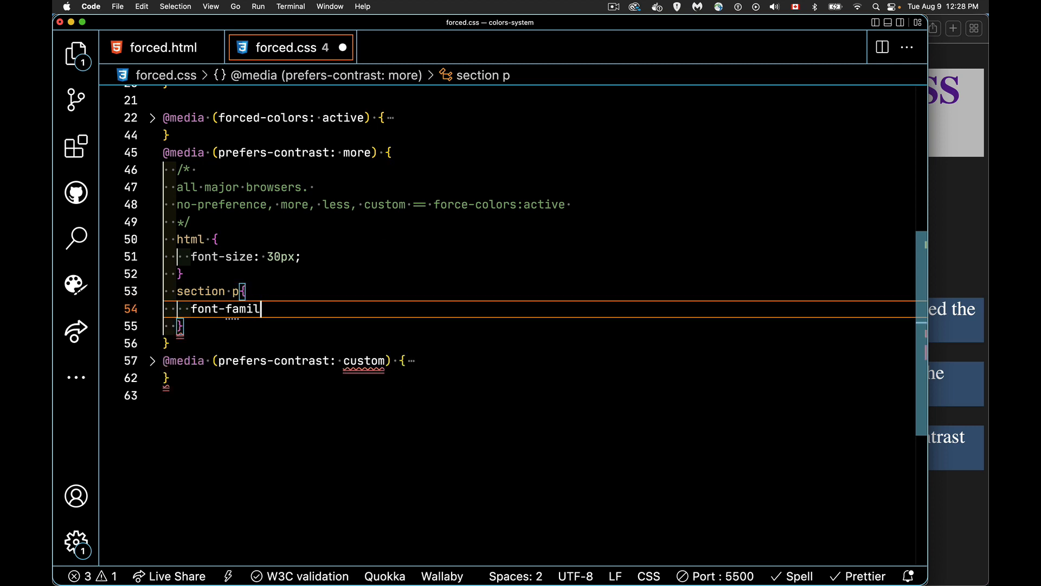
{"action": "type", "text": "y: serif"}
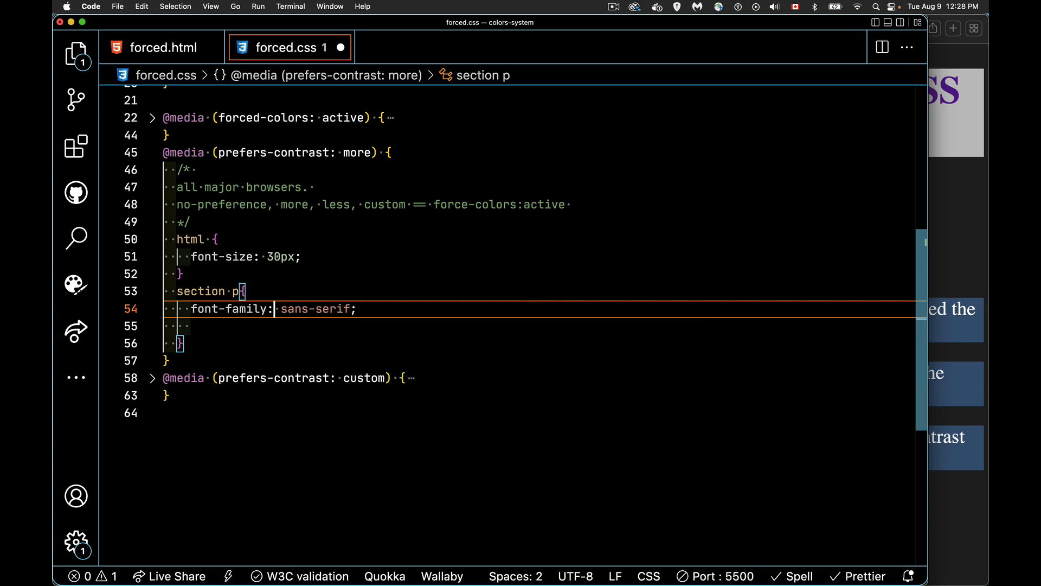
{"action": "type", "text": "b"}
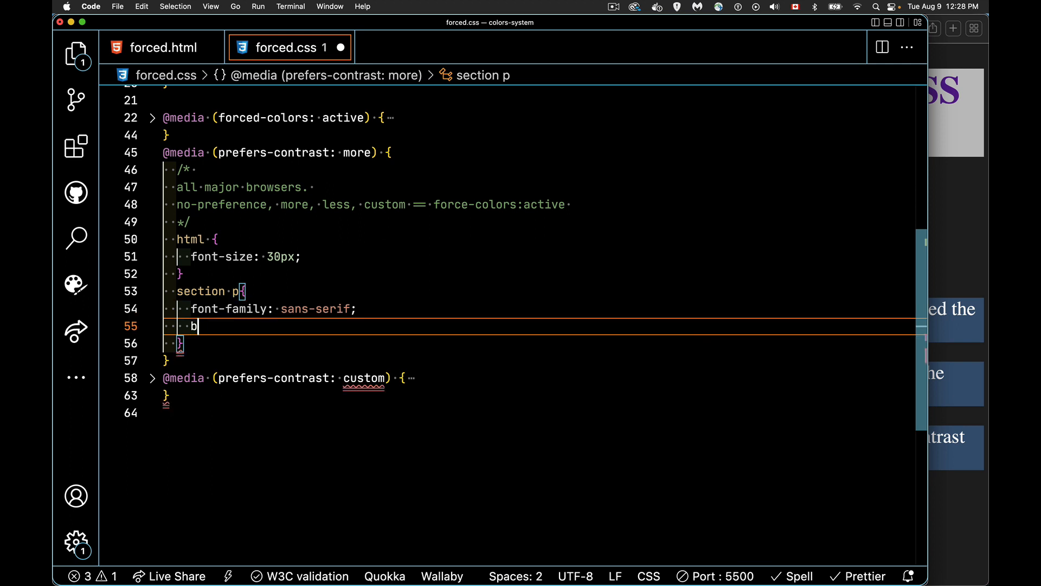
{"action": "type", "text": "order"}
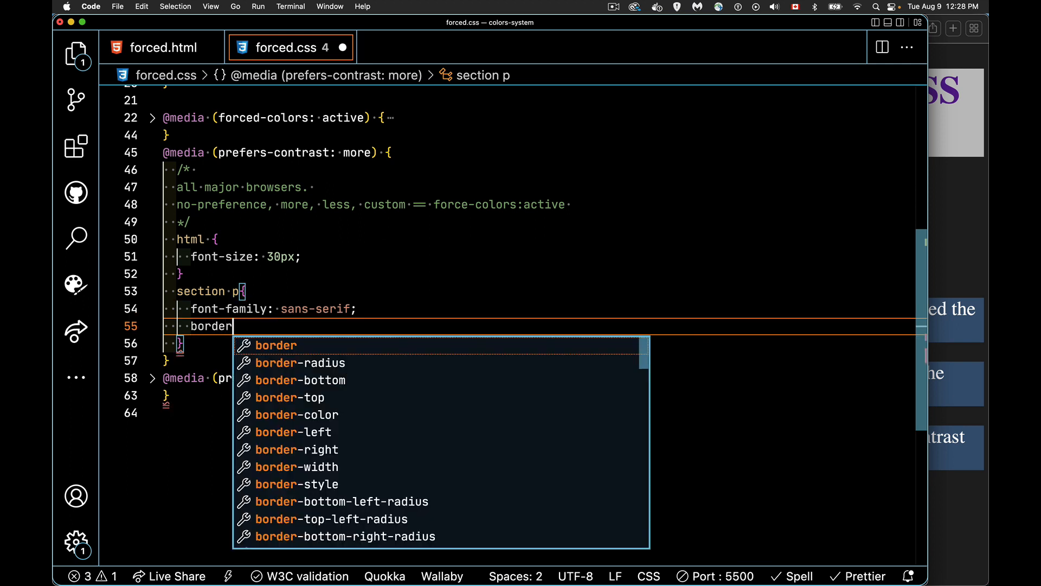
{"action": "type", "text": ": 0.2"}
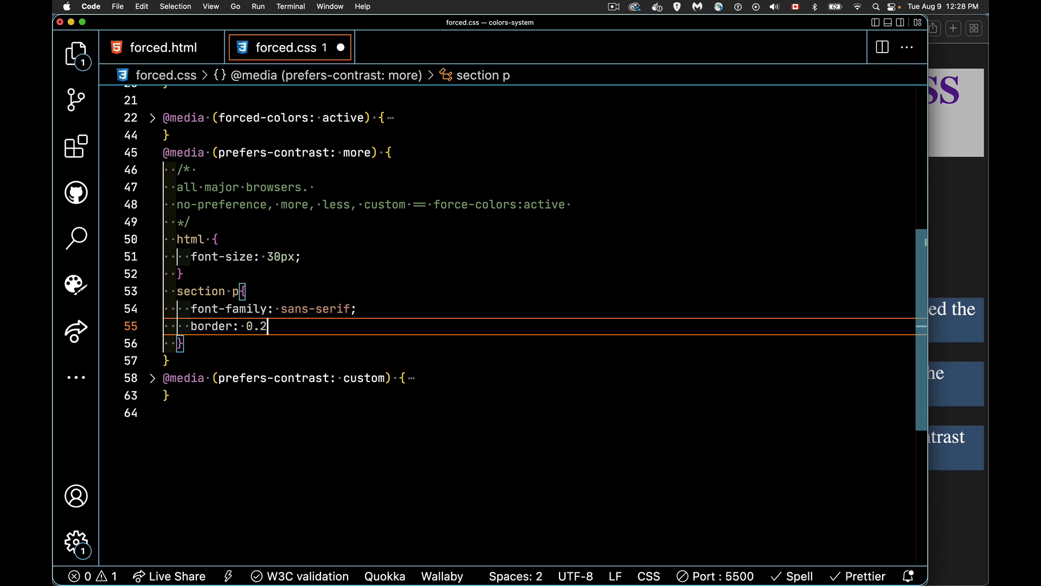
{"action": "type", "text": "rem s"}
{"action": "type", "text": "color: #000;"}
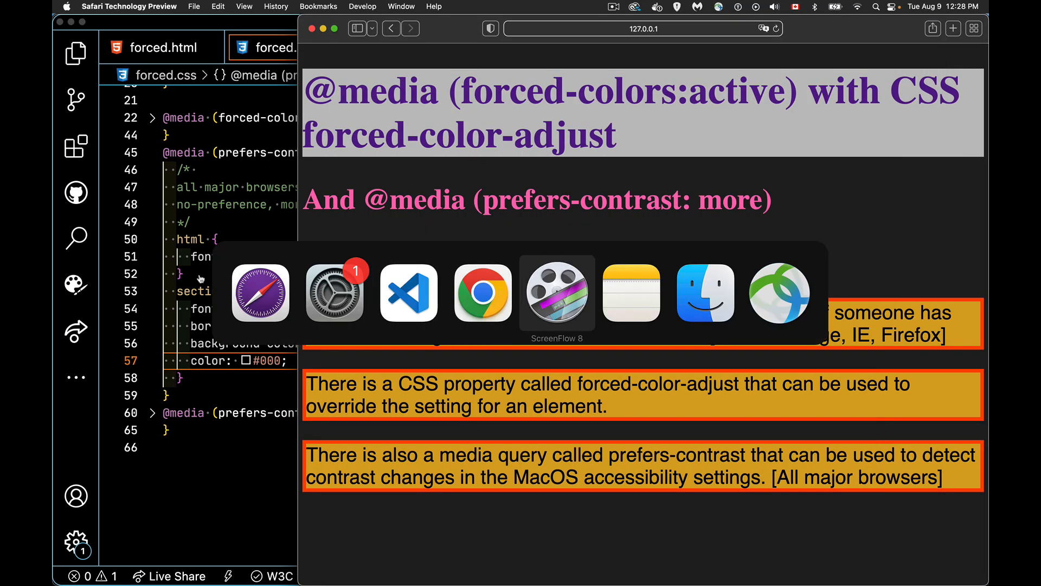
Check the restyled paragraphs in Chrome, then return to Safari Technology Preview
{"action": "left_click", "coordinate": [482, 293]}
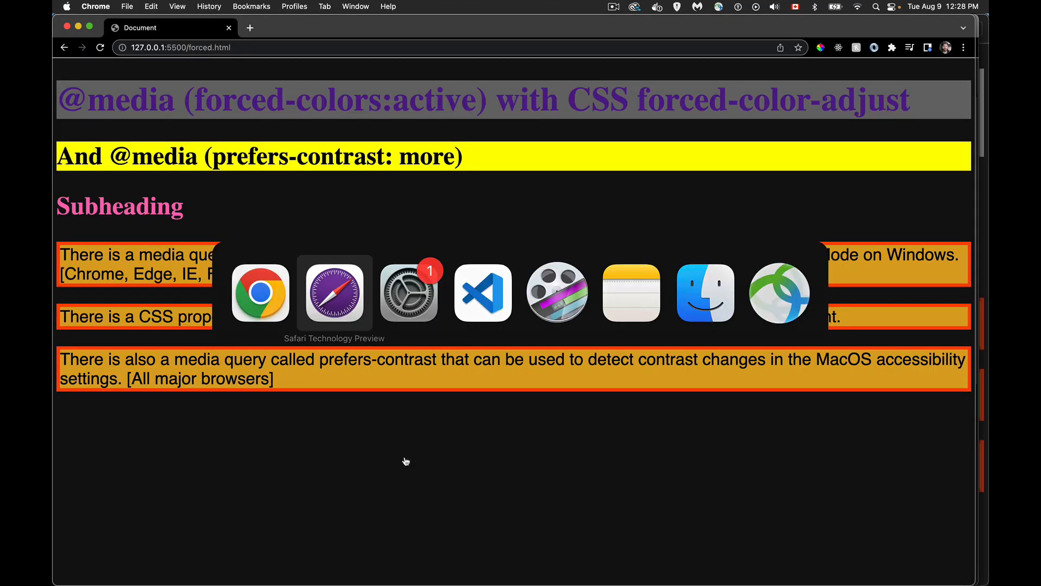
{"action": "left_click", "coordinate": [334, 293]}
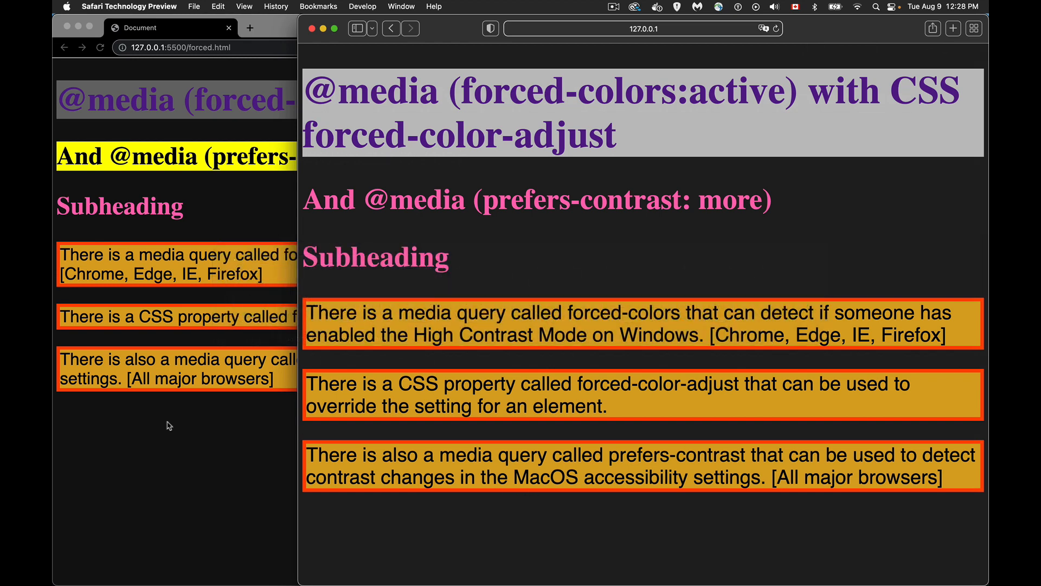
{"action": "mouse_move", "coordinate": [213, 446]}
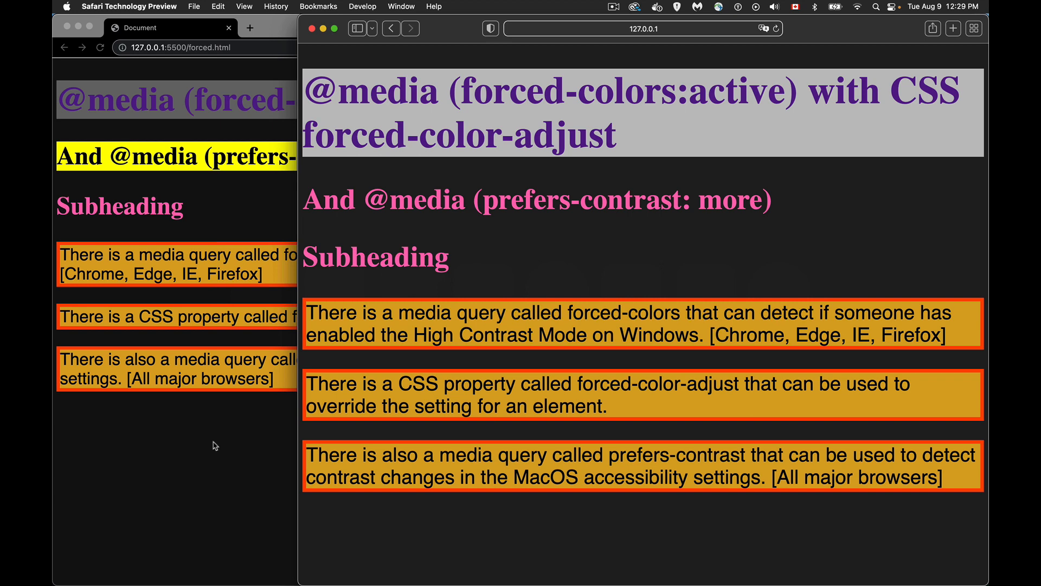
{"action": "mouse_move", "coordinate": [636, 220]}
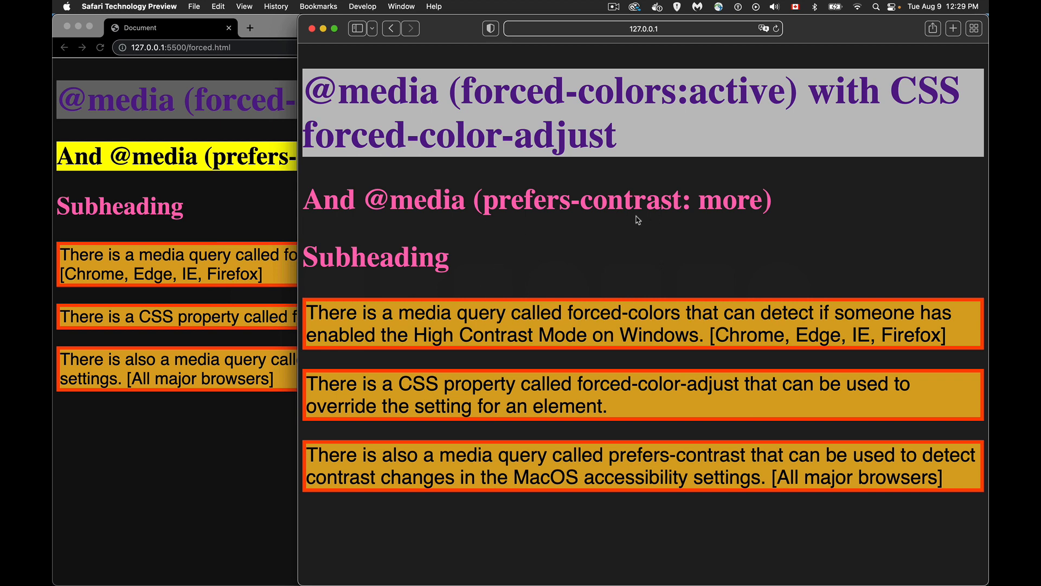
{"action": "mouse_move", "coordinate": [587, 244]}
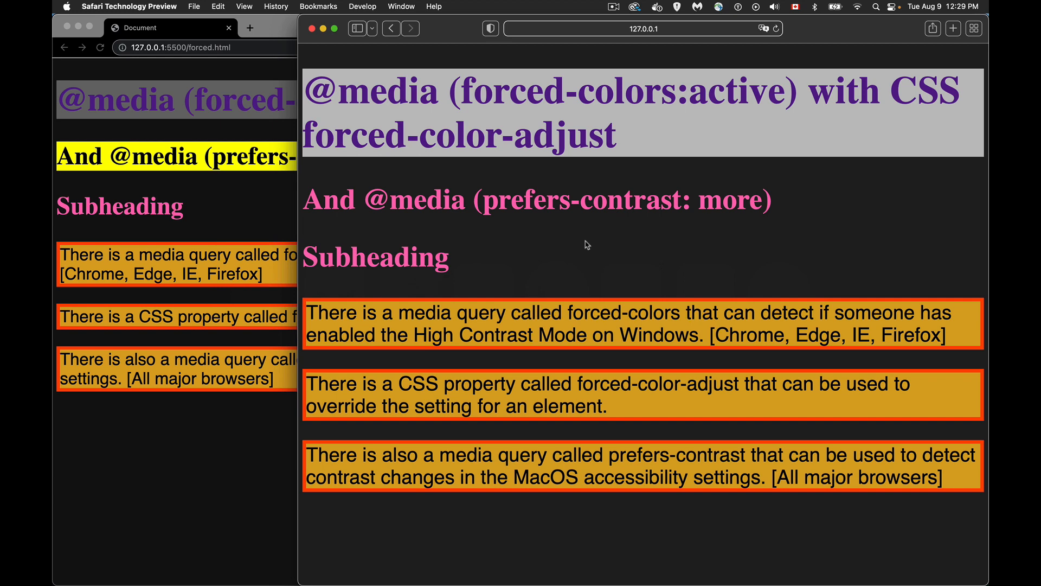
{"action": "mouse_move", "coordinate": [716, 233]}
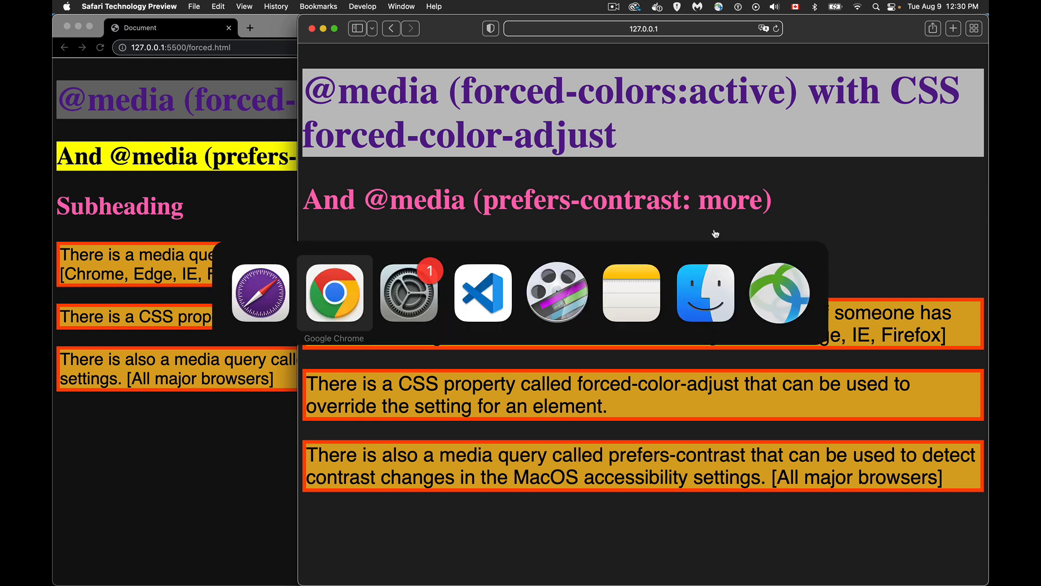
Return to forced.css and scroll up to the header h2 and section p Highlight rules
{"action": "left_click", "coordinate": [483, 292]}
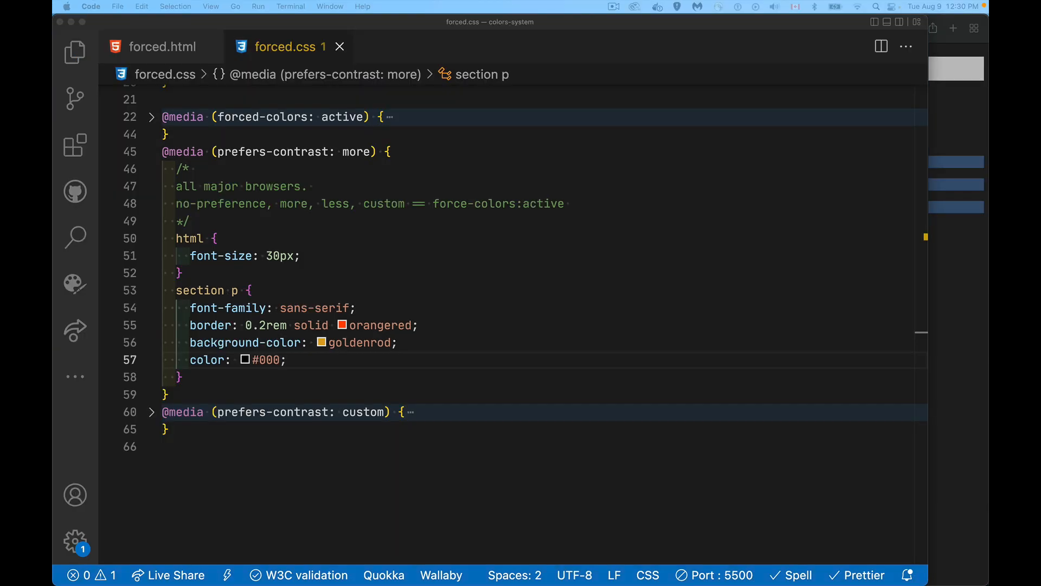
{"action": "mouse_move", "coordinate": [637, 303]}
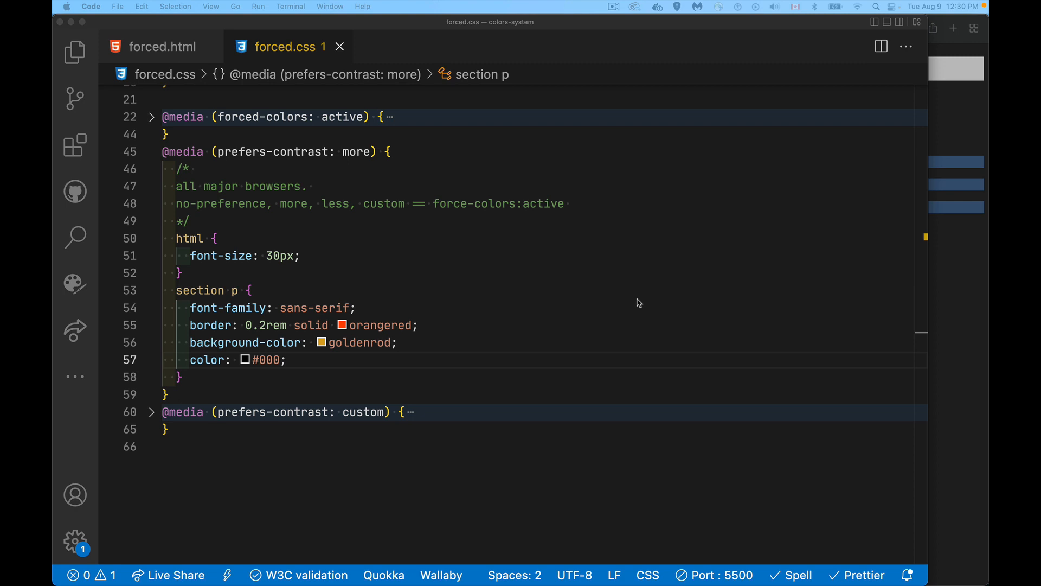
{"action": "mouse_move", "coordinate": [587, 254]}
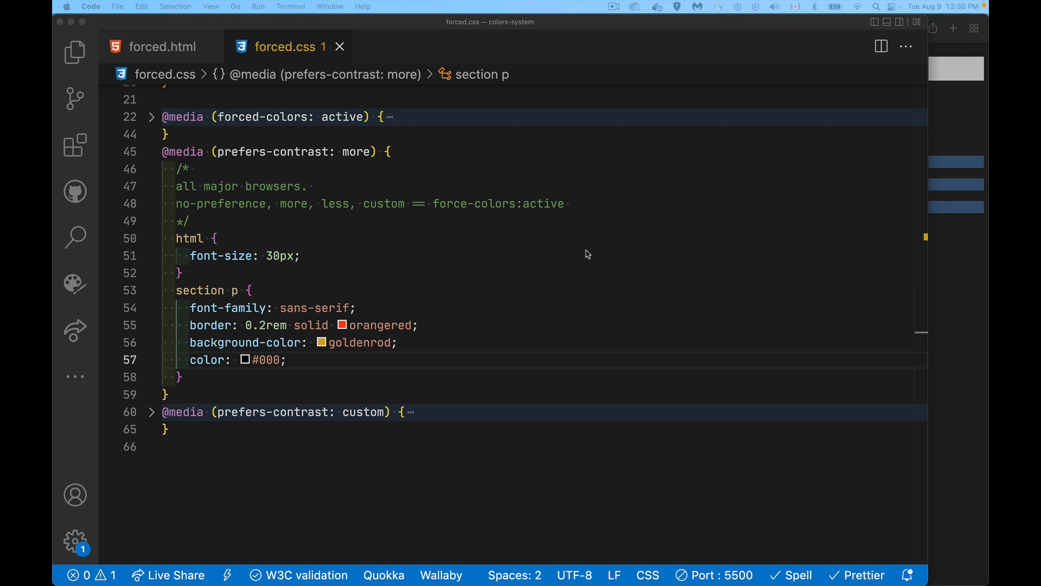
{"action": "scroll", "scroll_direction": "up", "scroll_amount": 3}
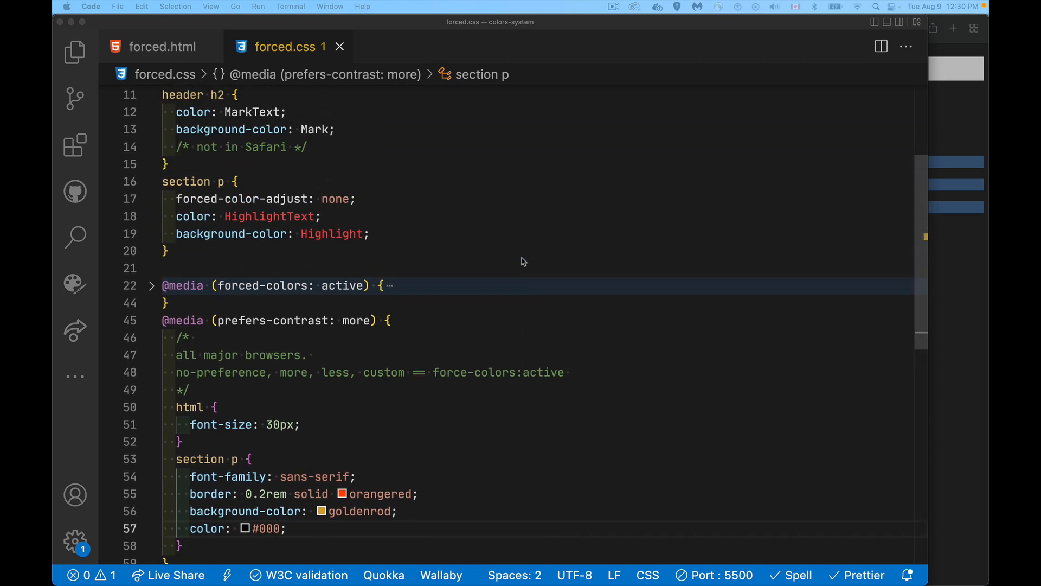
{"action": "mouse_move", "coordinate": [375, 202]}
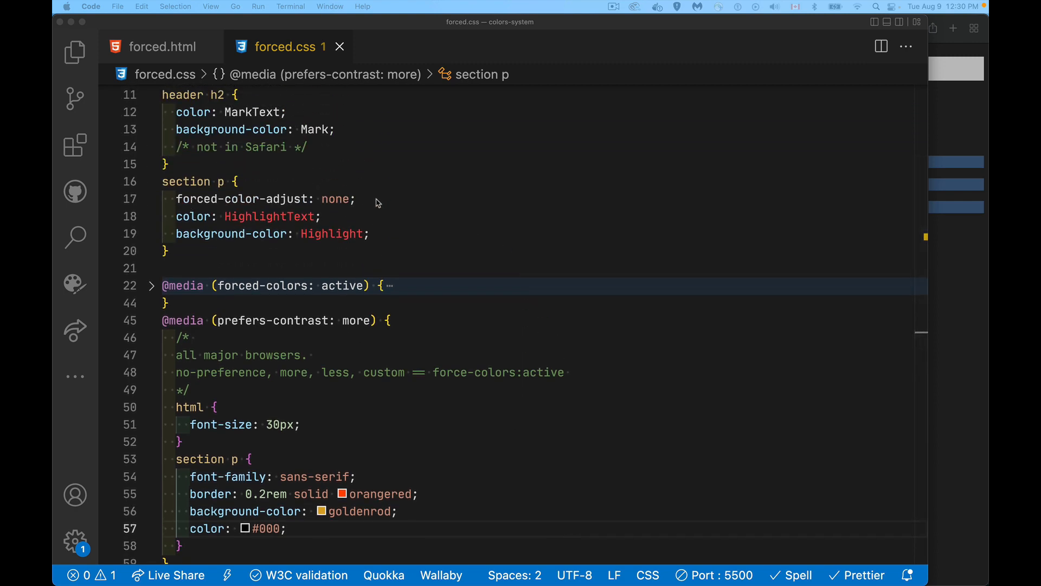